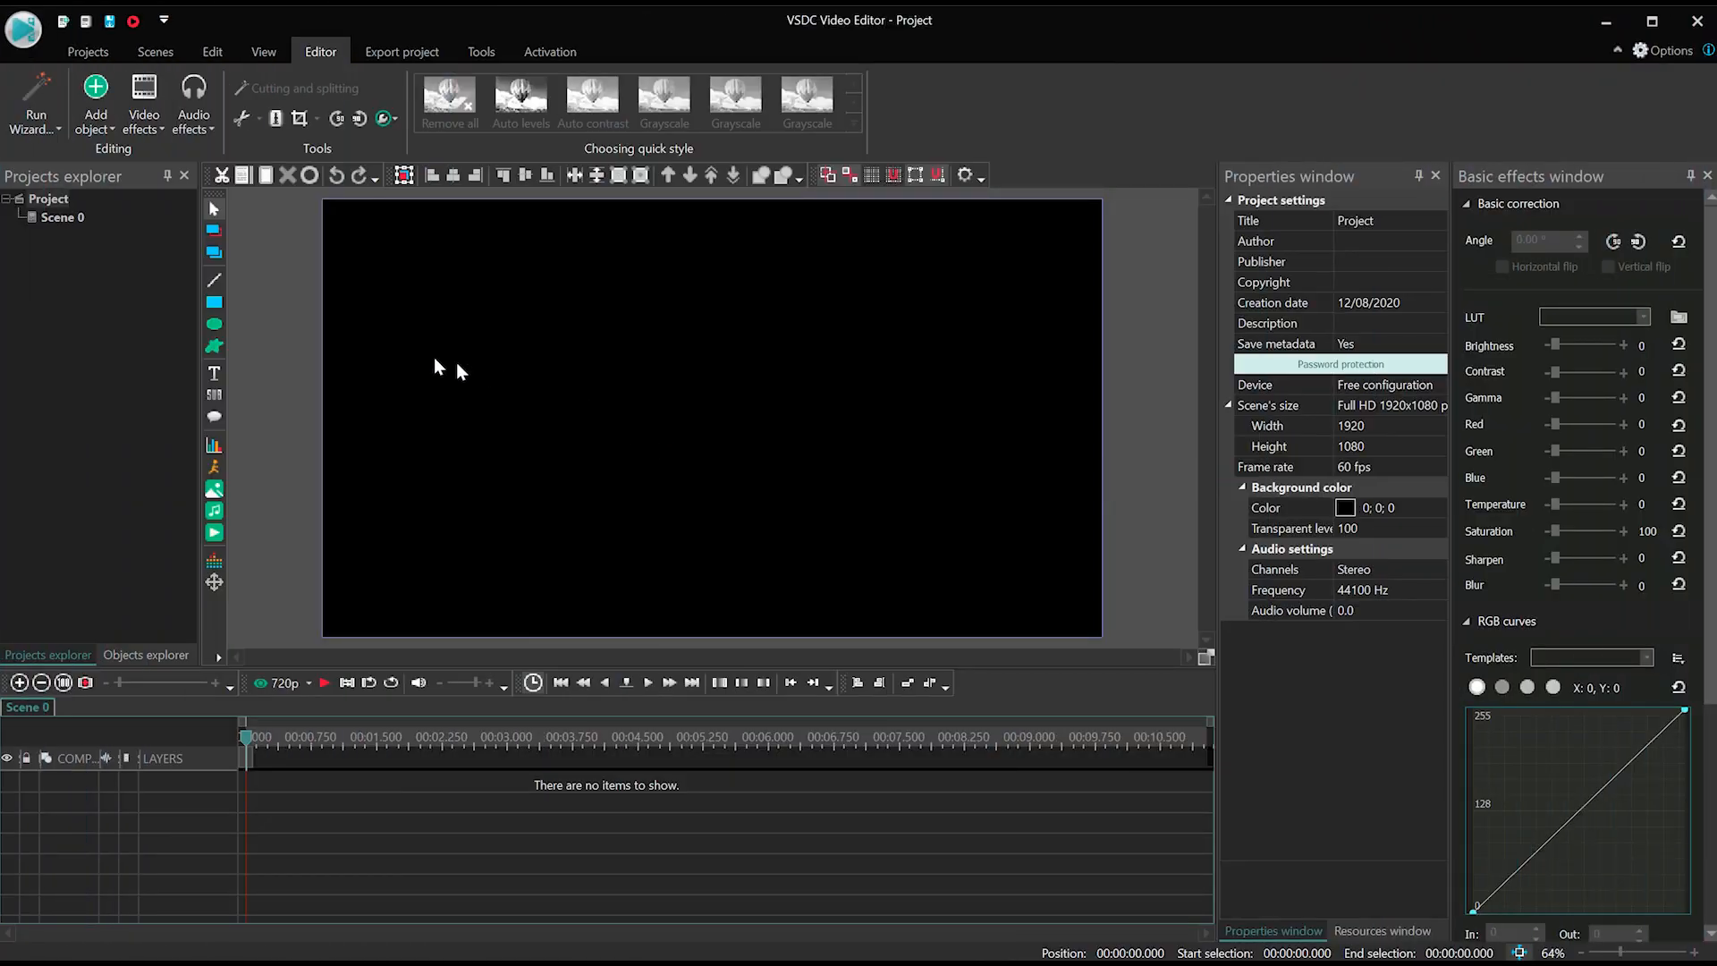
Add a wide white rectangle and a thin strip above it, coloured orange.
click(213, 304)
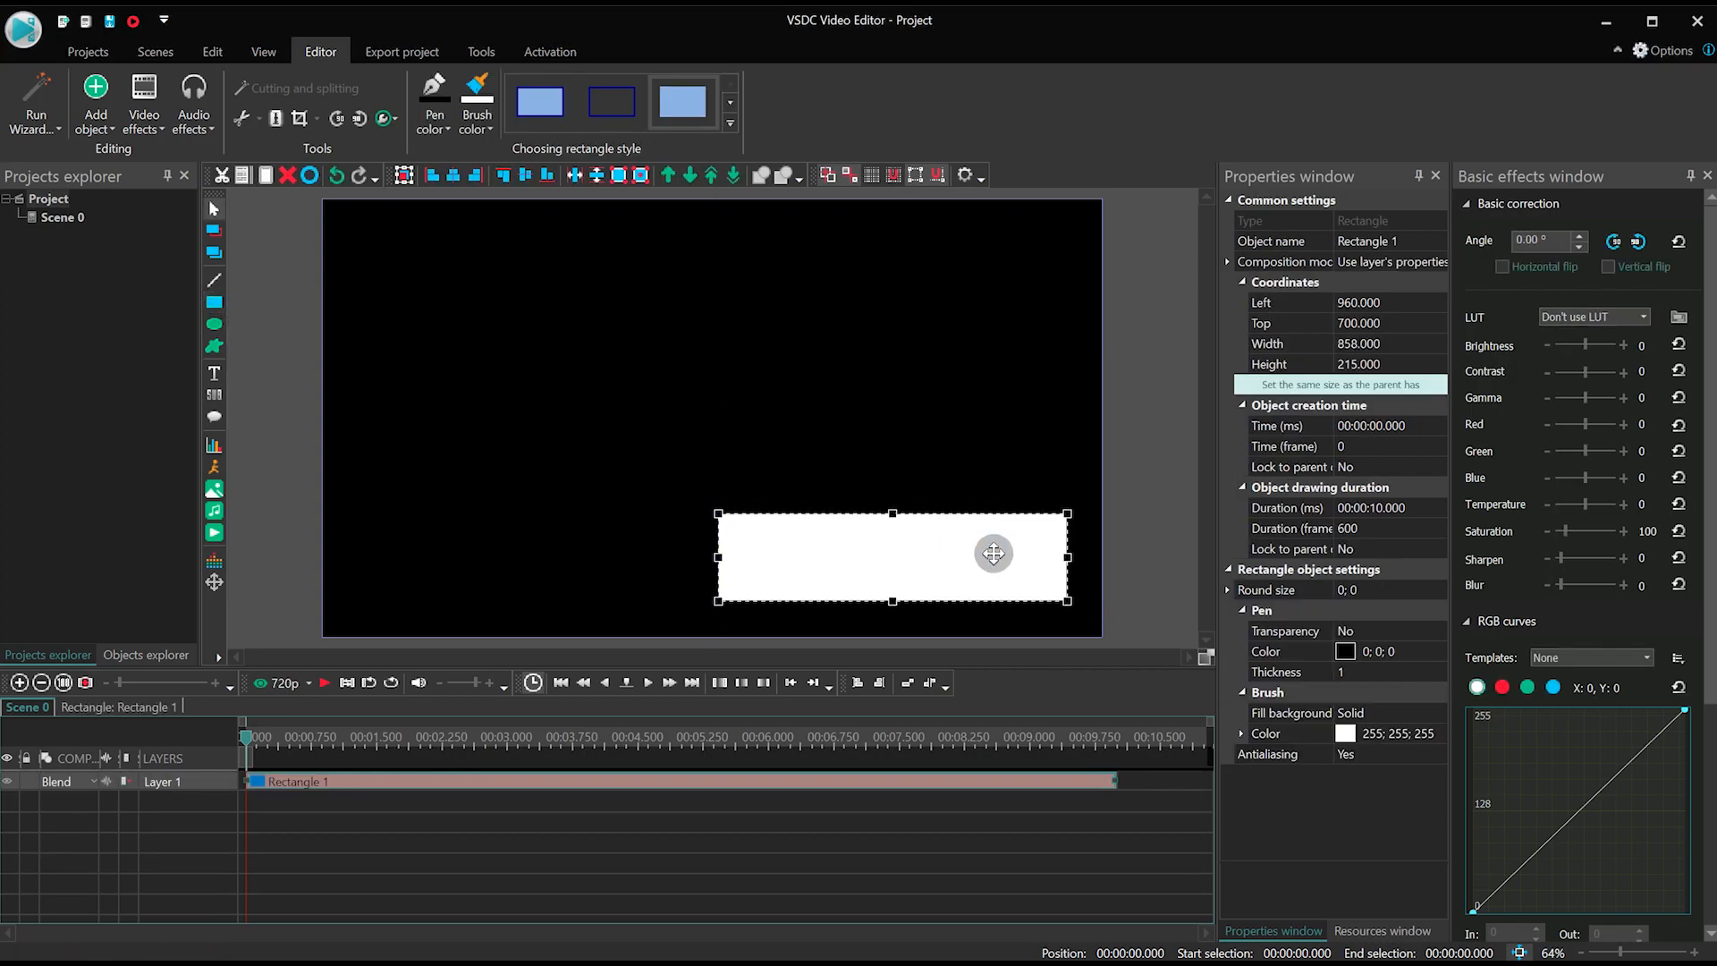
click(680, 101)
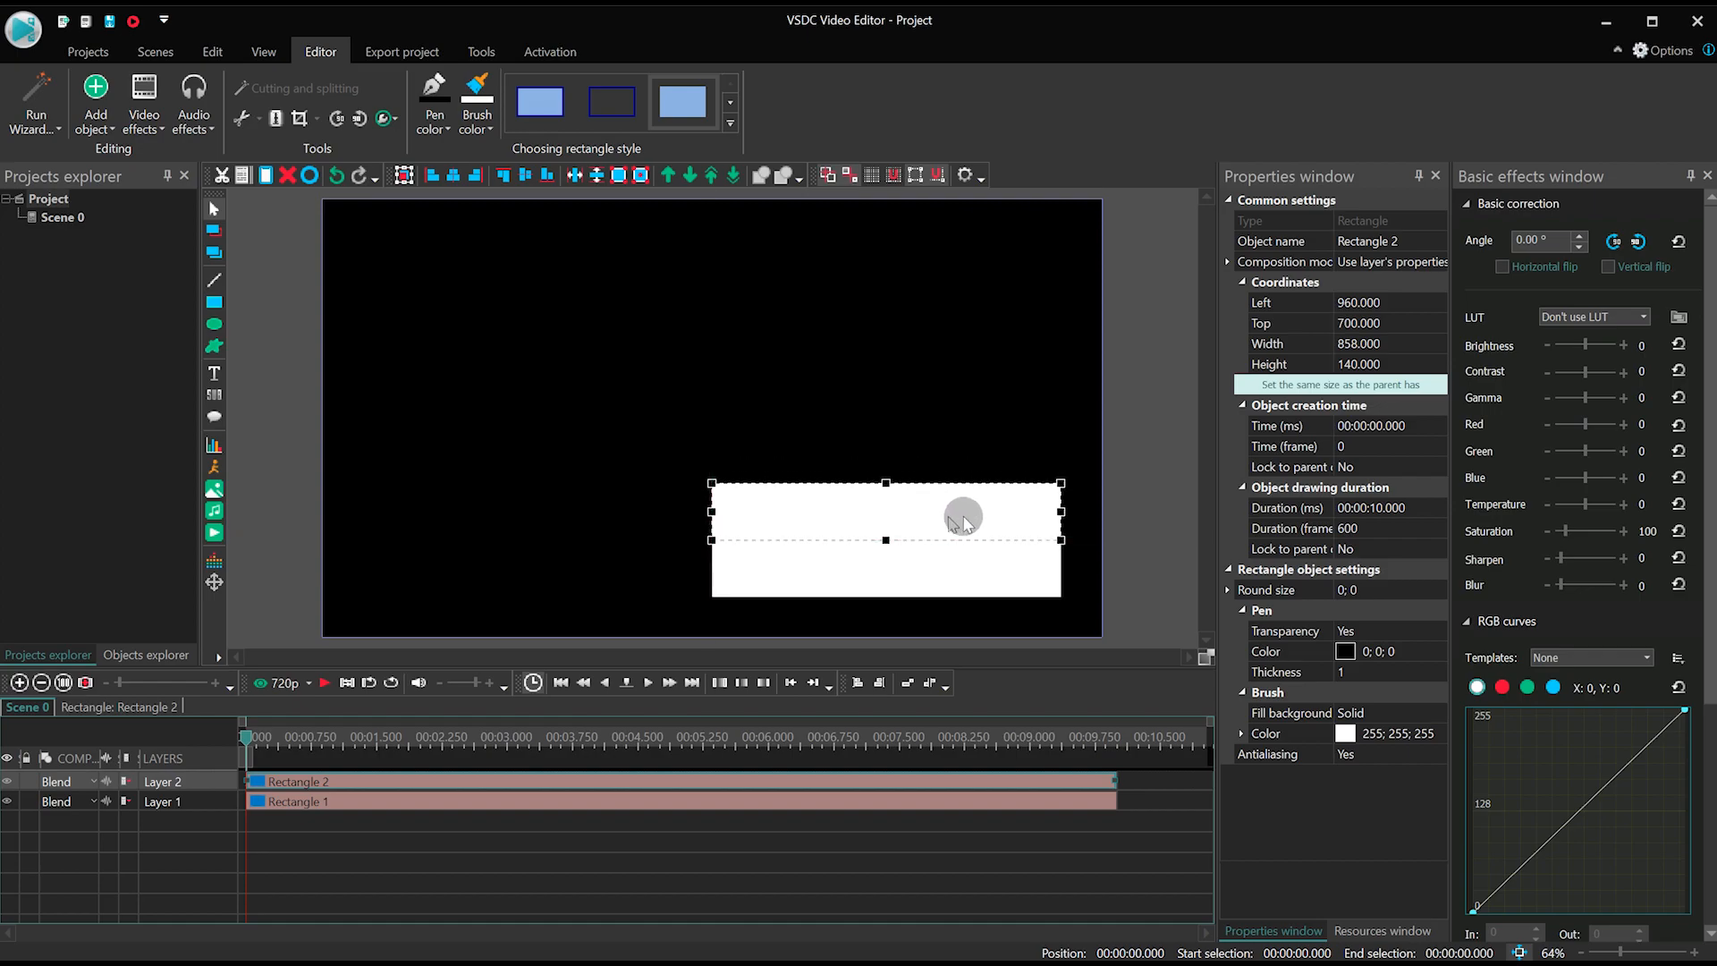
drag(1062, 538, 943, 511)
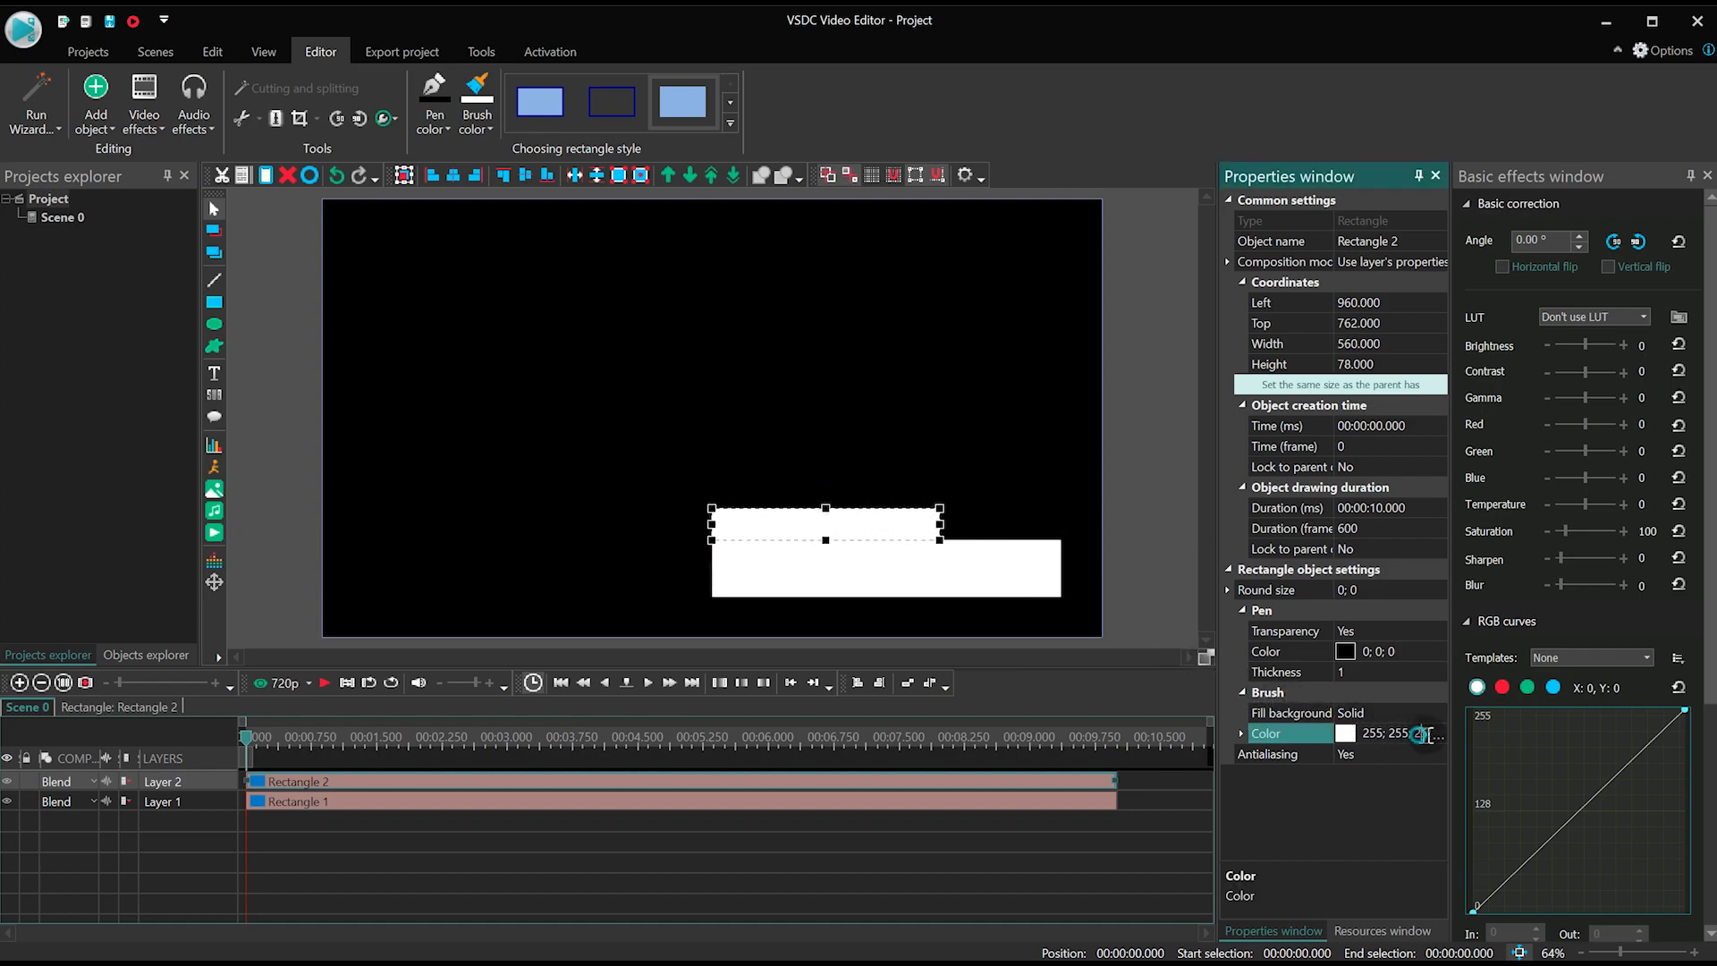
click(1420, 733)
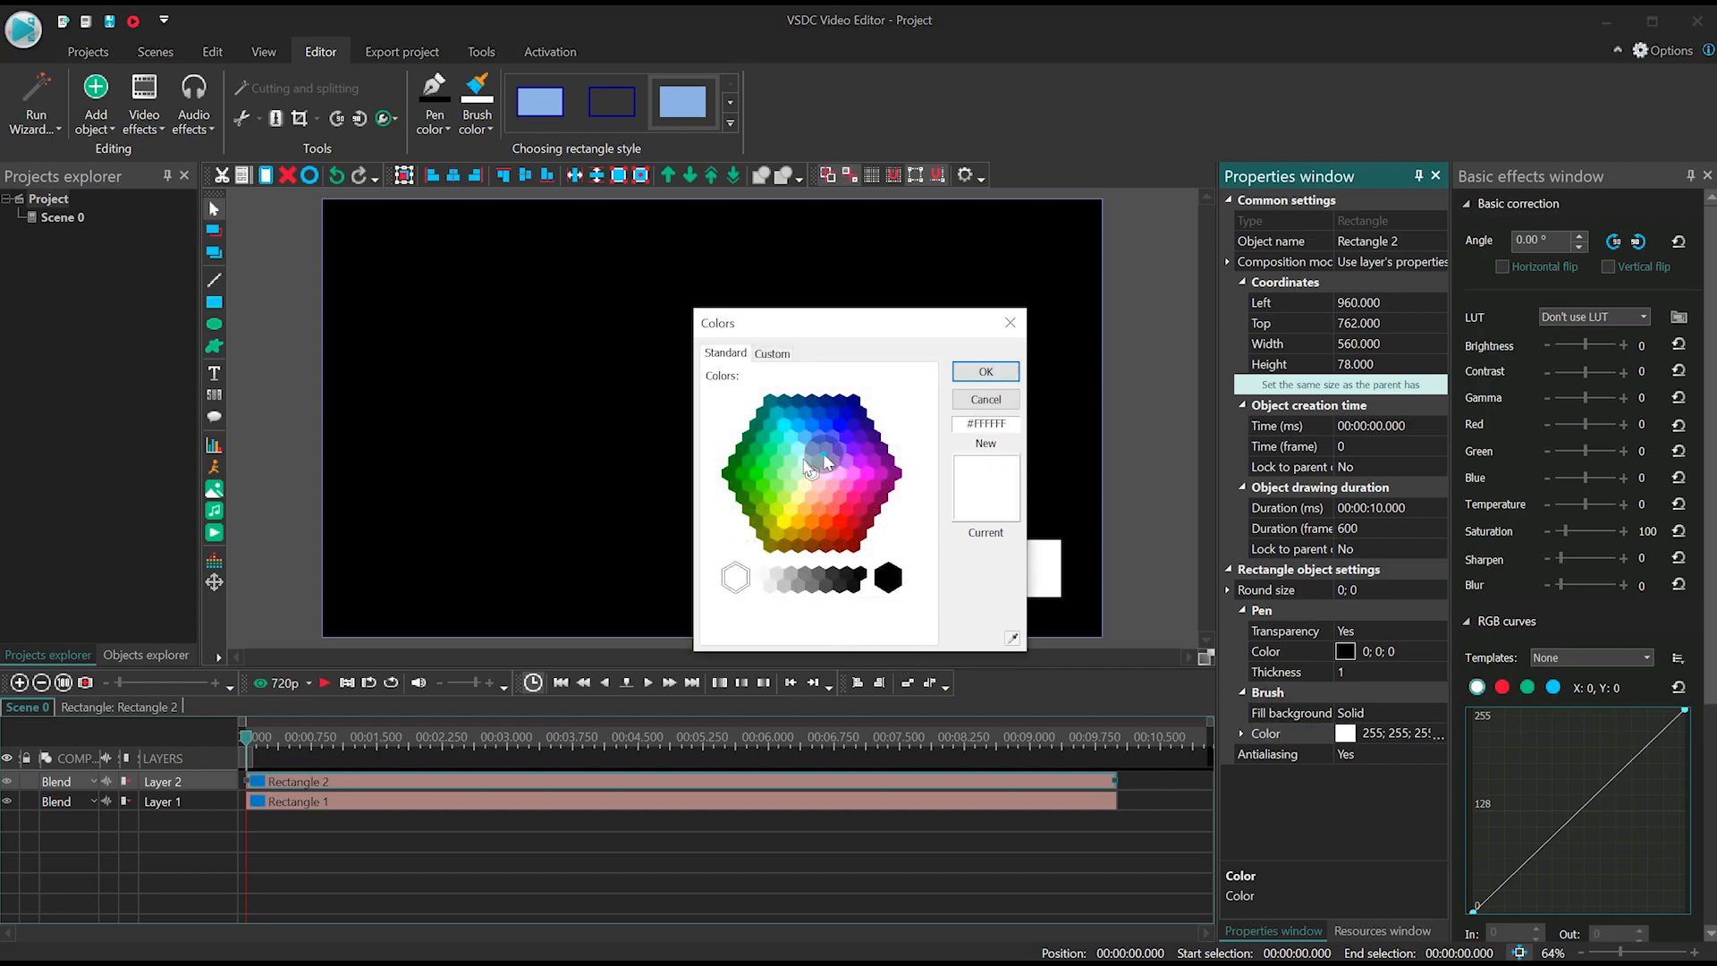
click(984, 372)
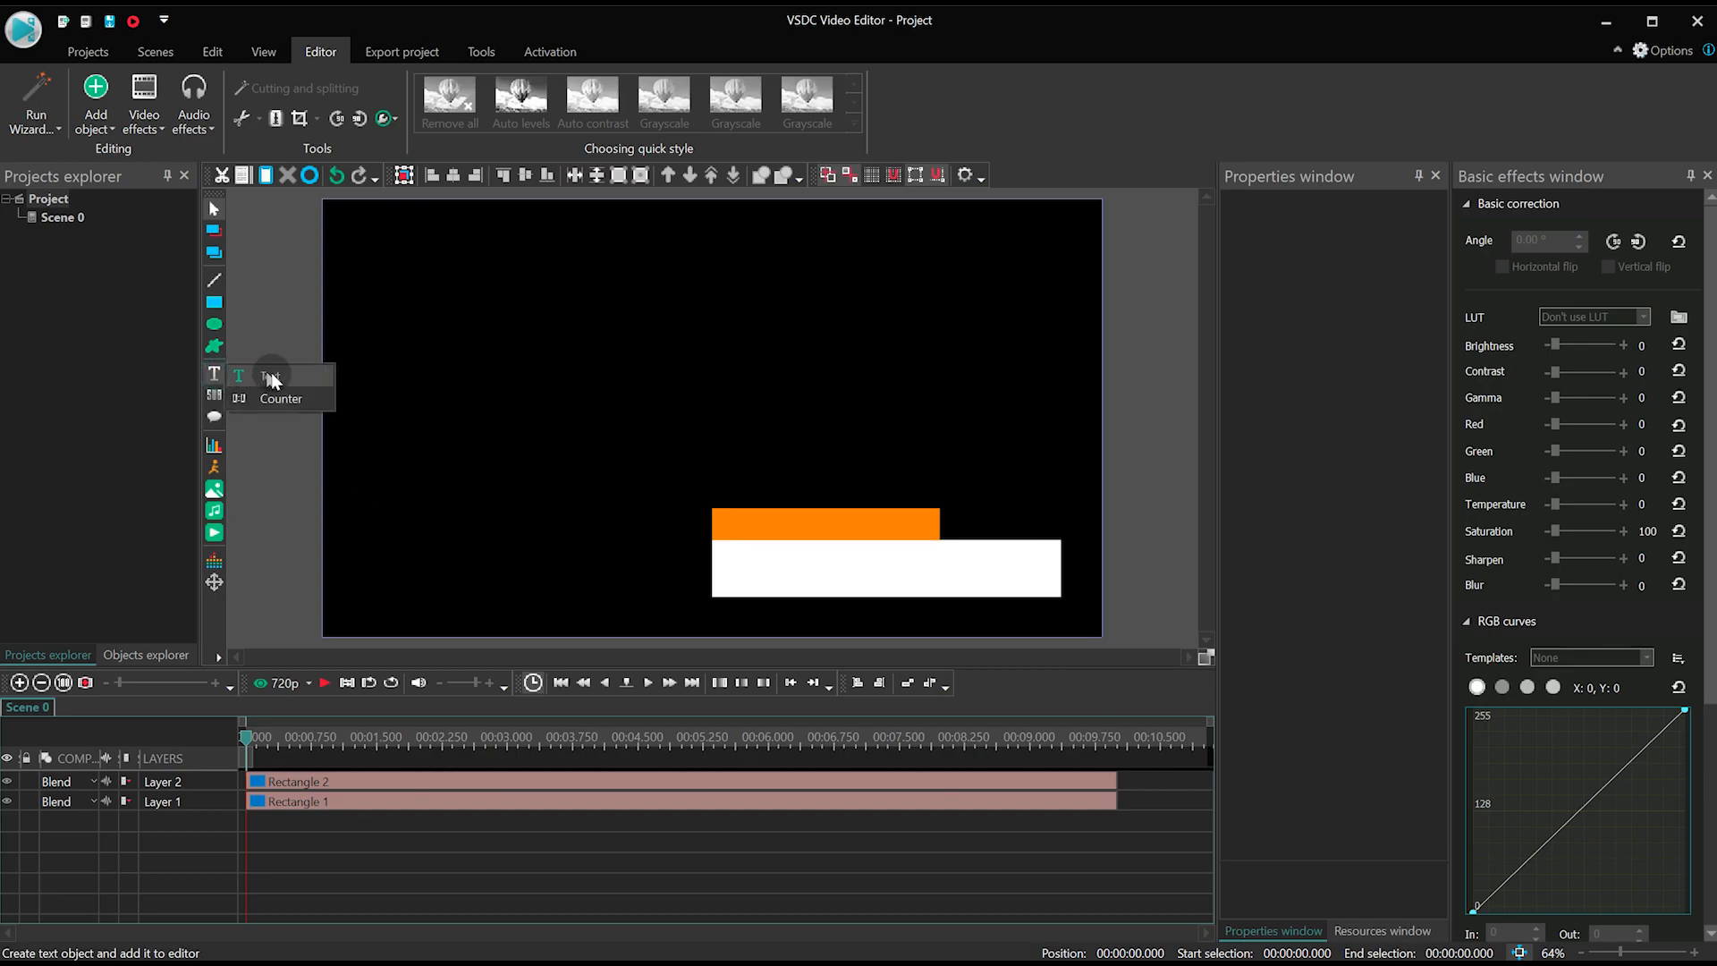
Add aligned TITLE text on the white bar and SUBTITLE text on the orange bar.
click(279, 375)
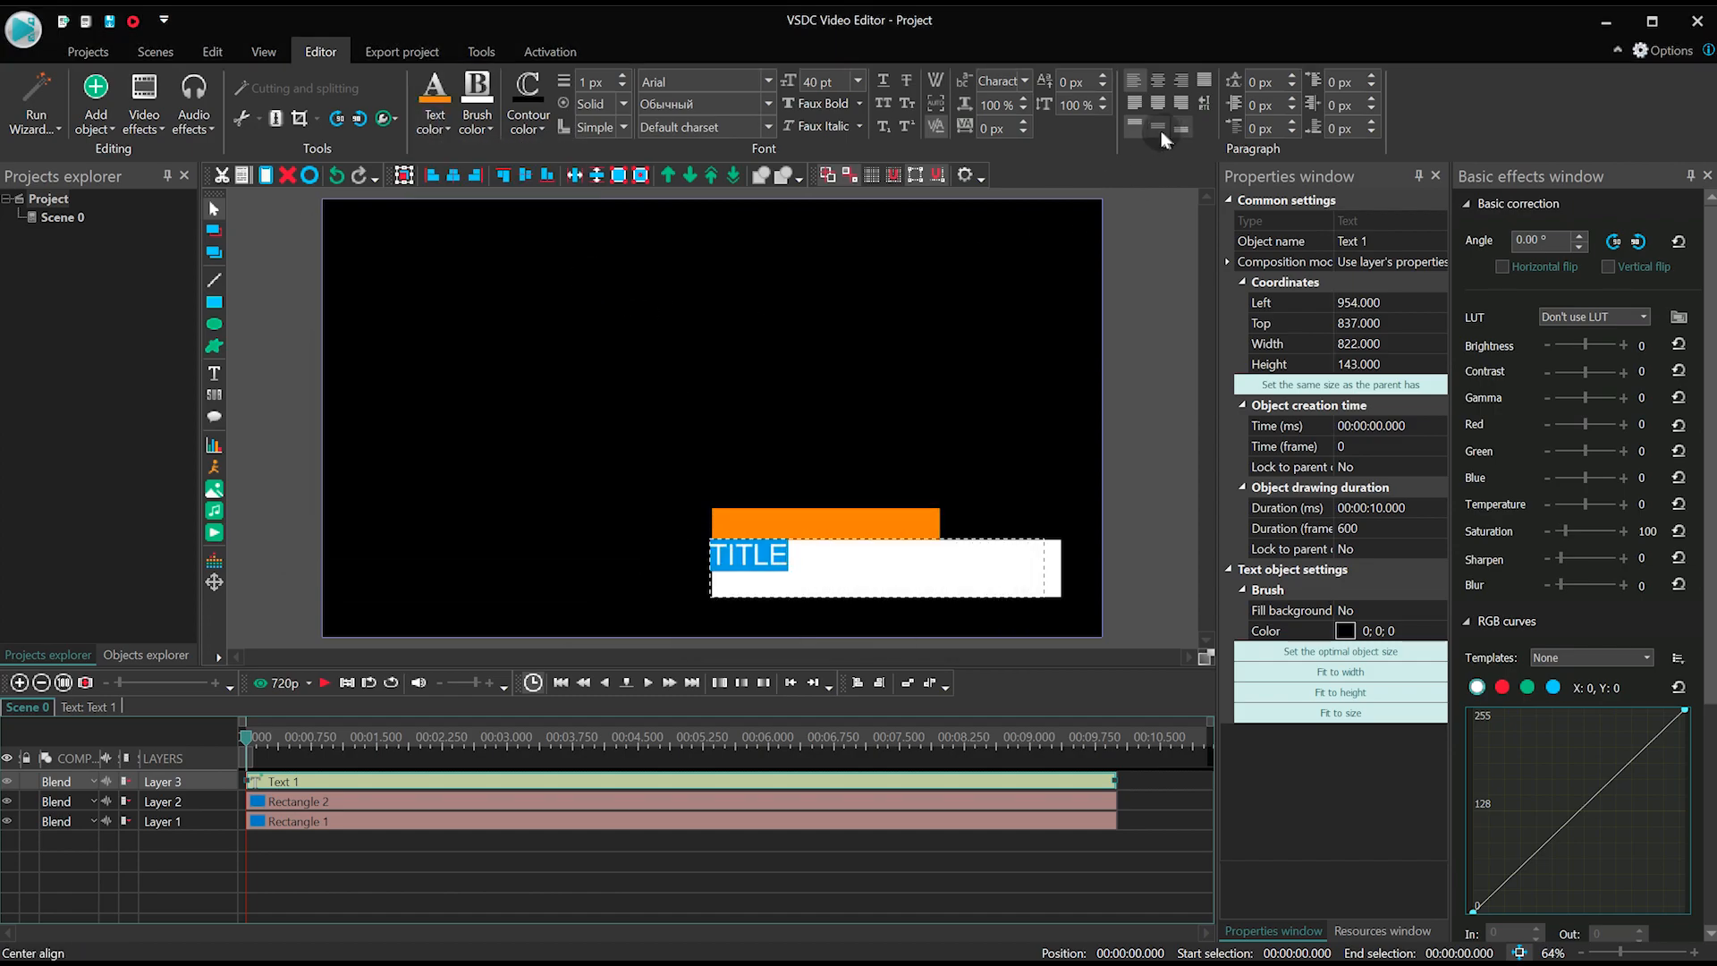
click(744, 565)
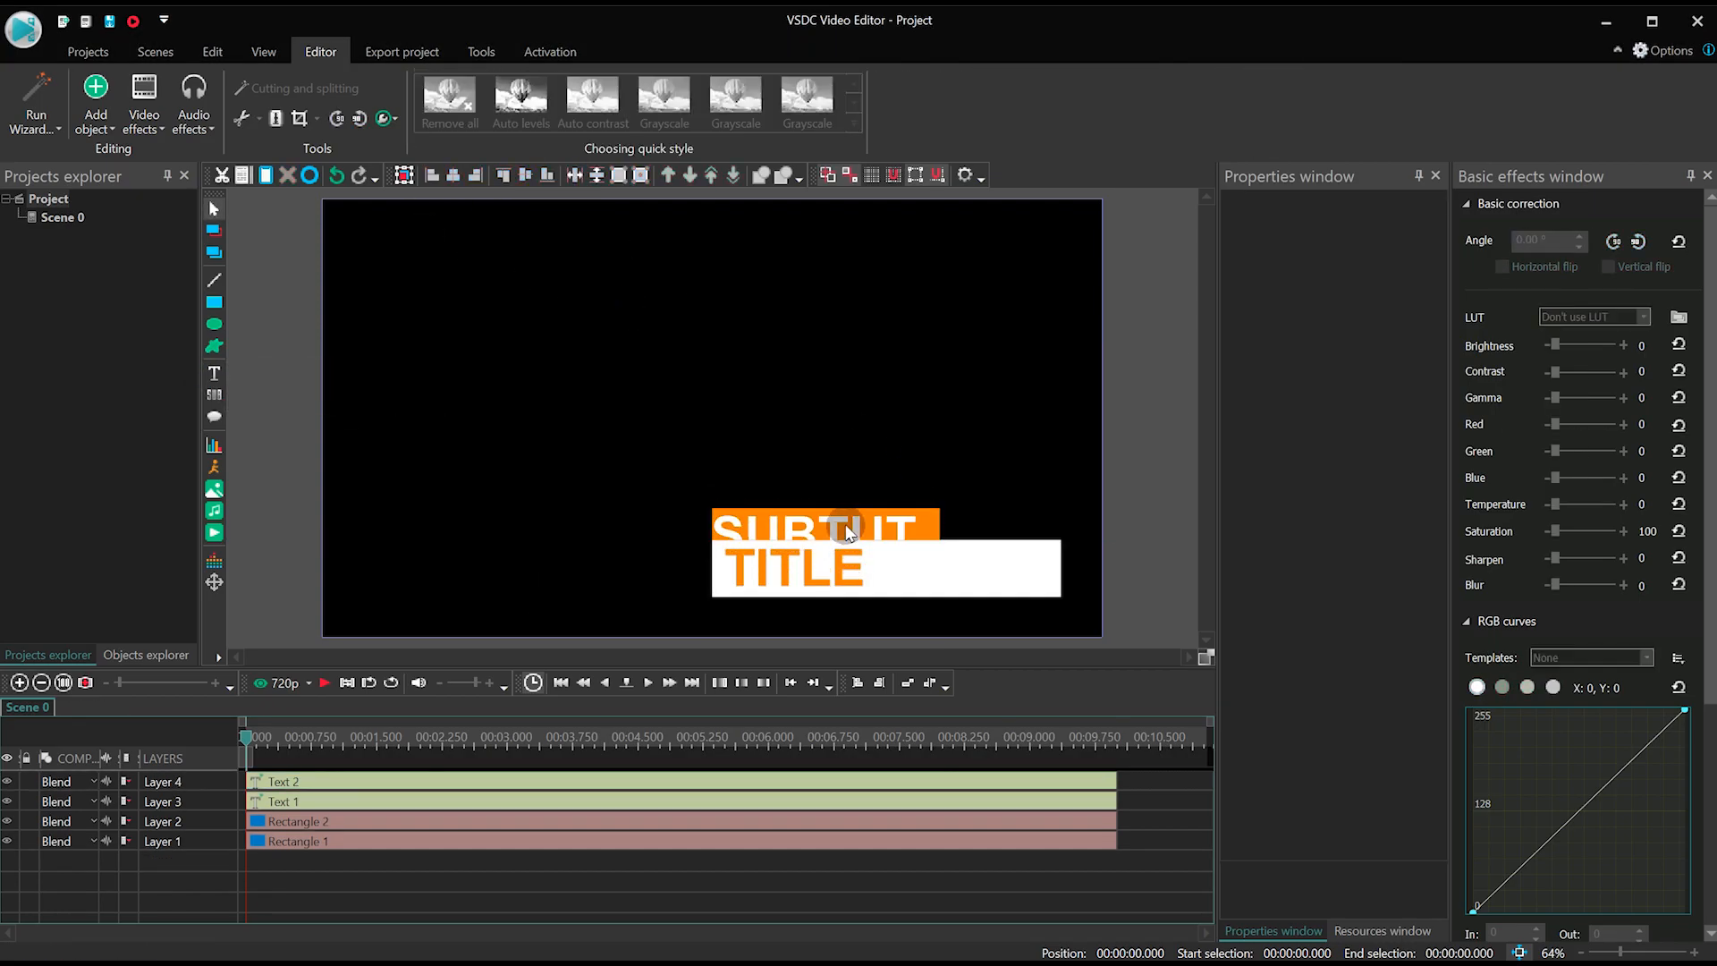
click(777, 515)
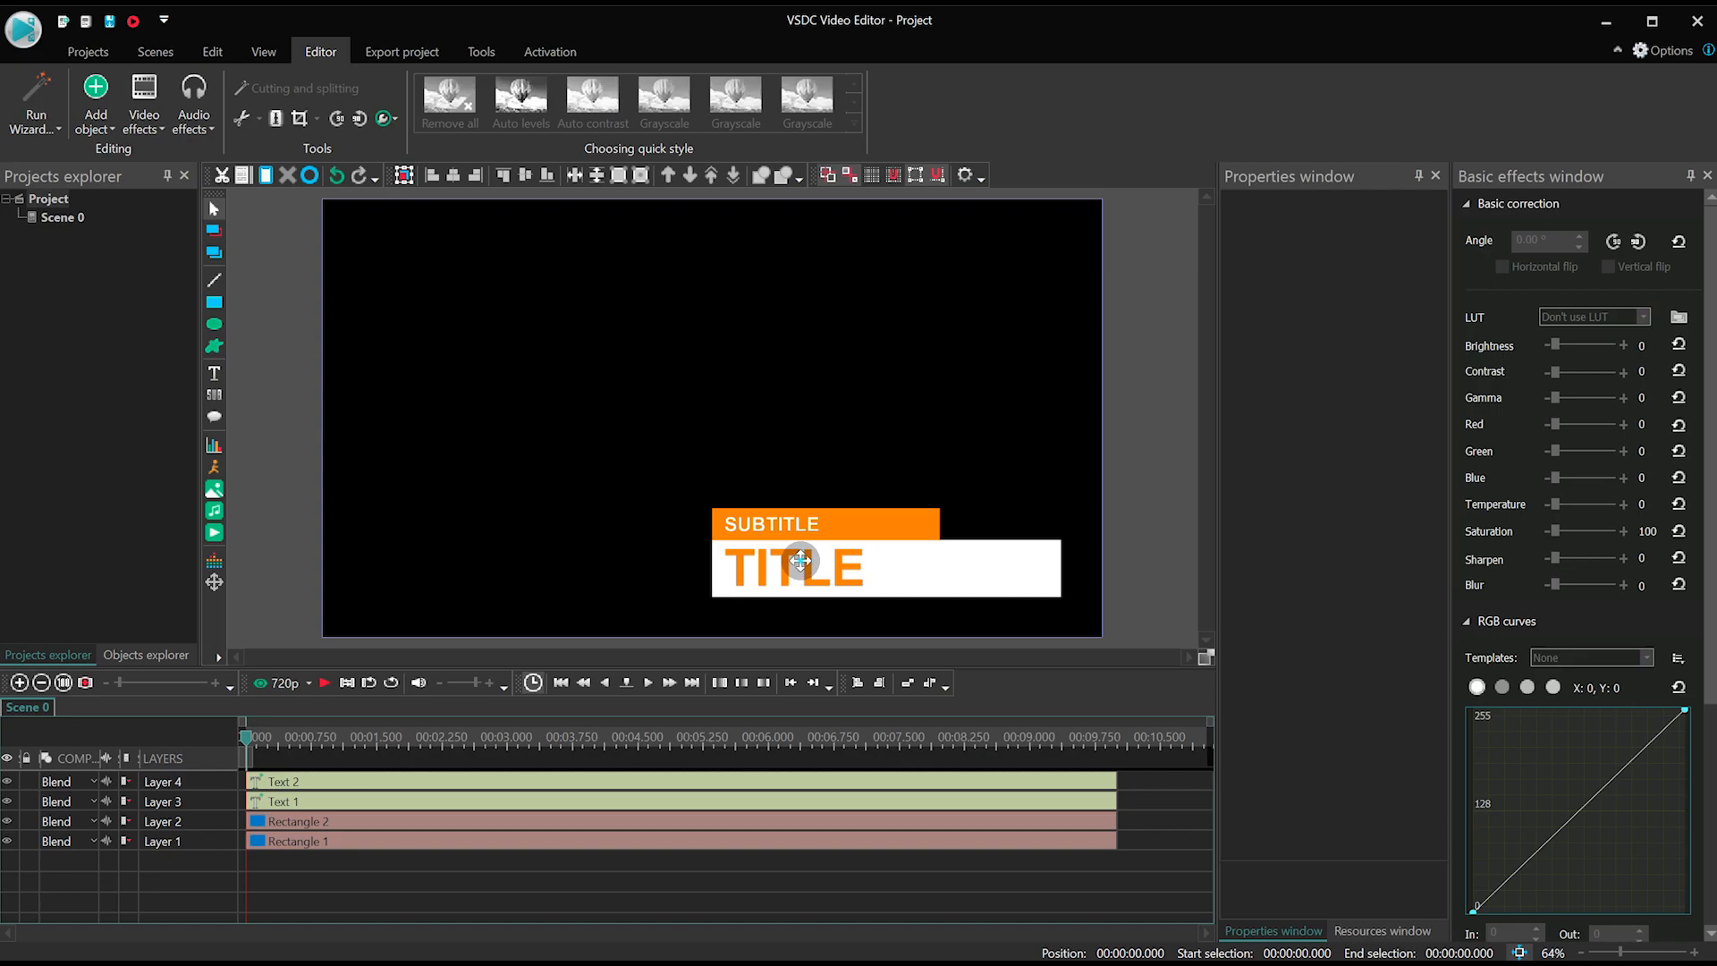
click(794, 567)
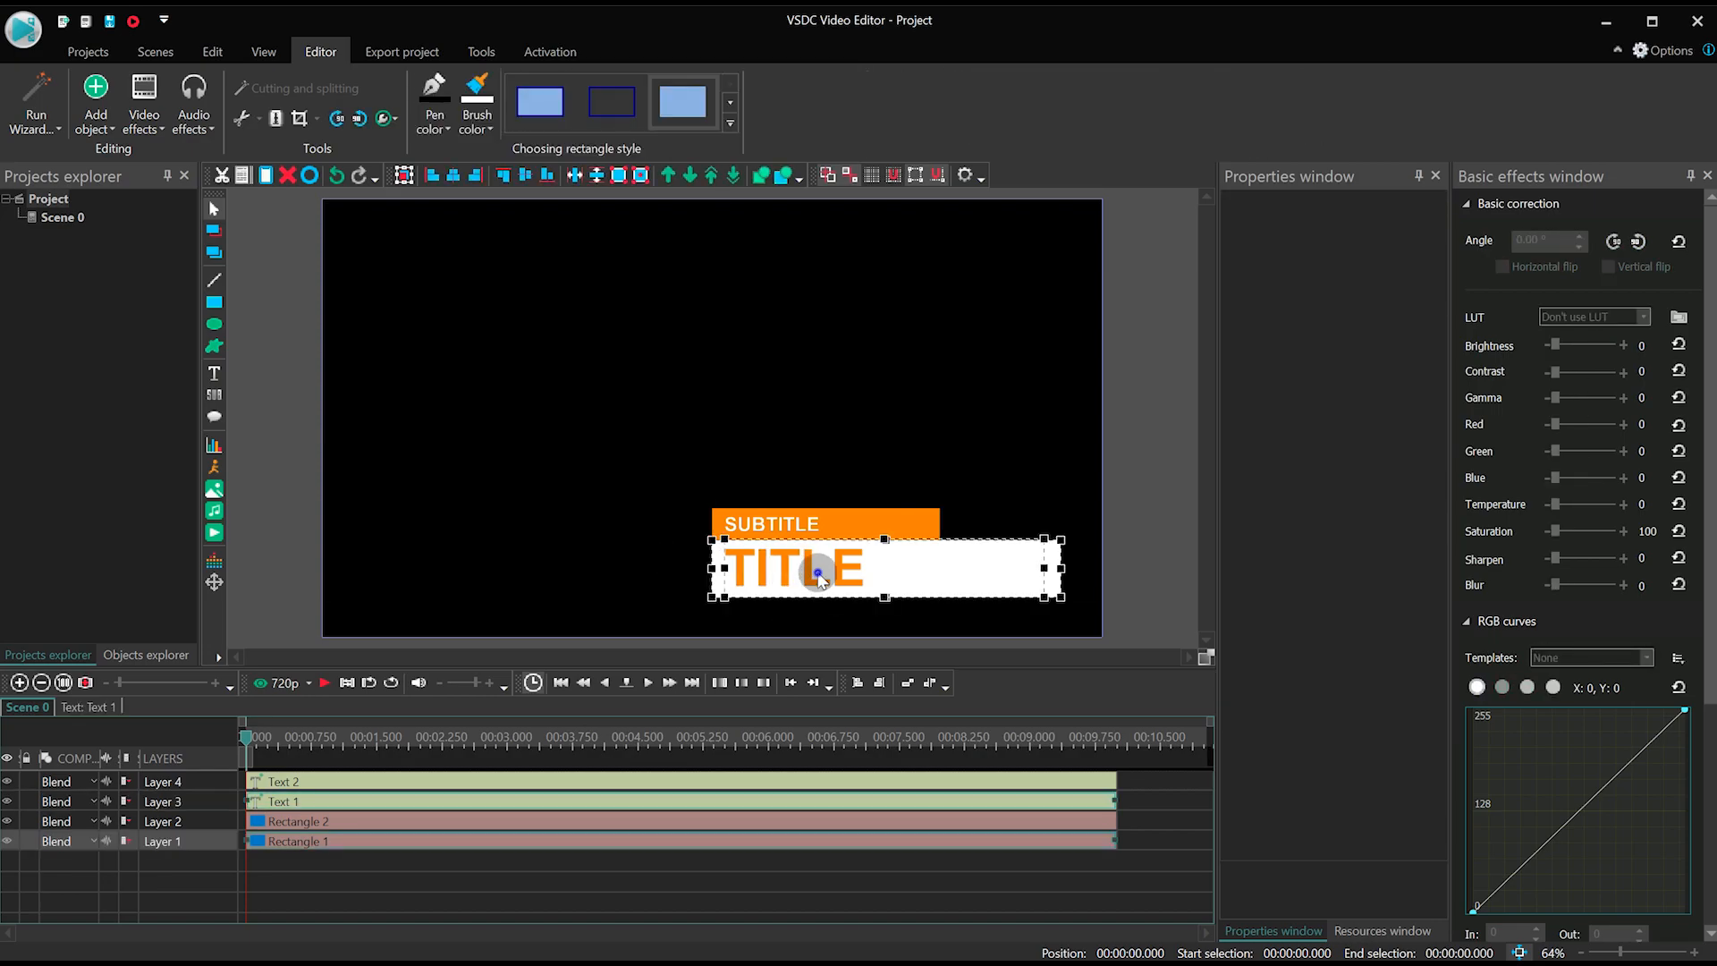
Convert the white bar with TITLE to a sprite, then the orange bar with SUBTITLE.
right_click(816, 571)
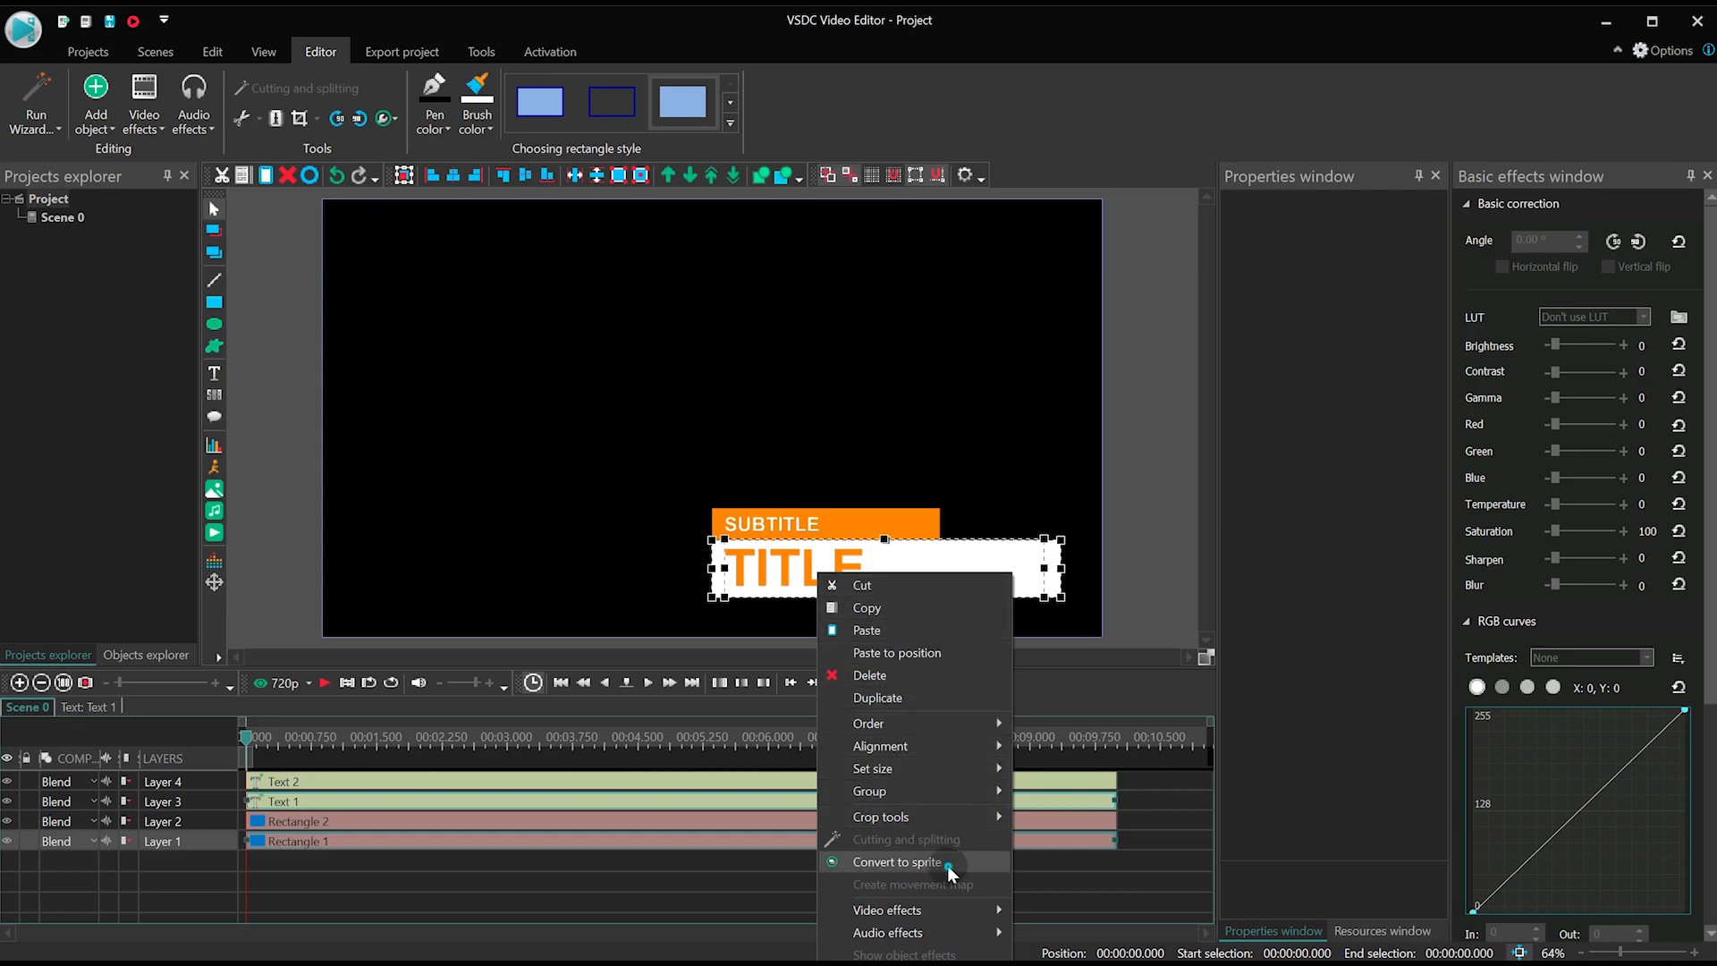
click(896, 862)
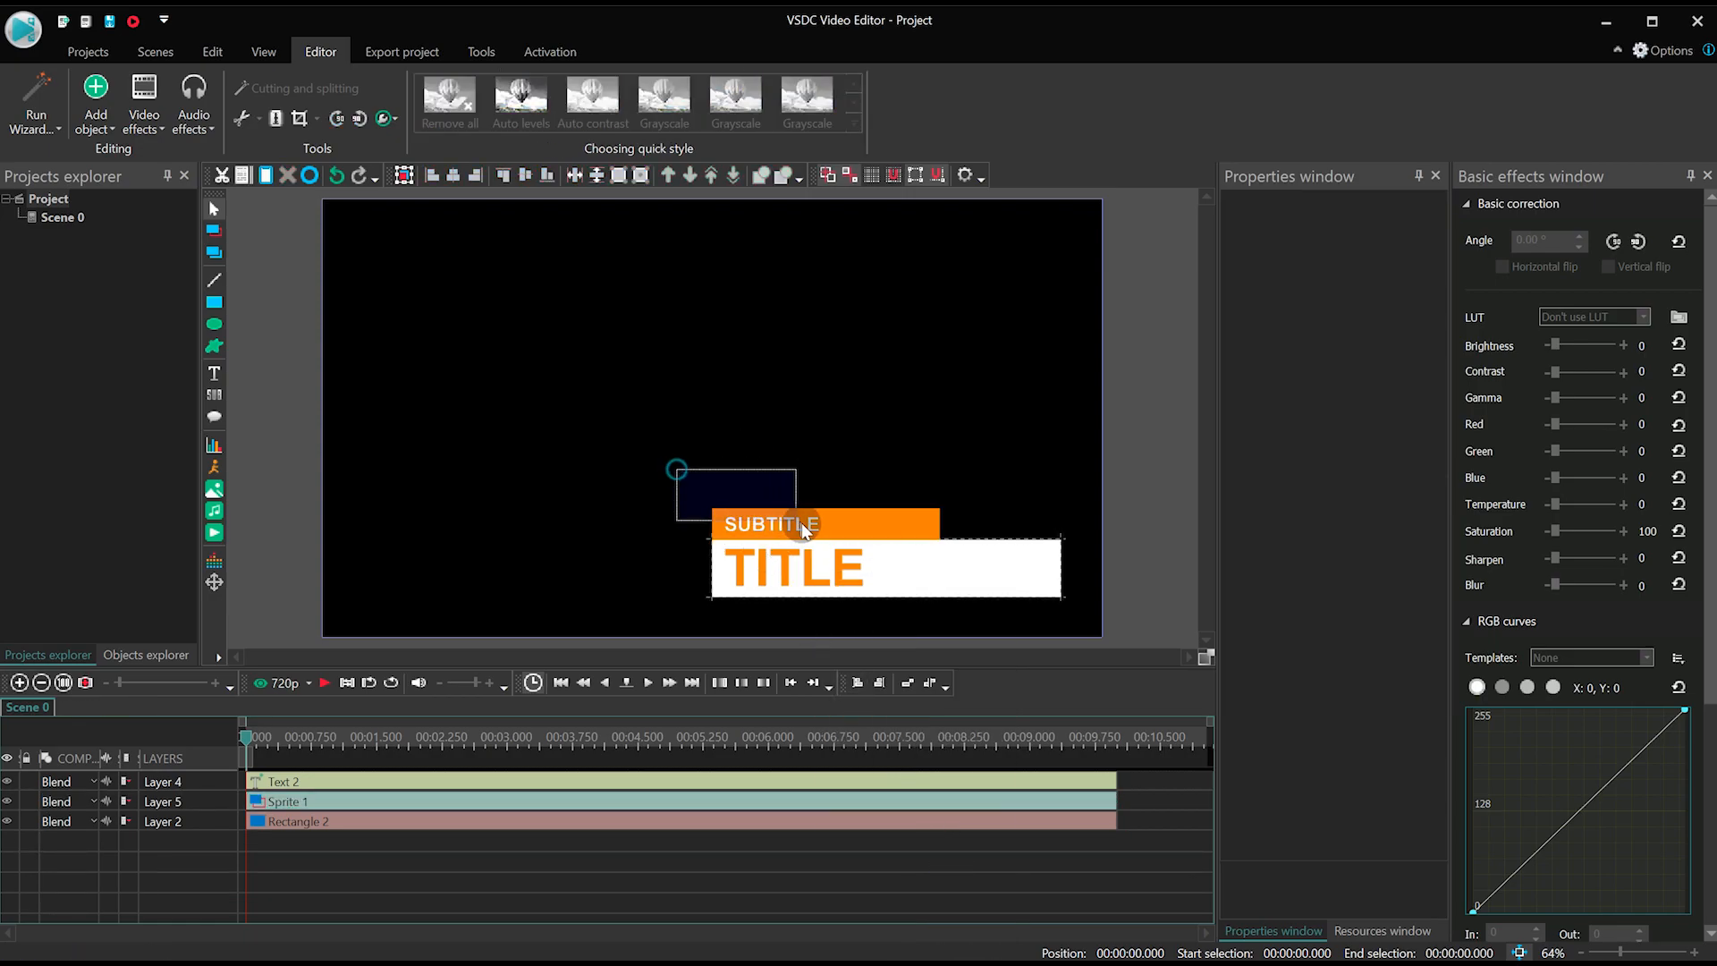
right_click(800, 532)
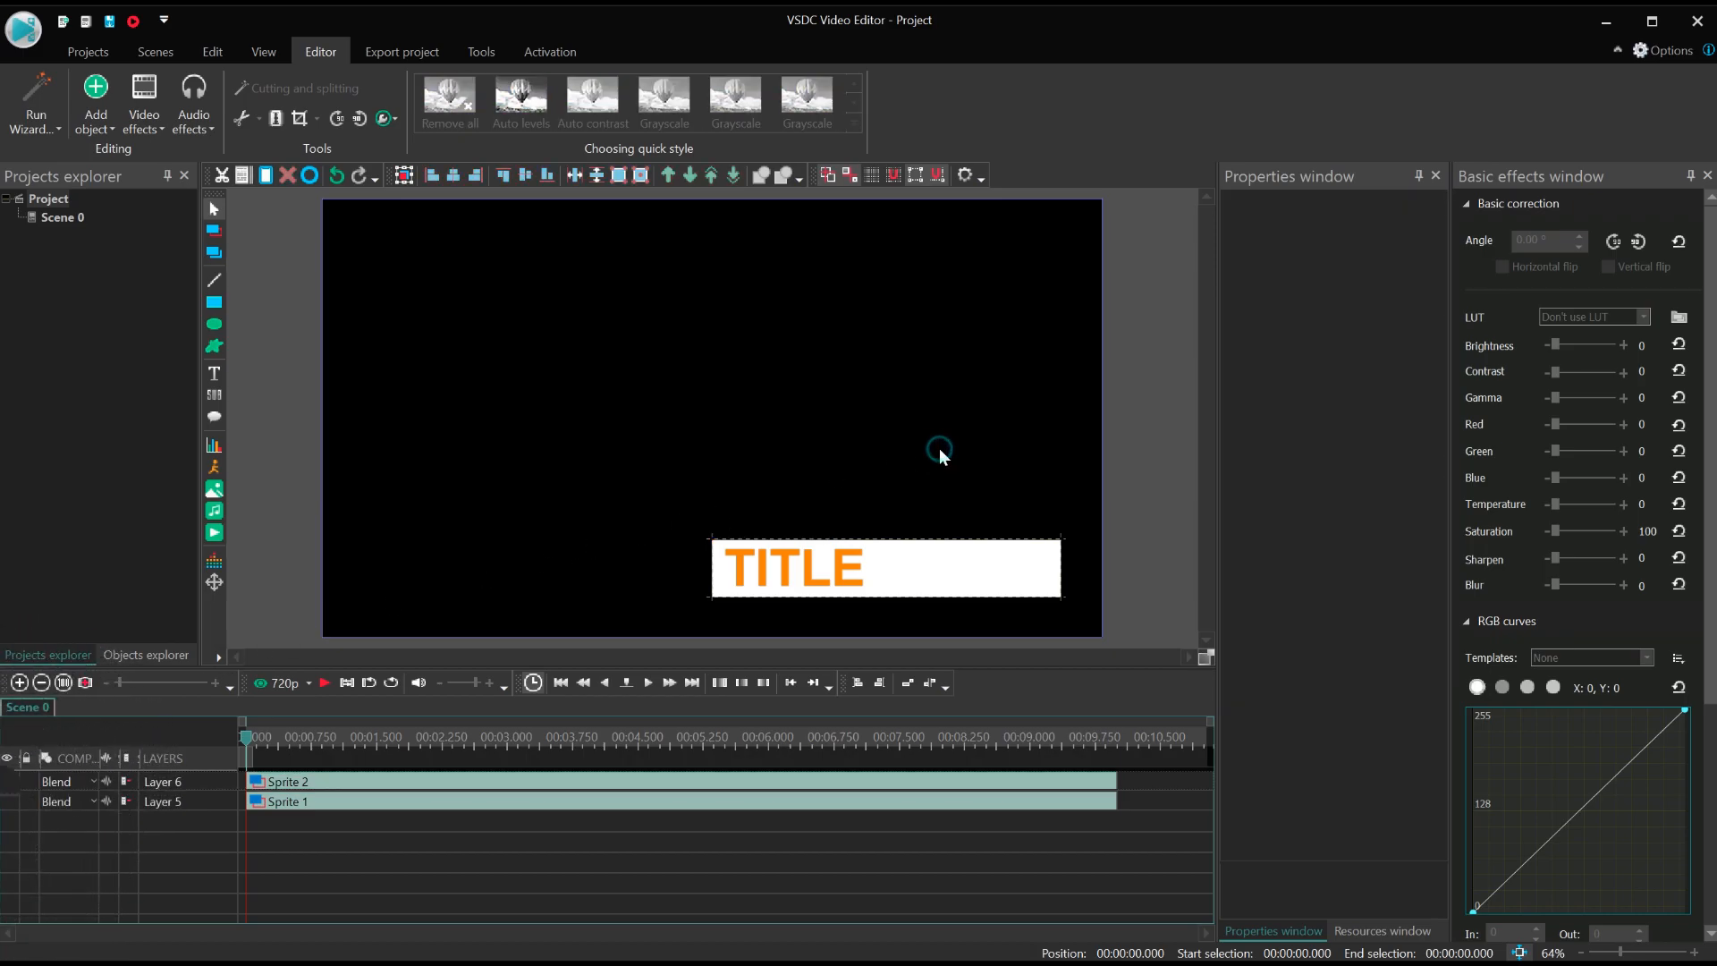
Inside Sprite 1, drag Rectangle 1 leftward and add a Movement effect to it.
click(372, 801)
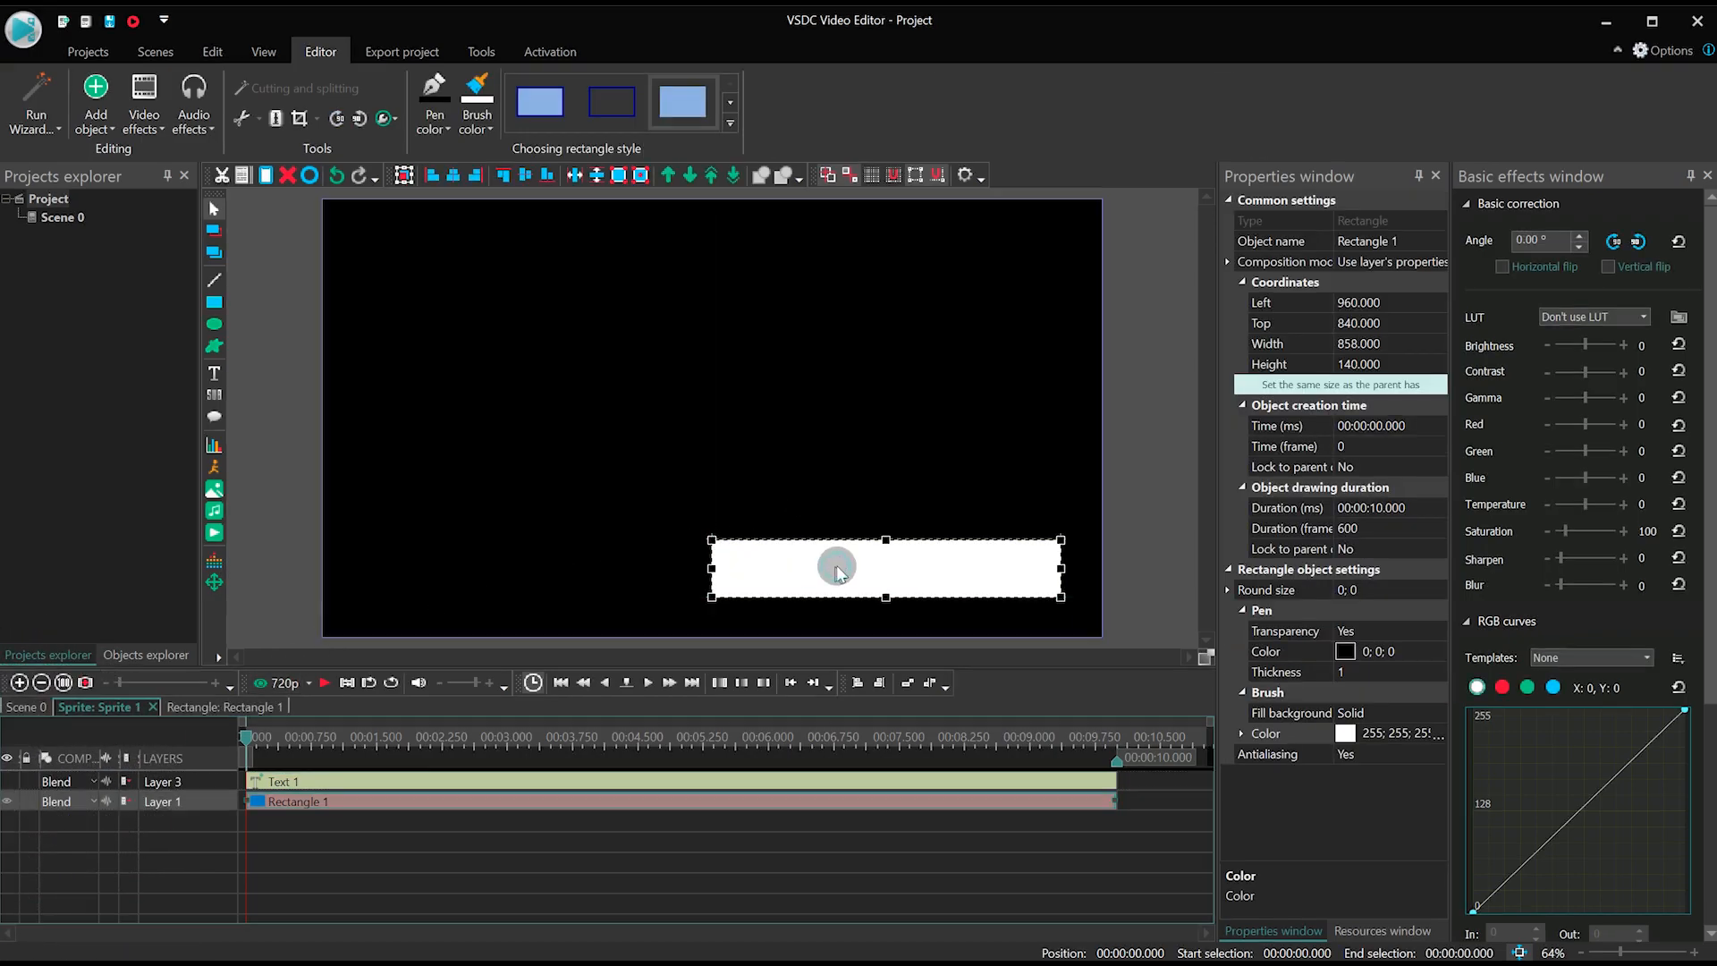
drag(837, 568, 714, 484)
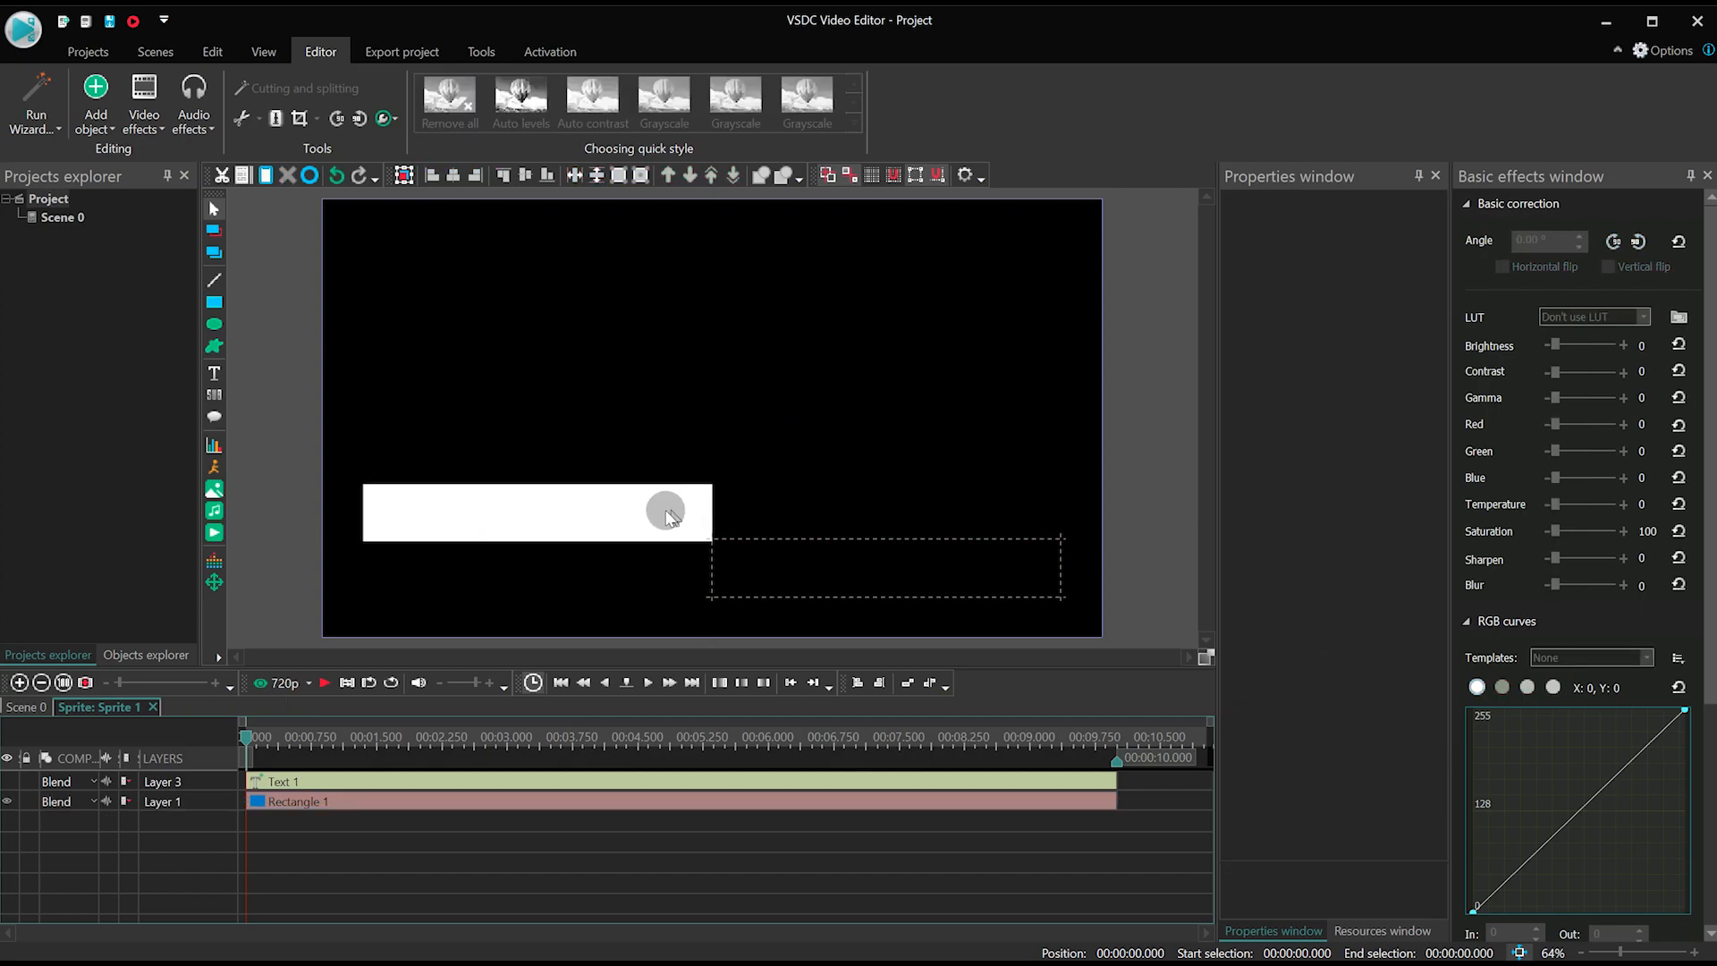
click(536, 511)
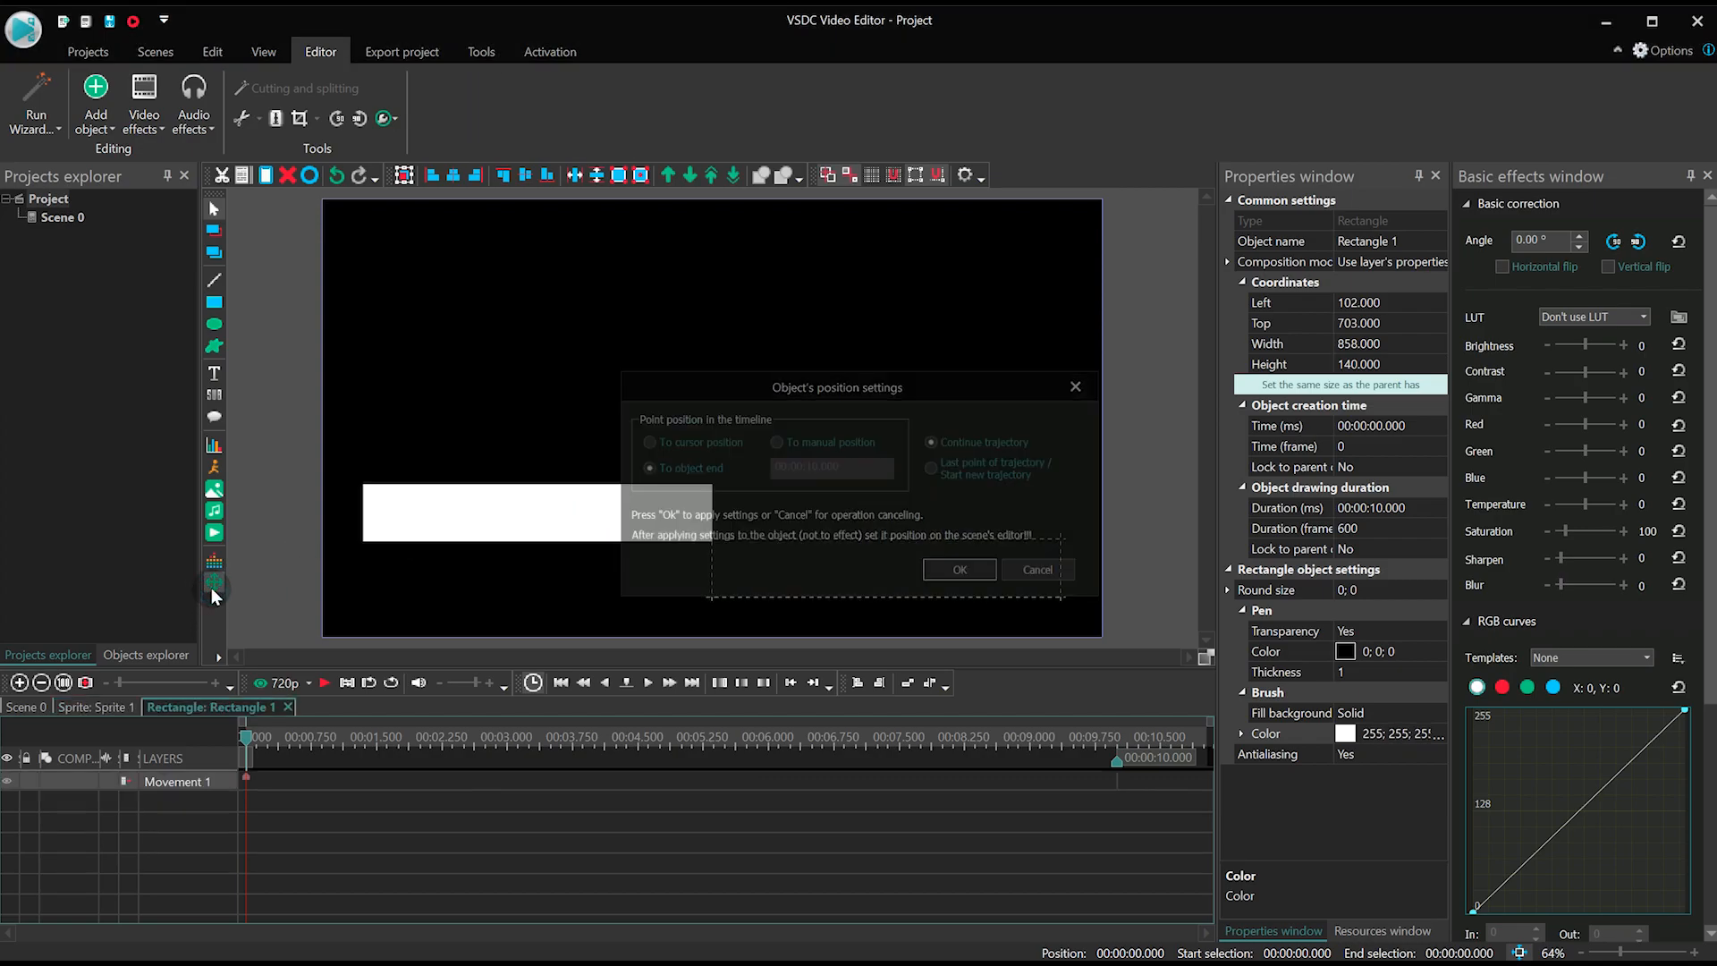
Set path points so the bar slides right to its original spot, then straight down.
click(957, 568)
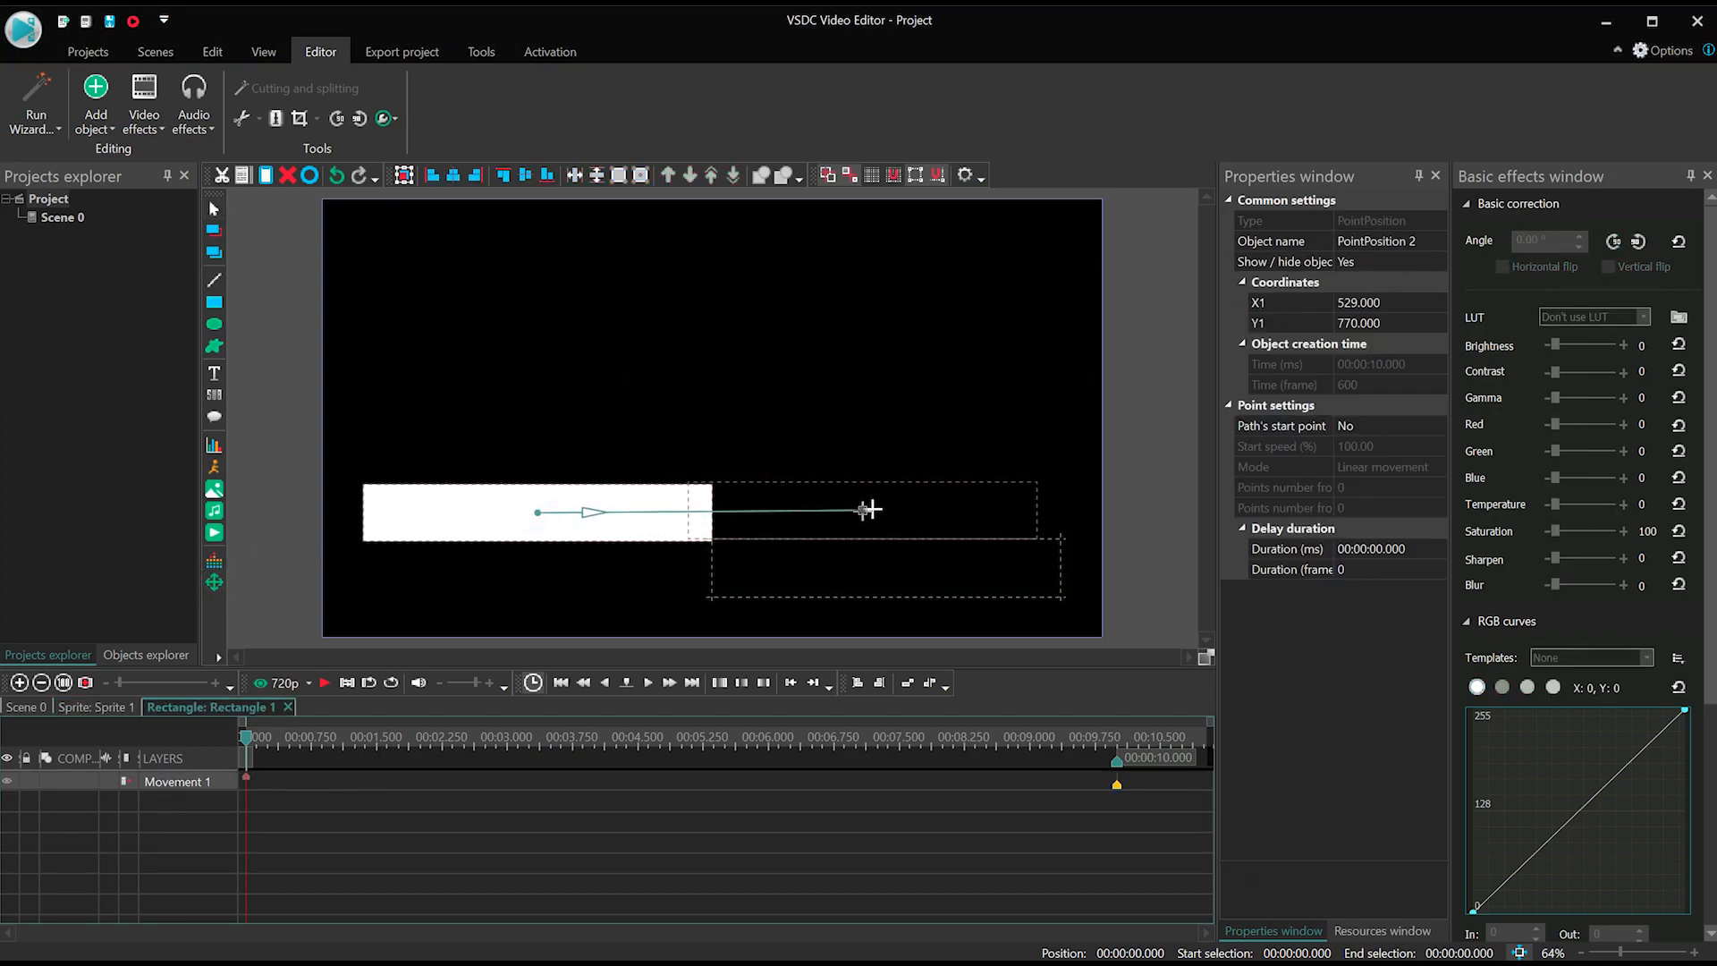
drag(869, 511, 887, 515)
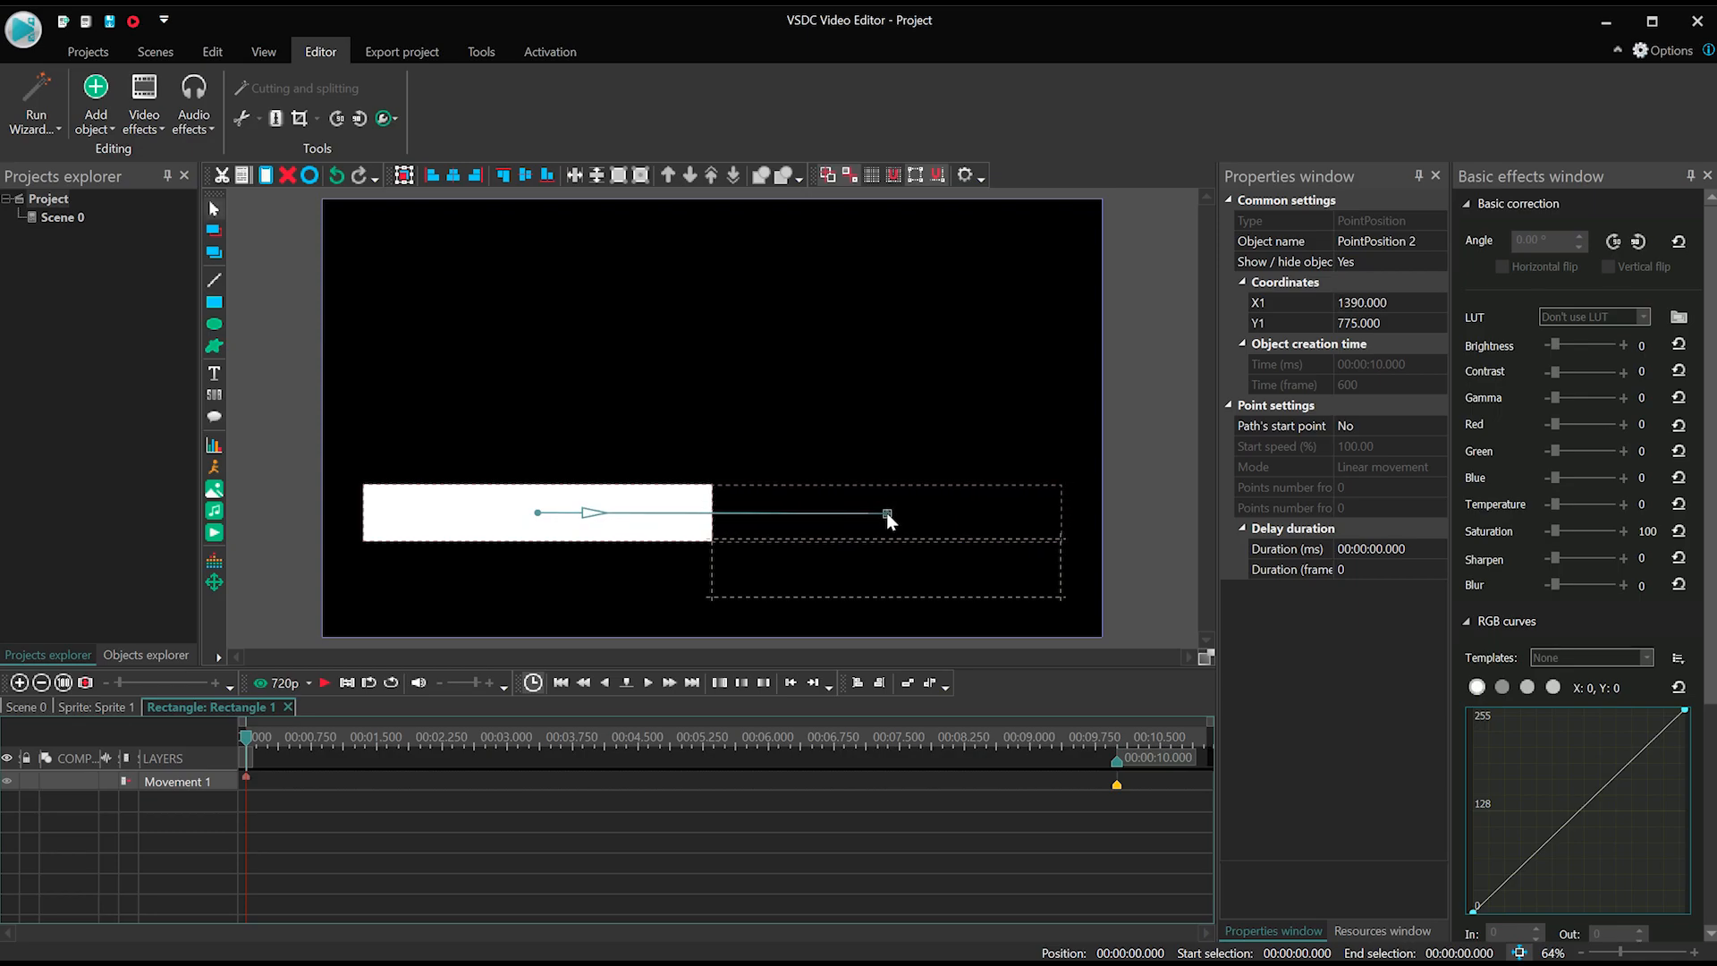
click(214, 583)
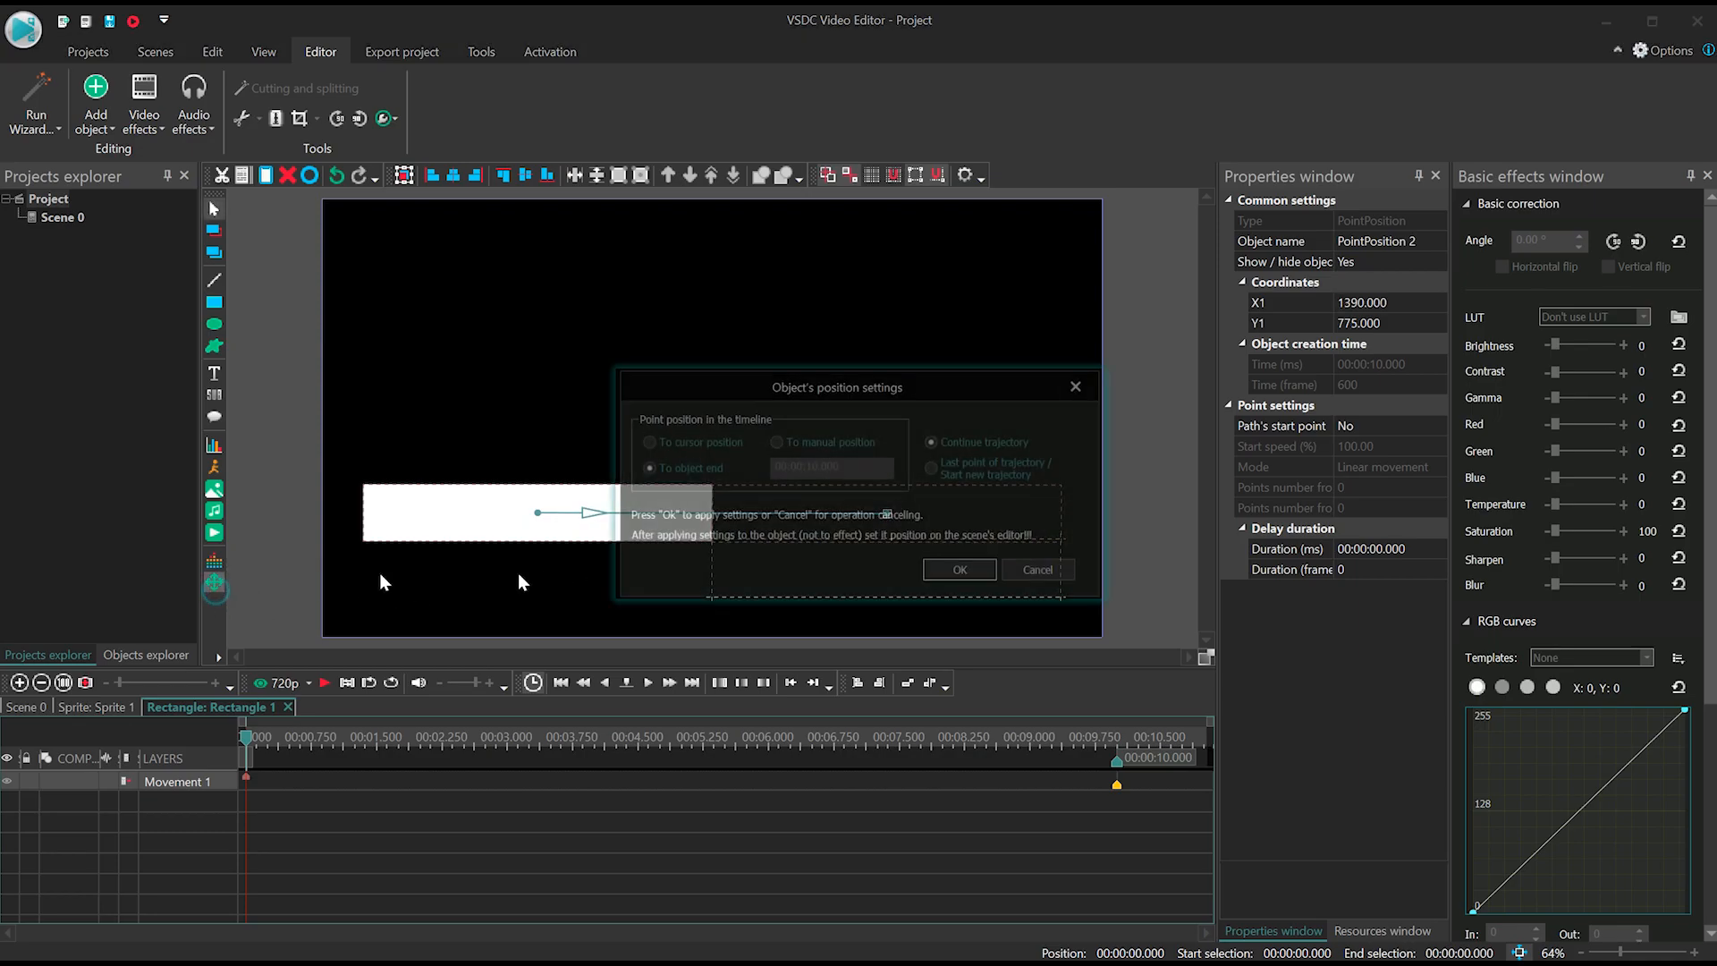
click(957, 569)
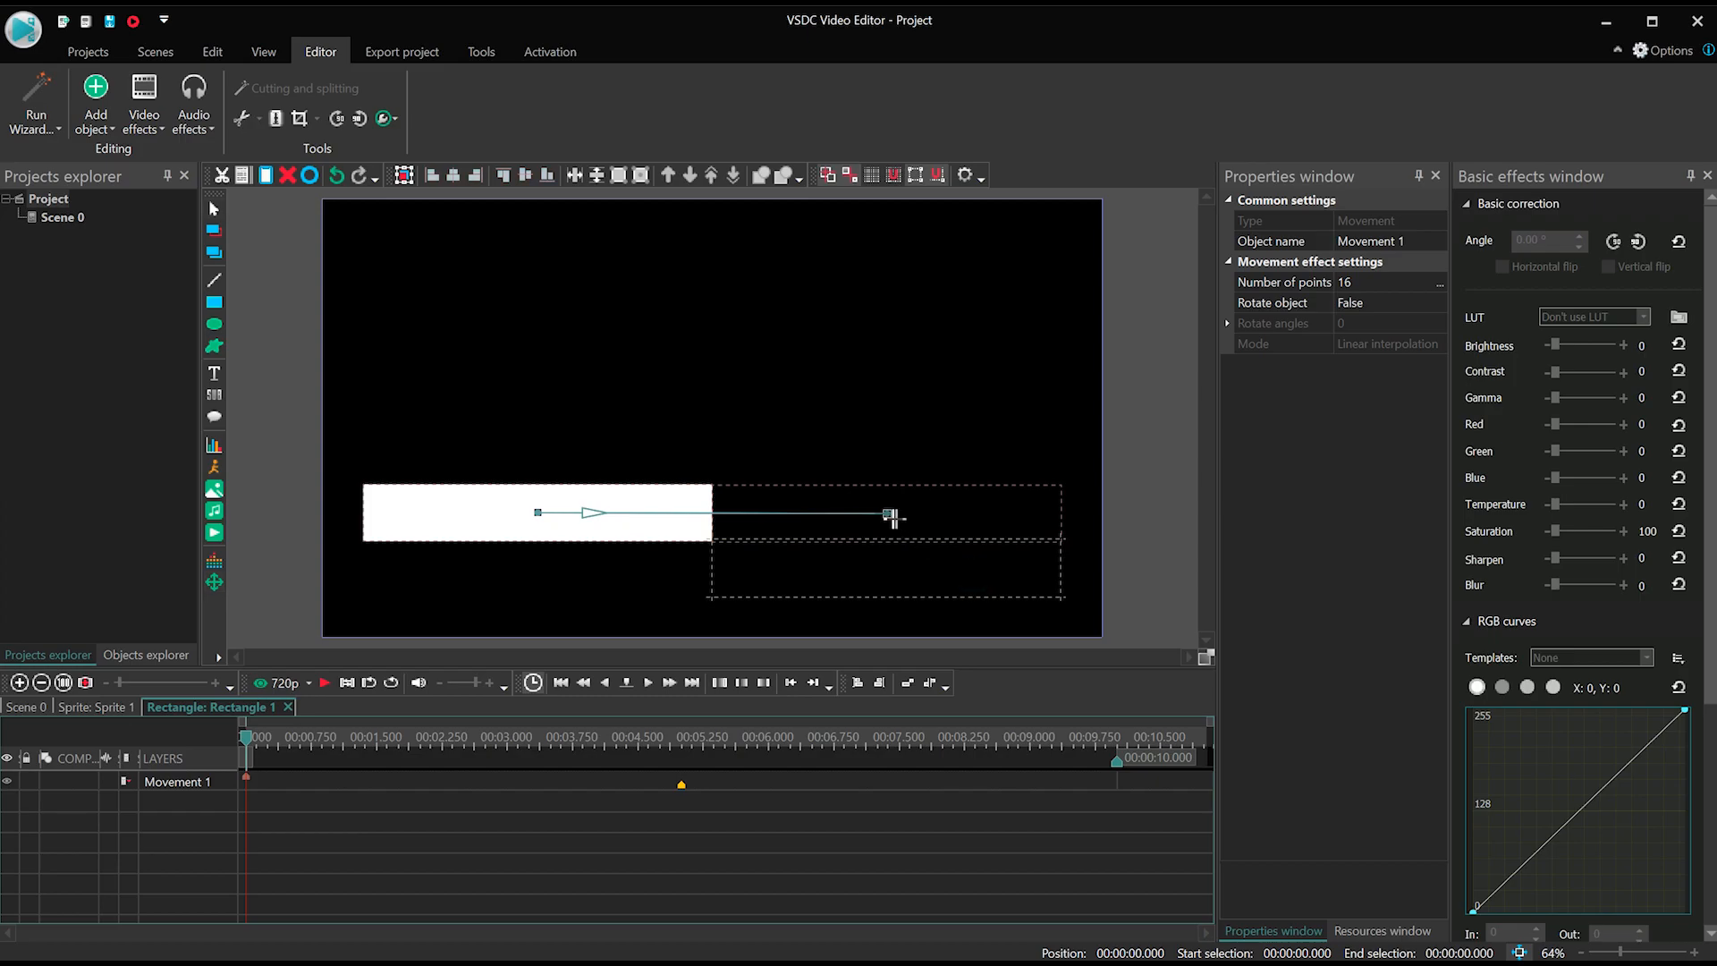
drag(897, 517, 888, 568)
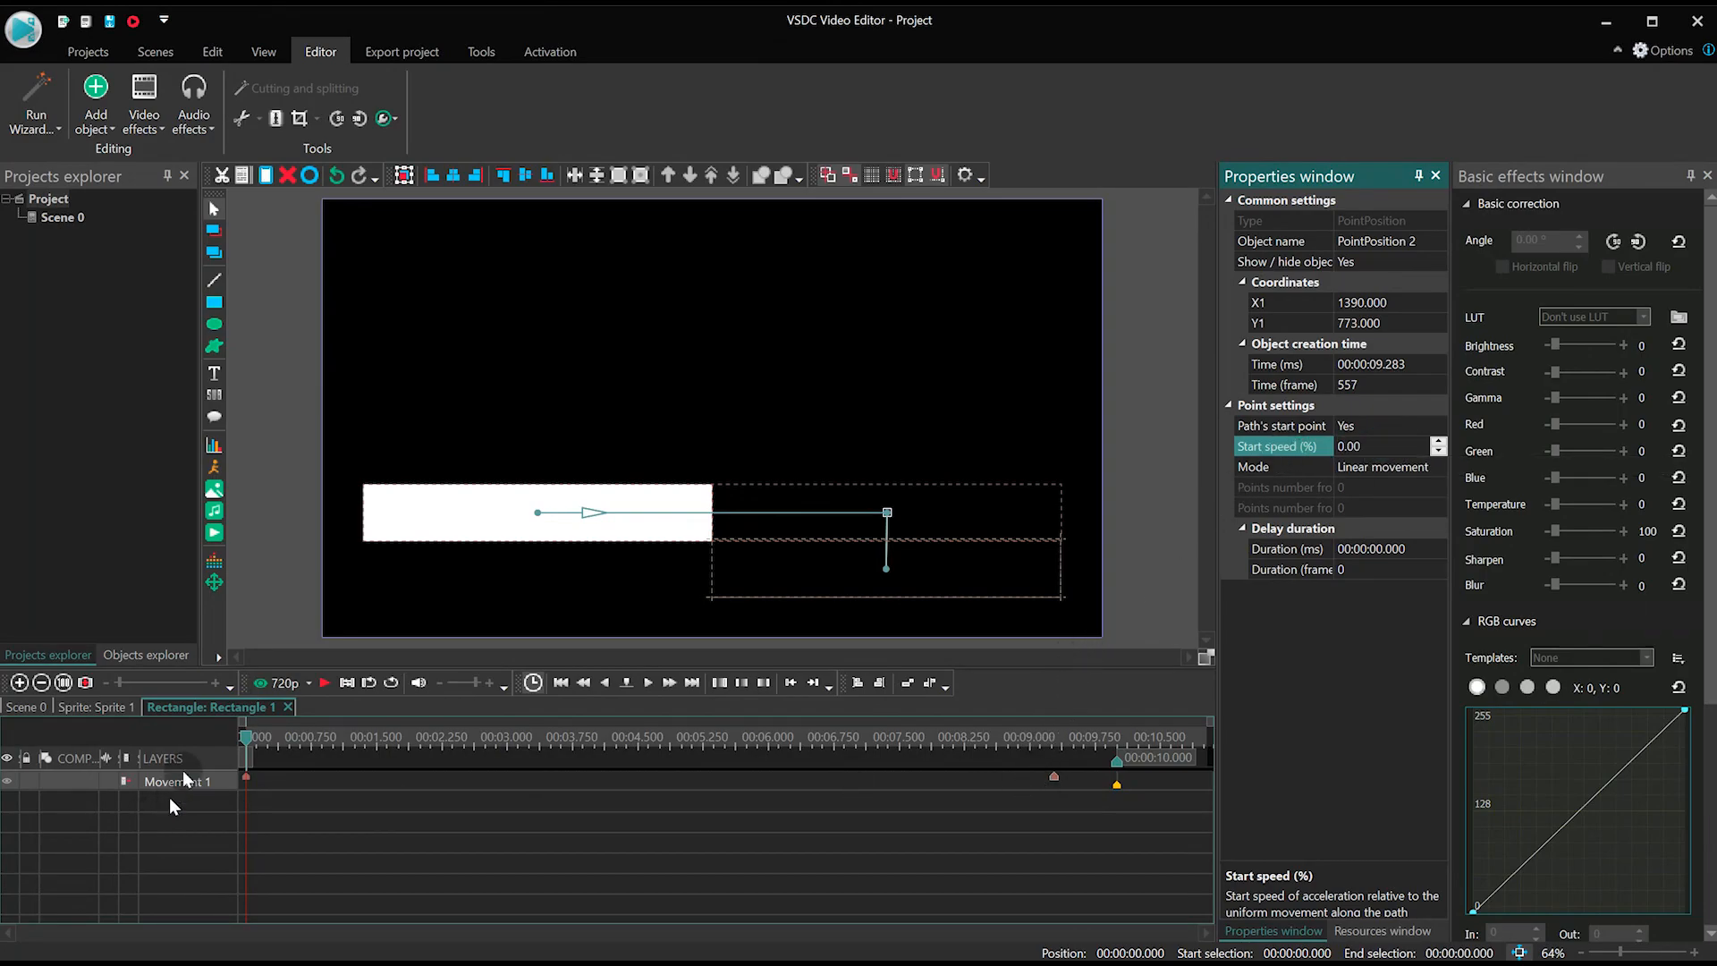
Time the bar's path points so it slides in early and out around 8–9 seconds.
click(340, 744)
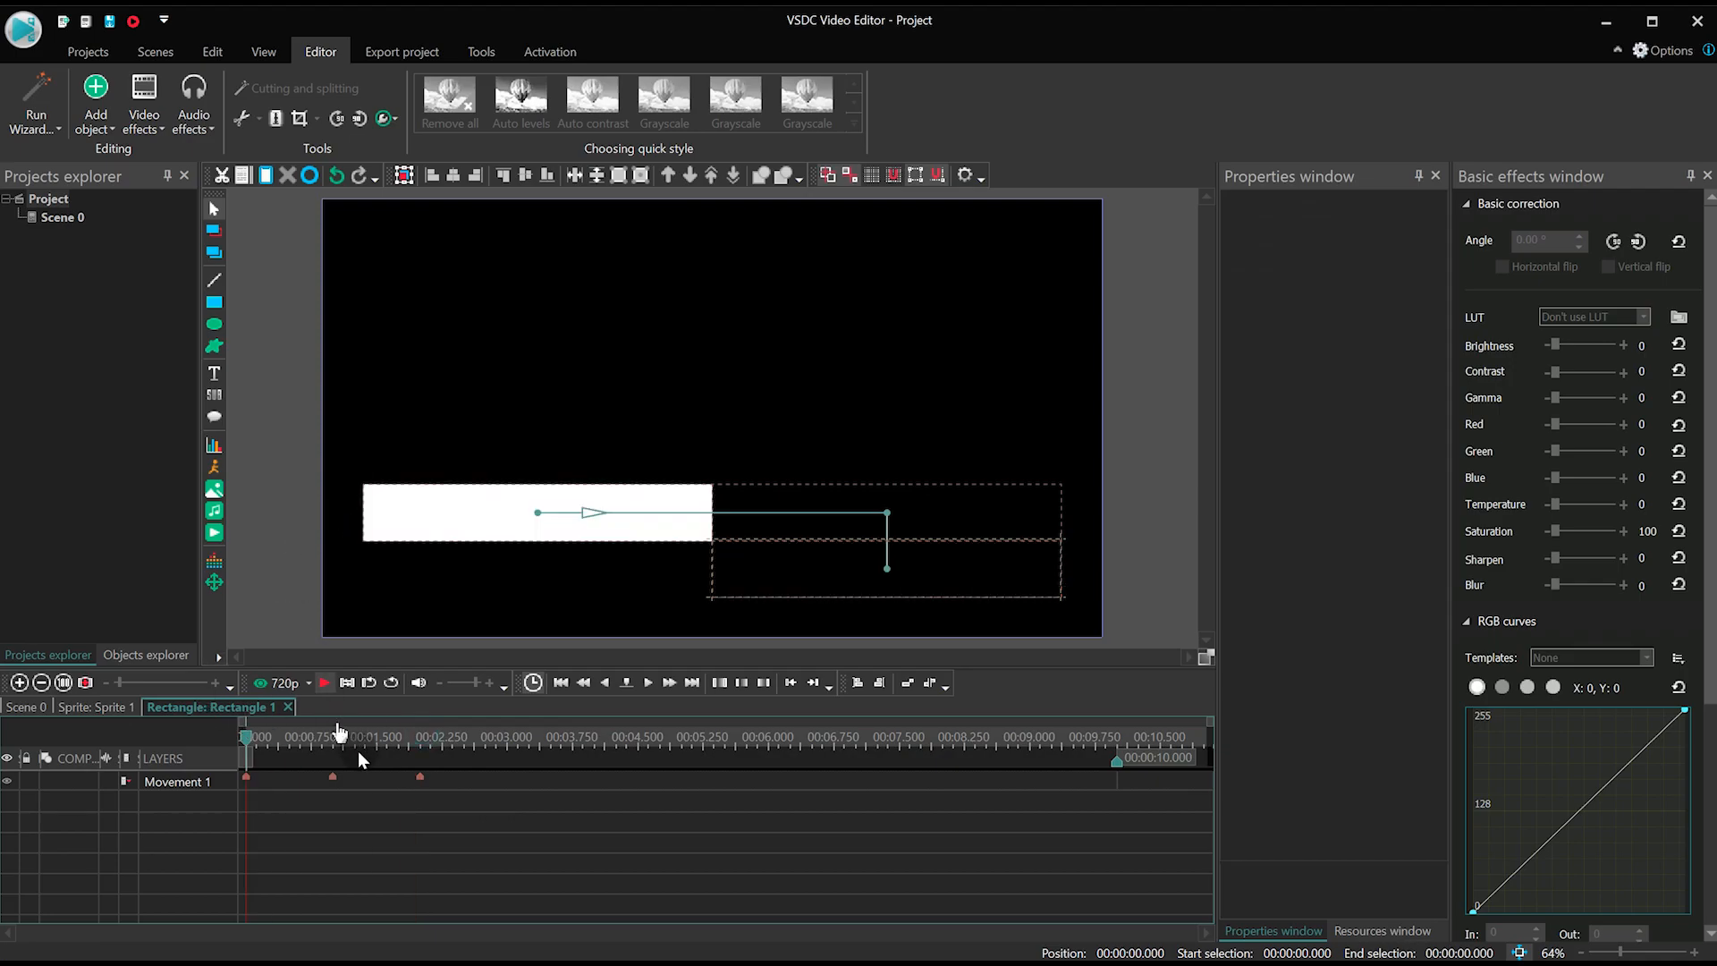
click(245, 735)
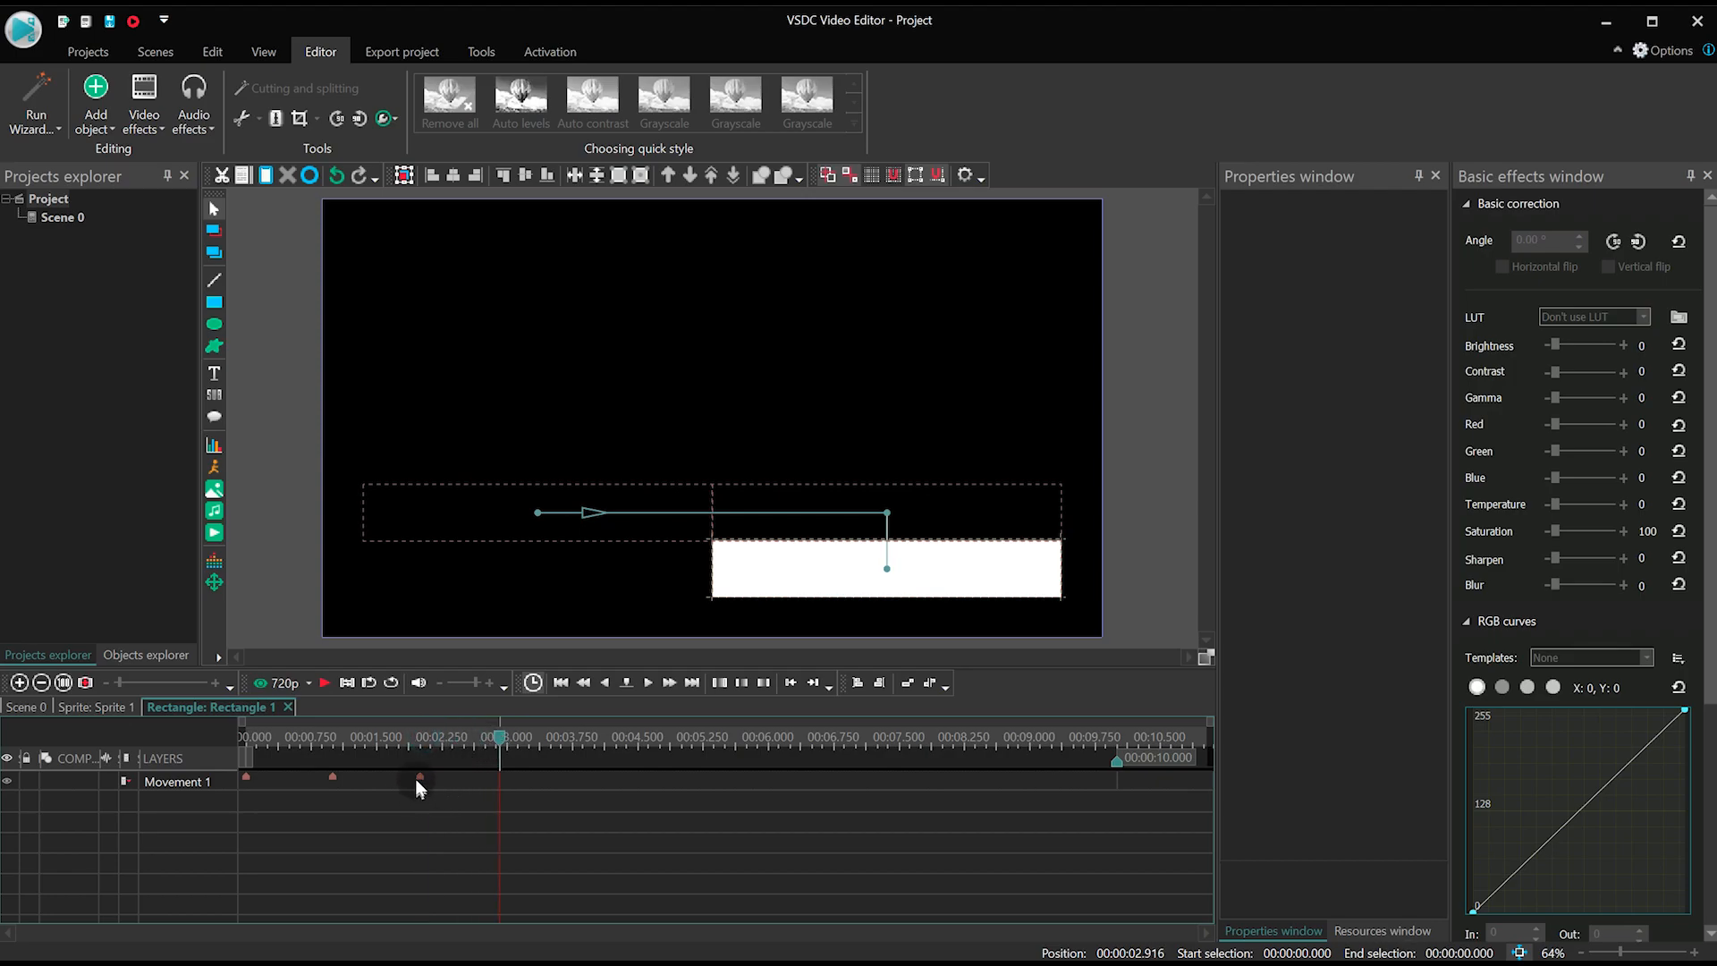
click(419, 776)
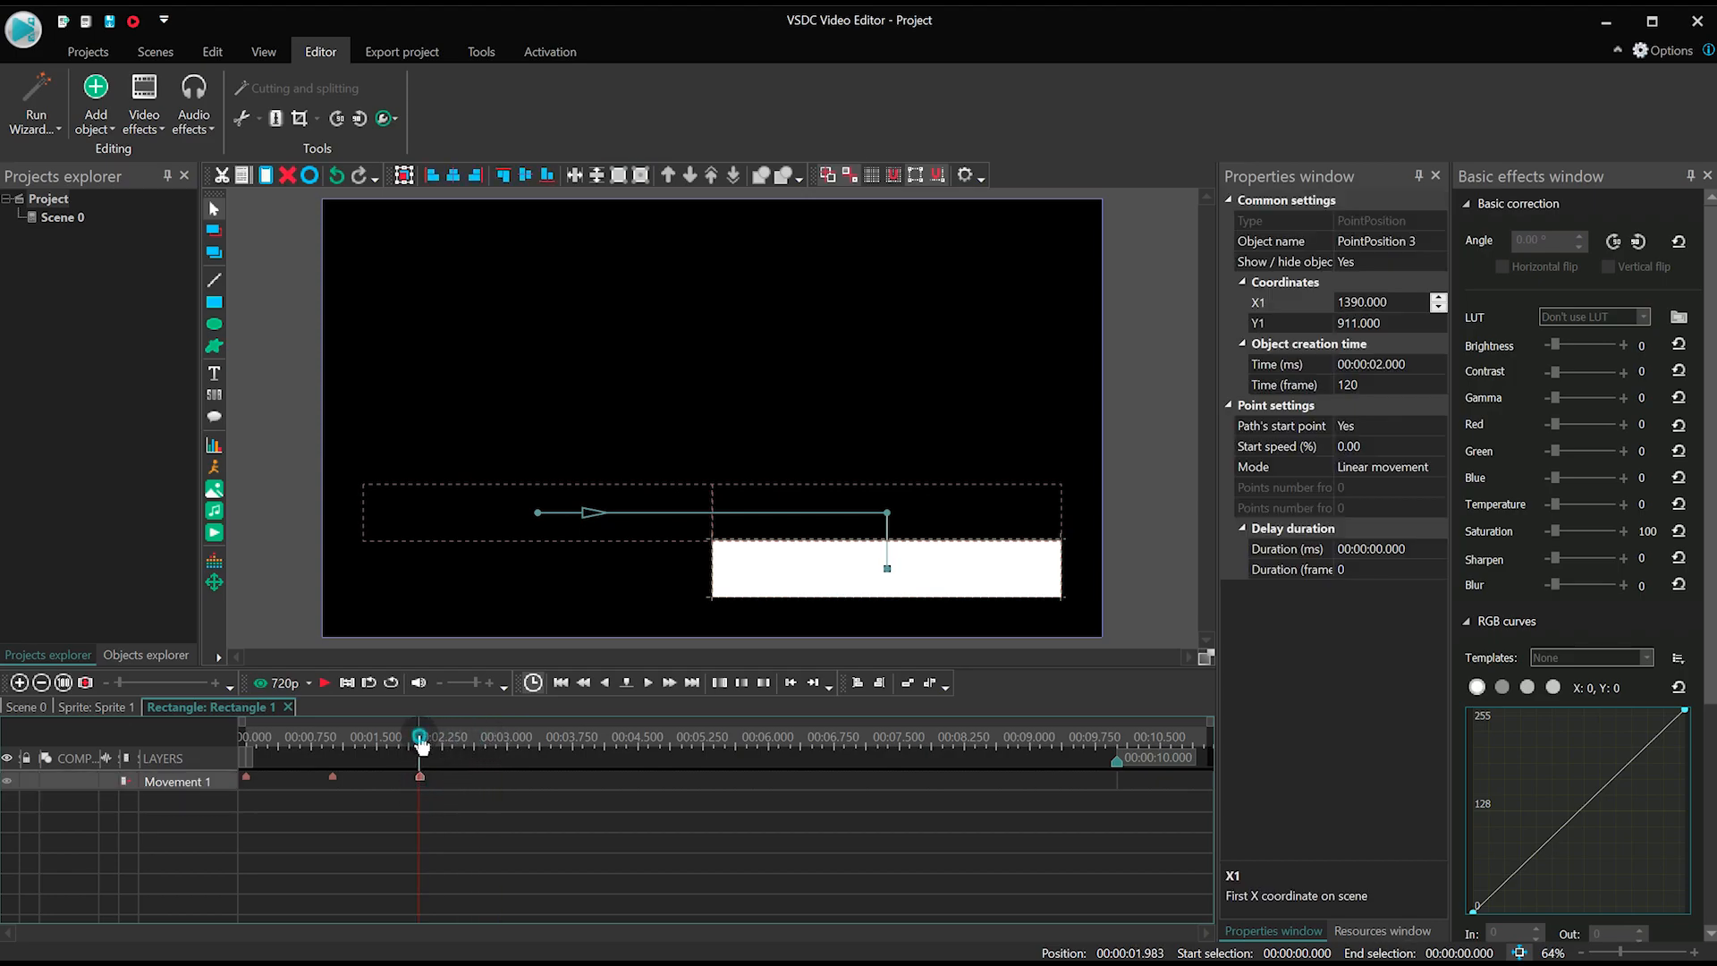
click(939, 739)
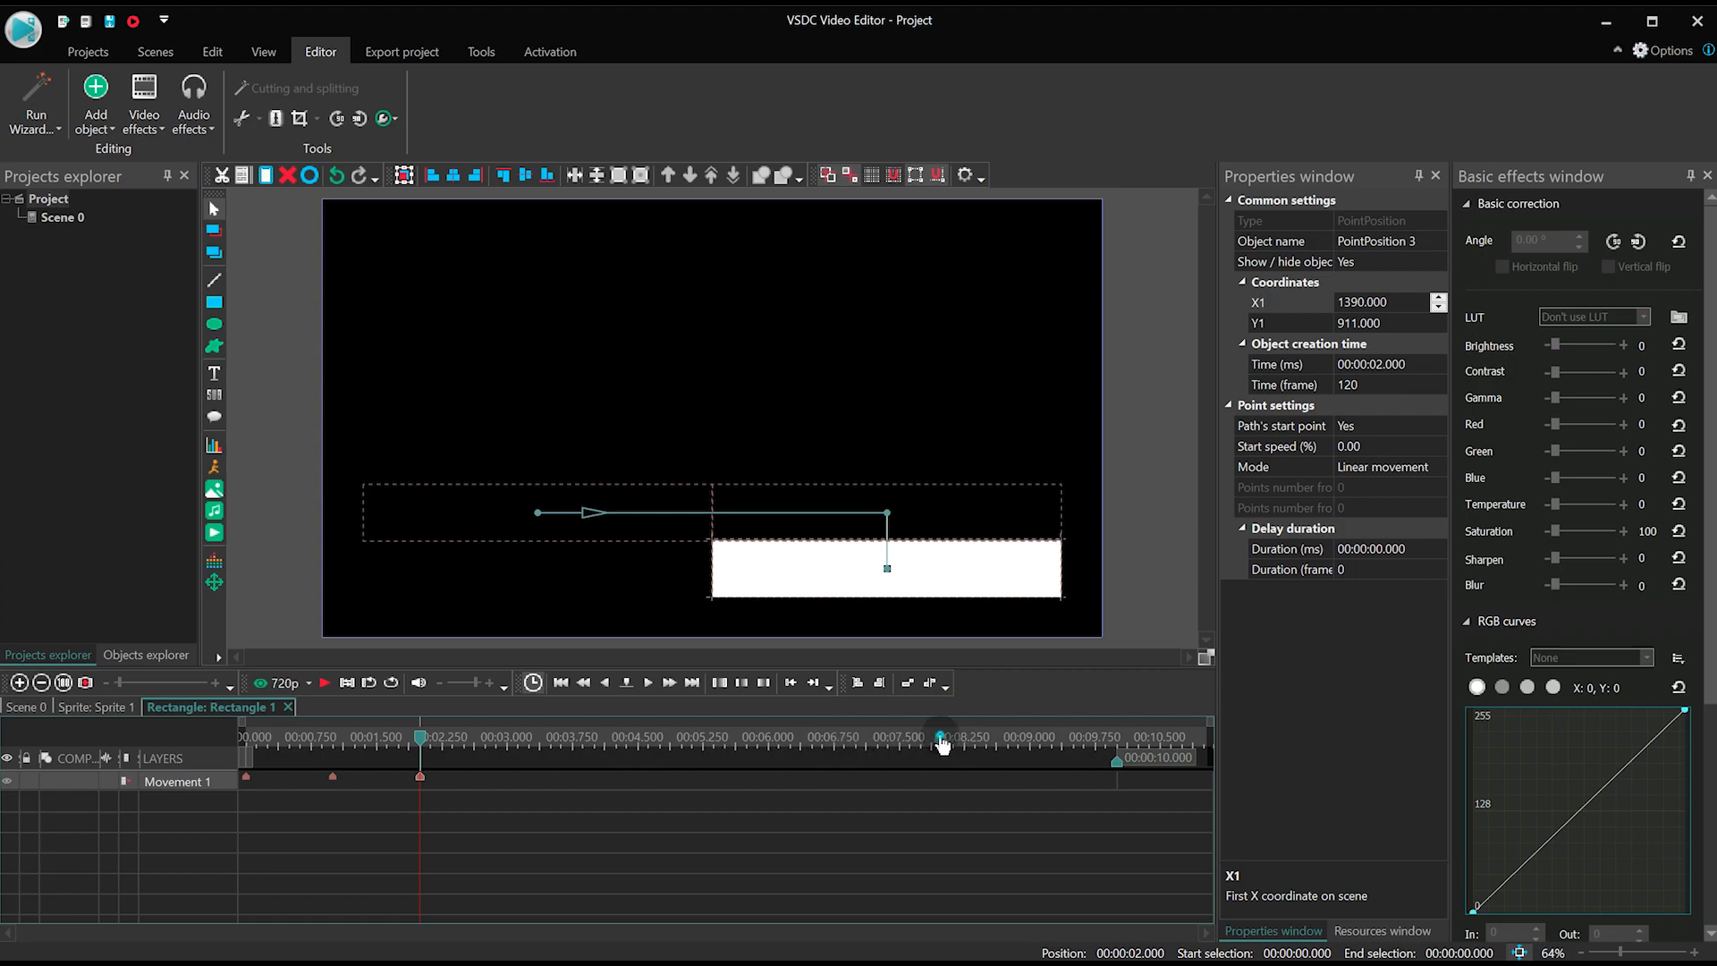
click(935, 735)
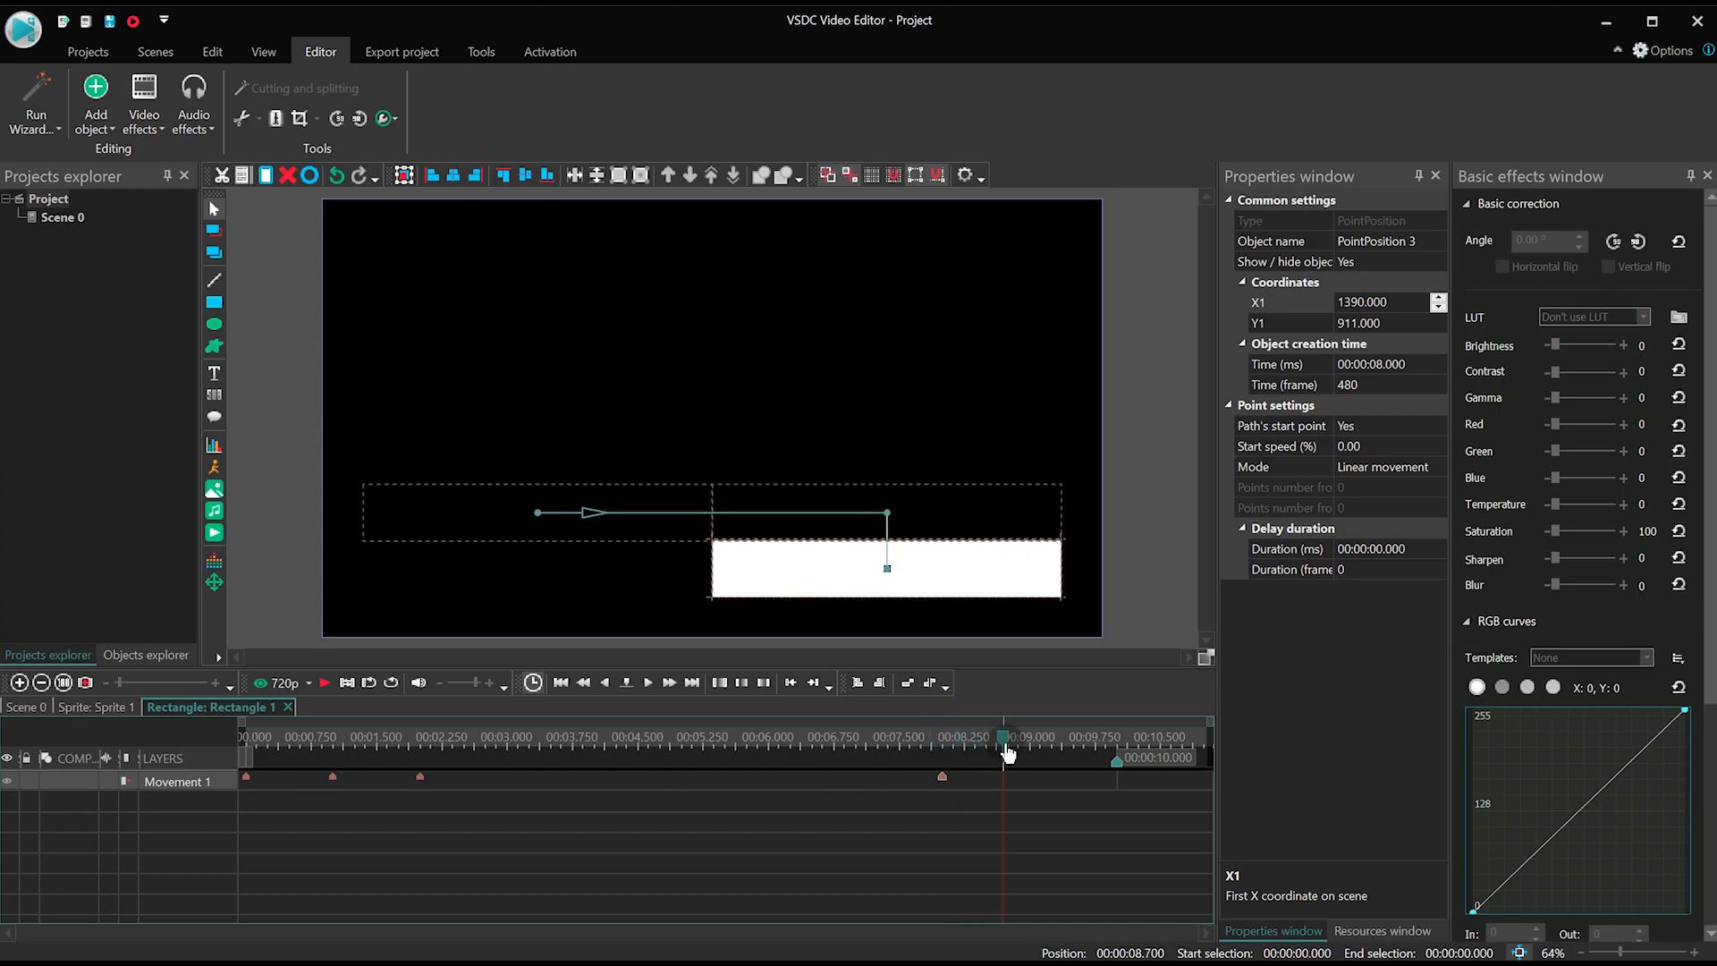
click(1030, 735)
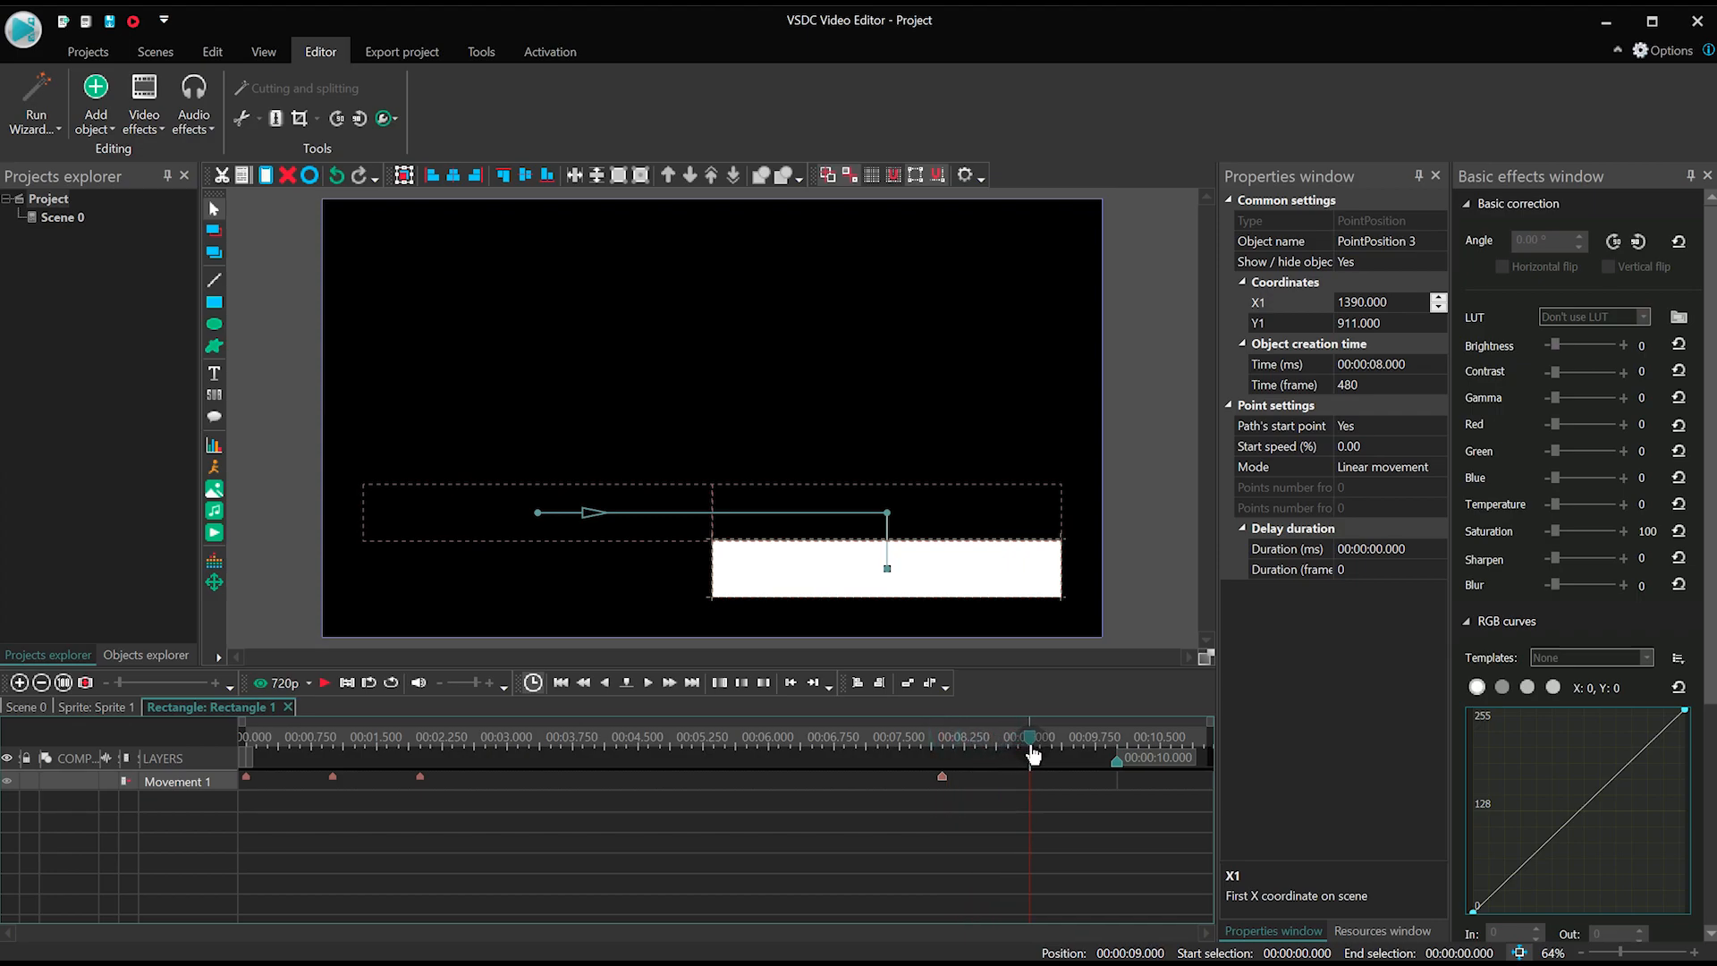
click(333, 778)
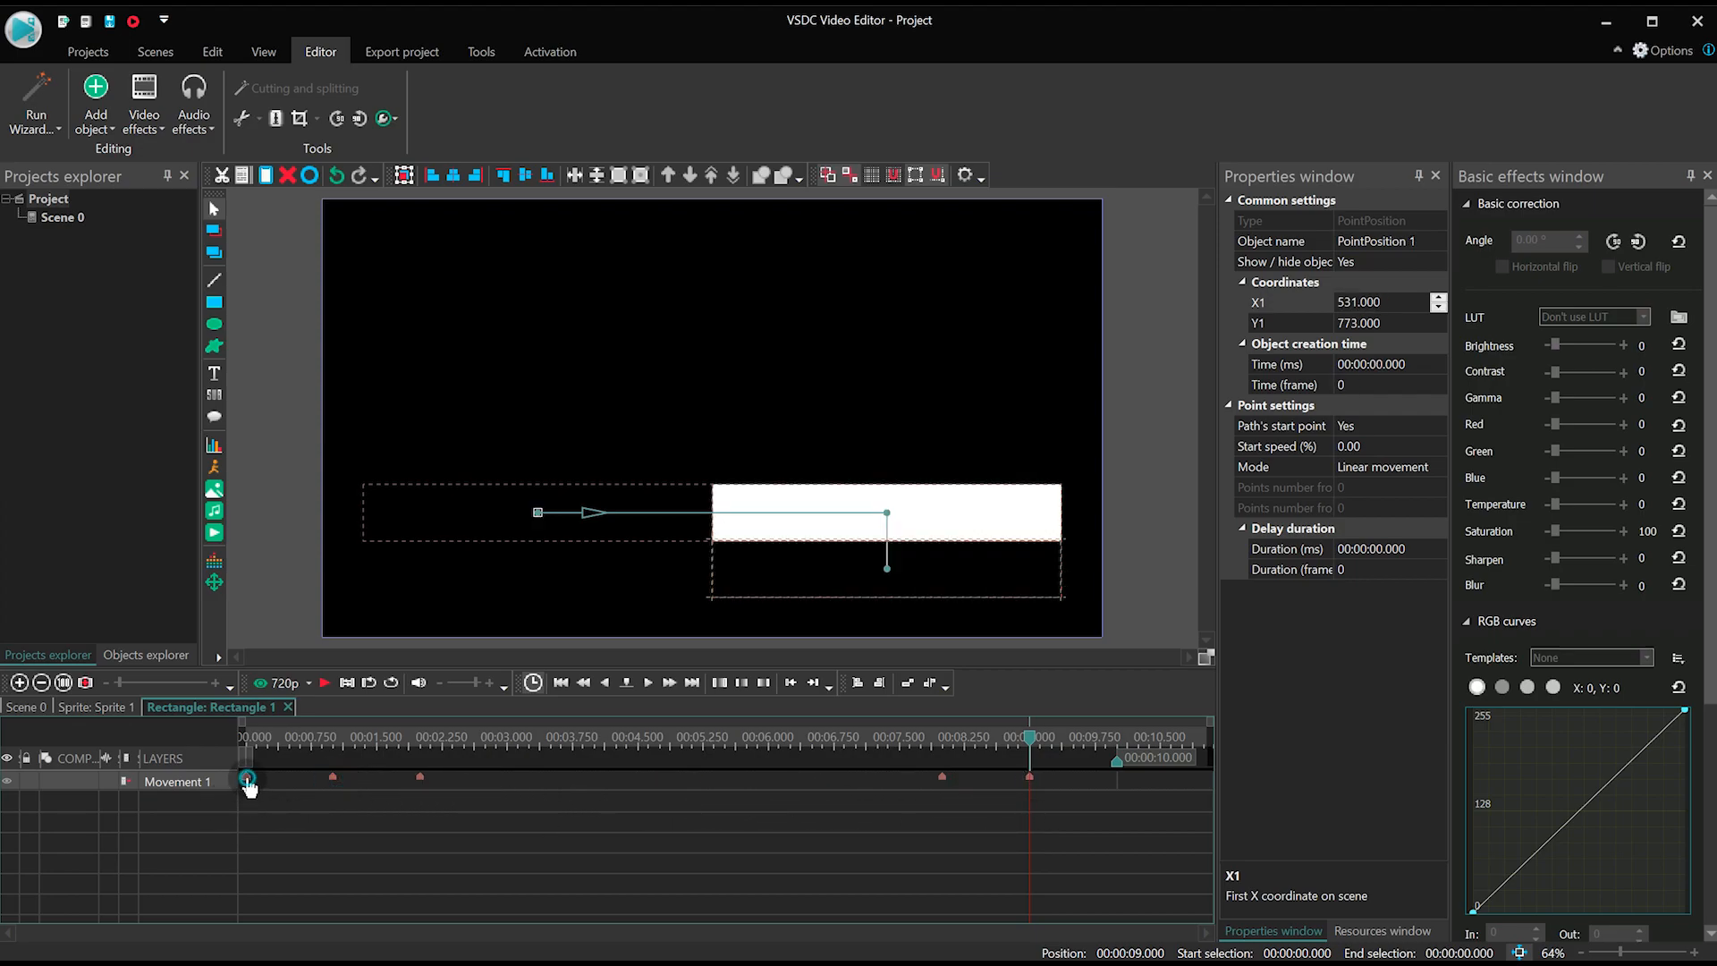
mouse_move(1104, 843)
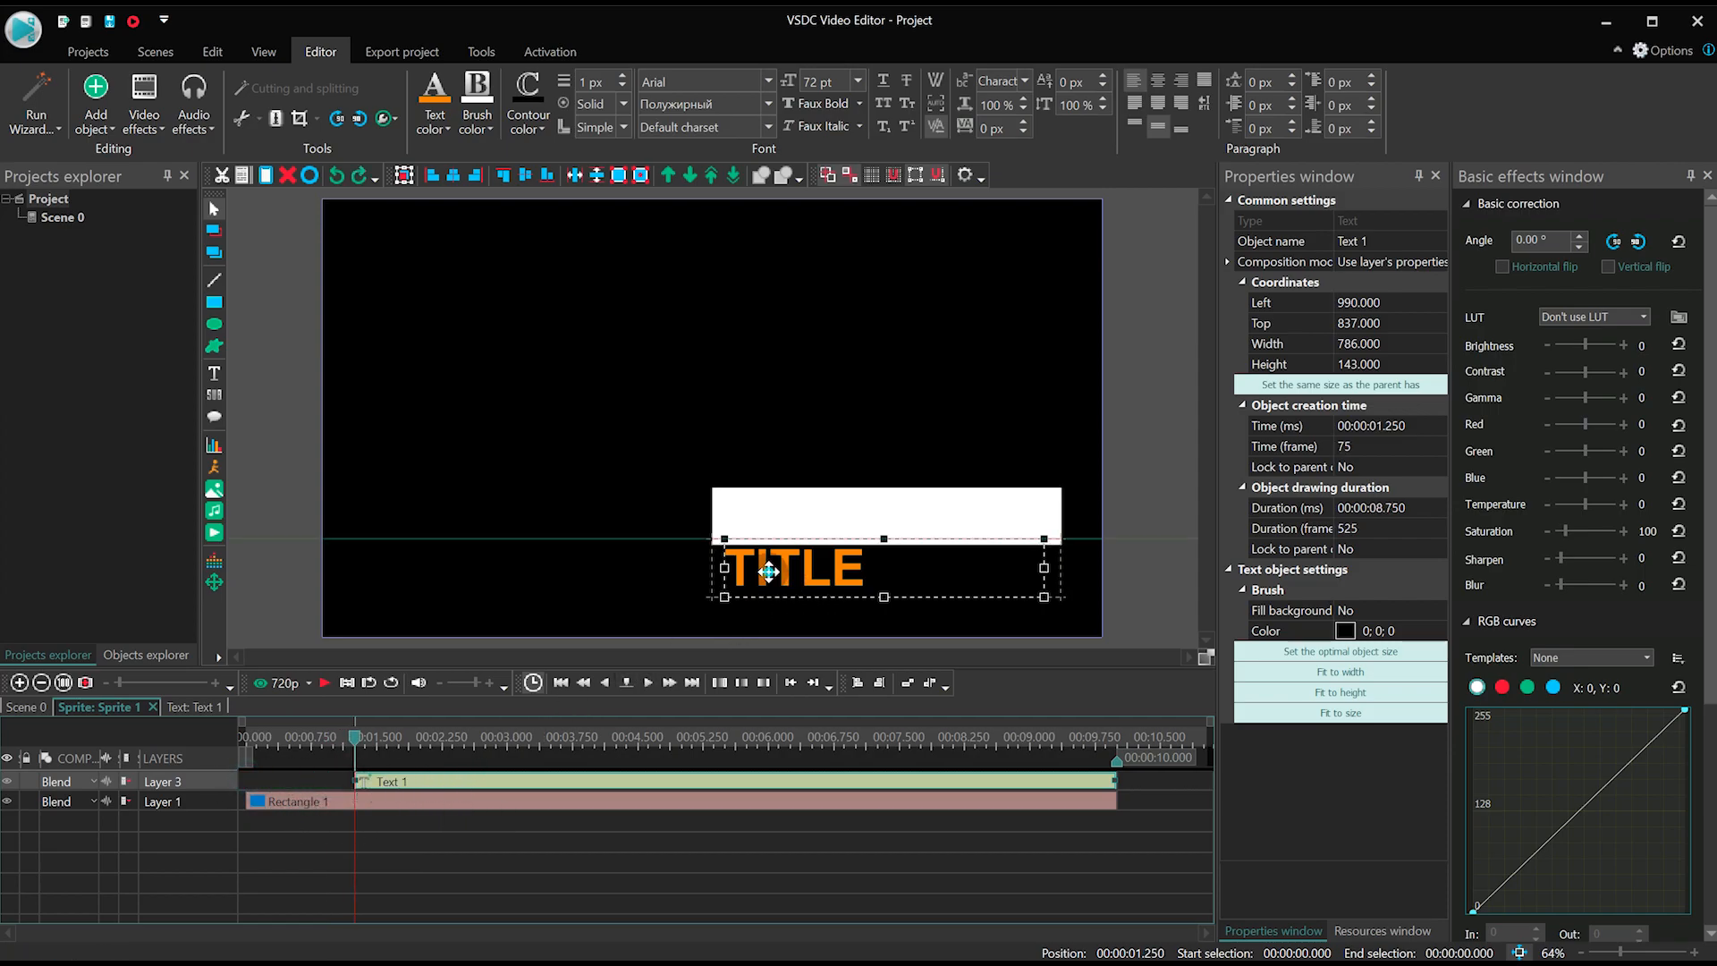
Drag the orange TITLE text up onto the white bar.
drag(789, 567, 789, 518)
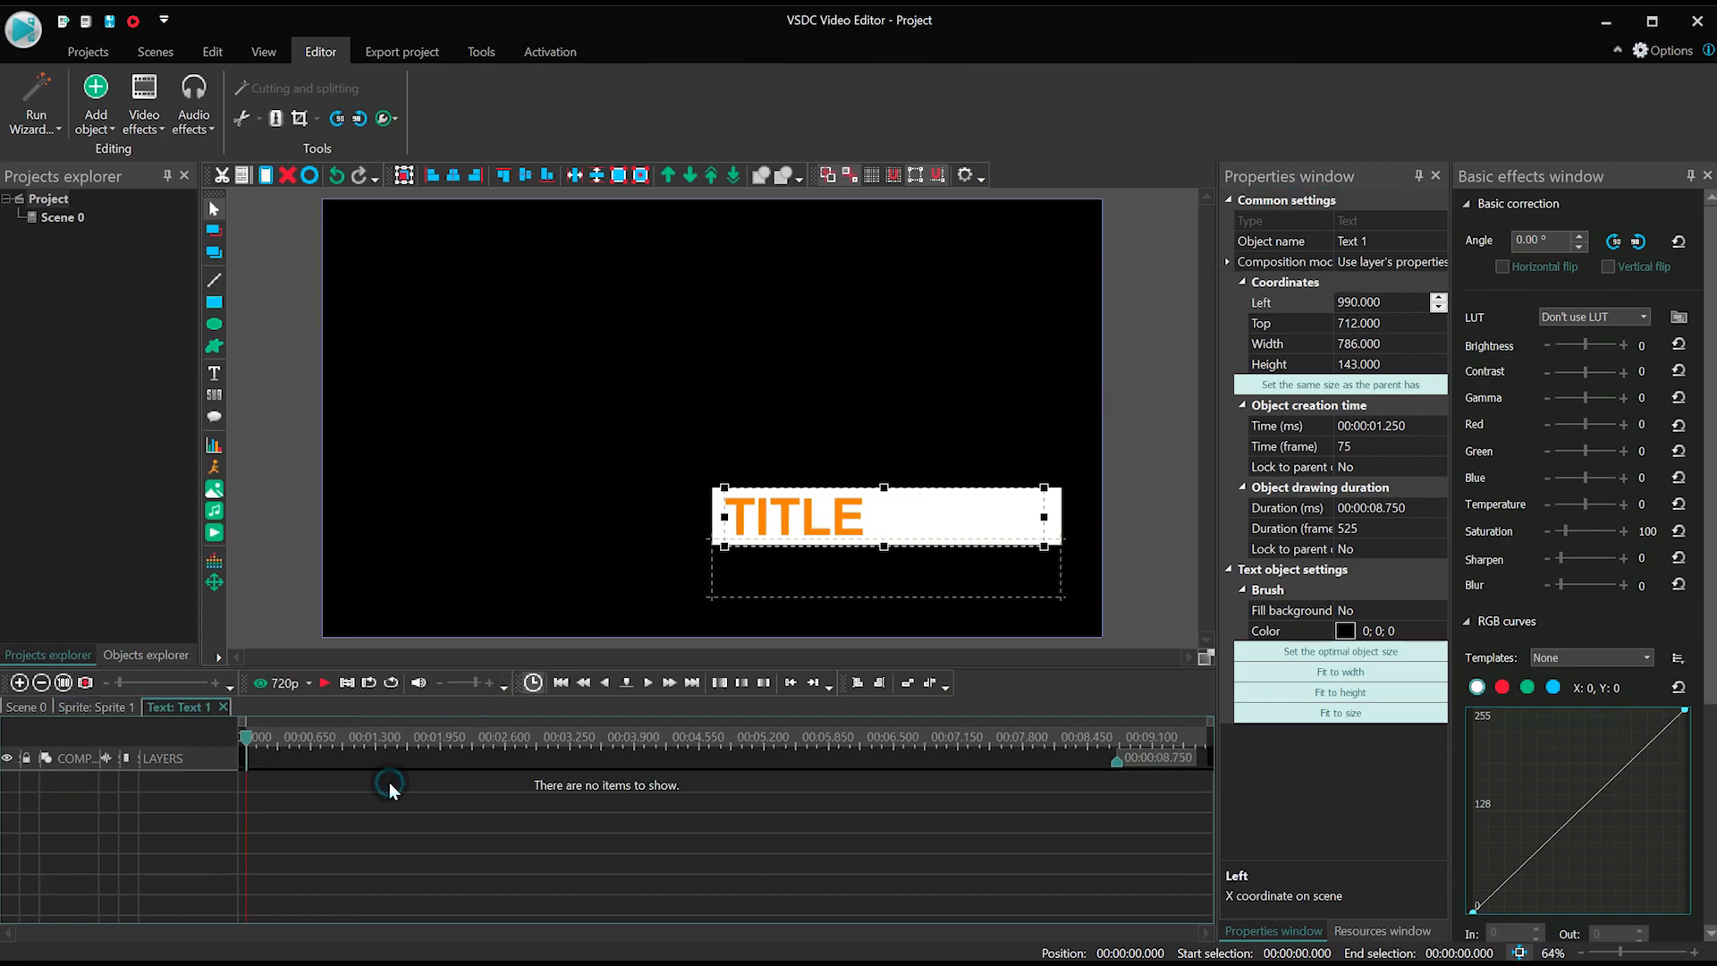
Give Text 1 a Movement effect sliding it into place in the first second.
click(215, 585)
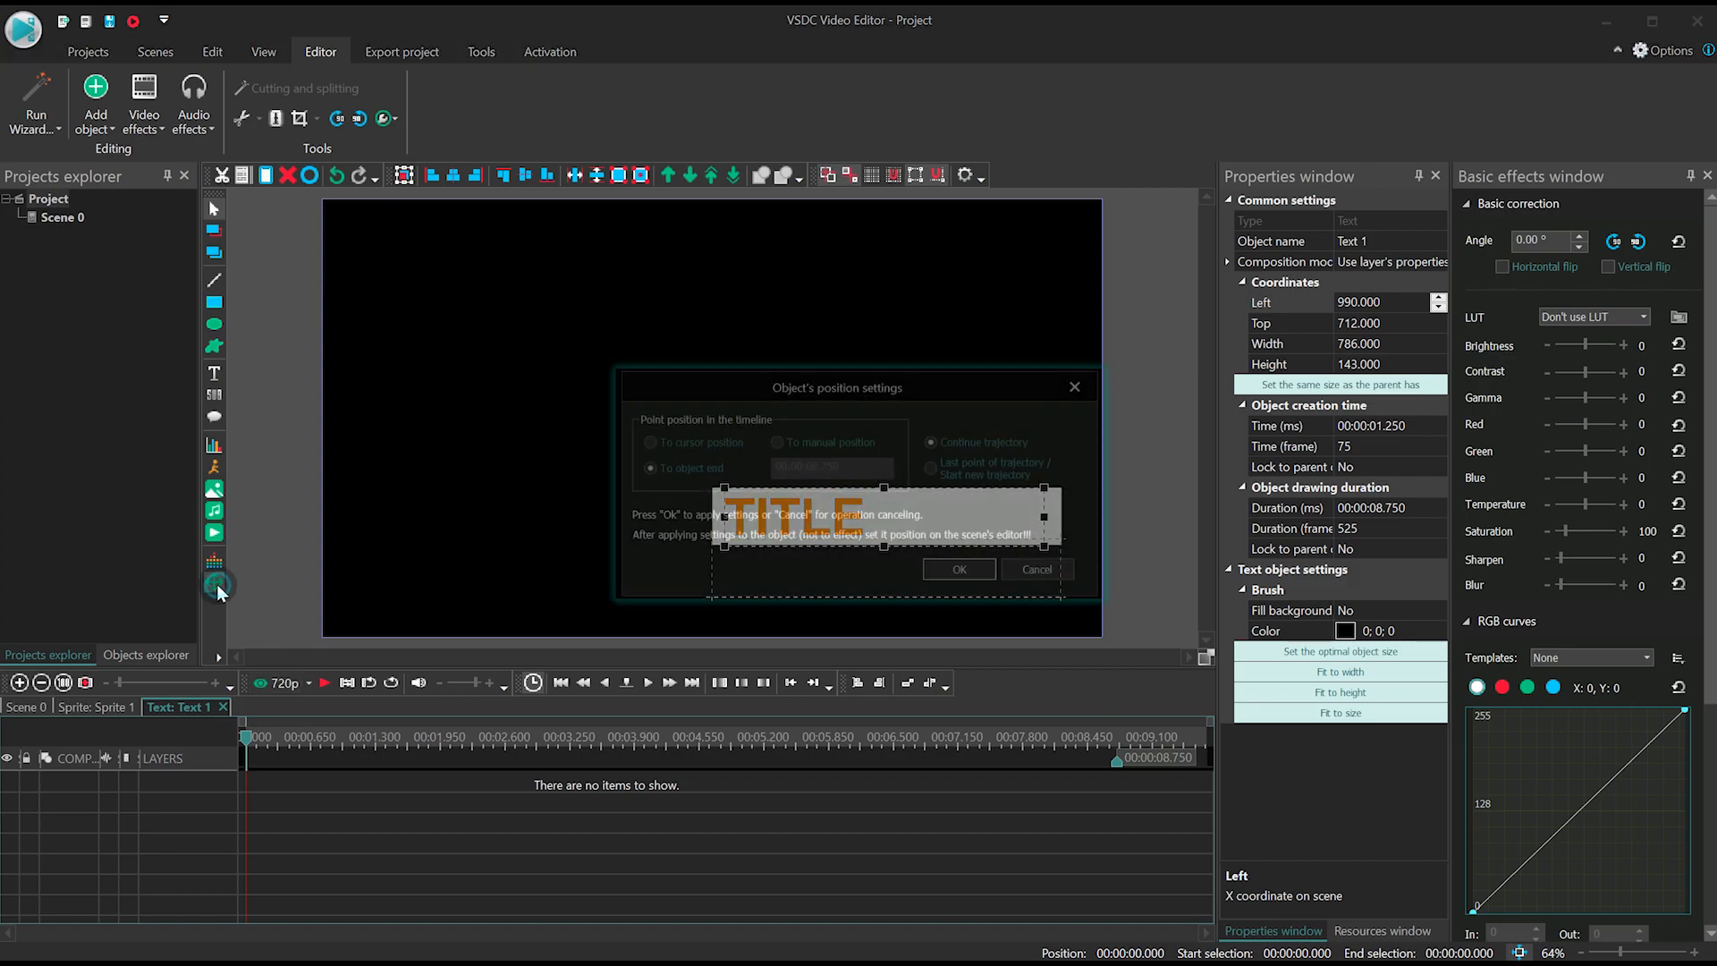
click(956, 569)
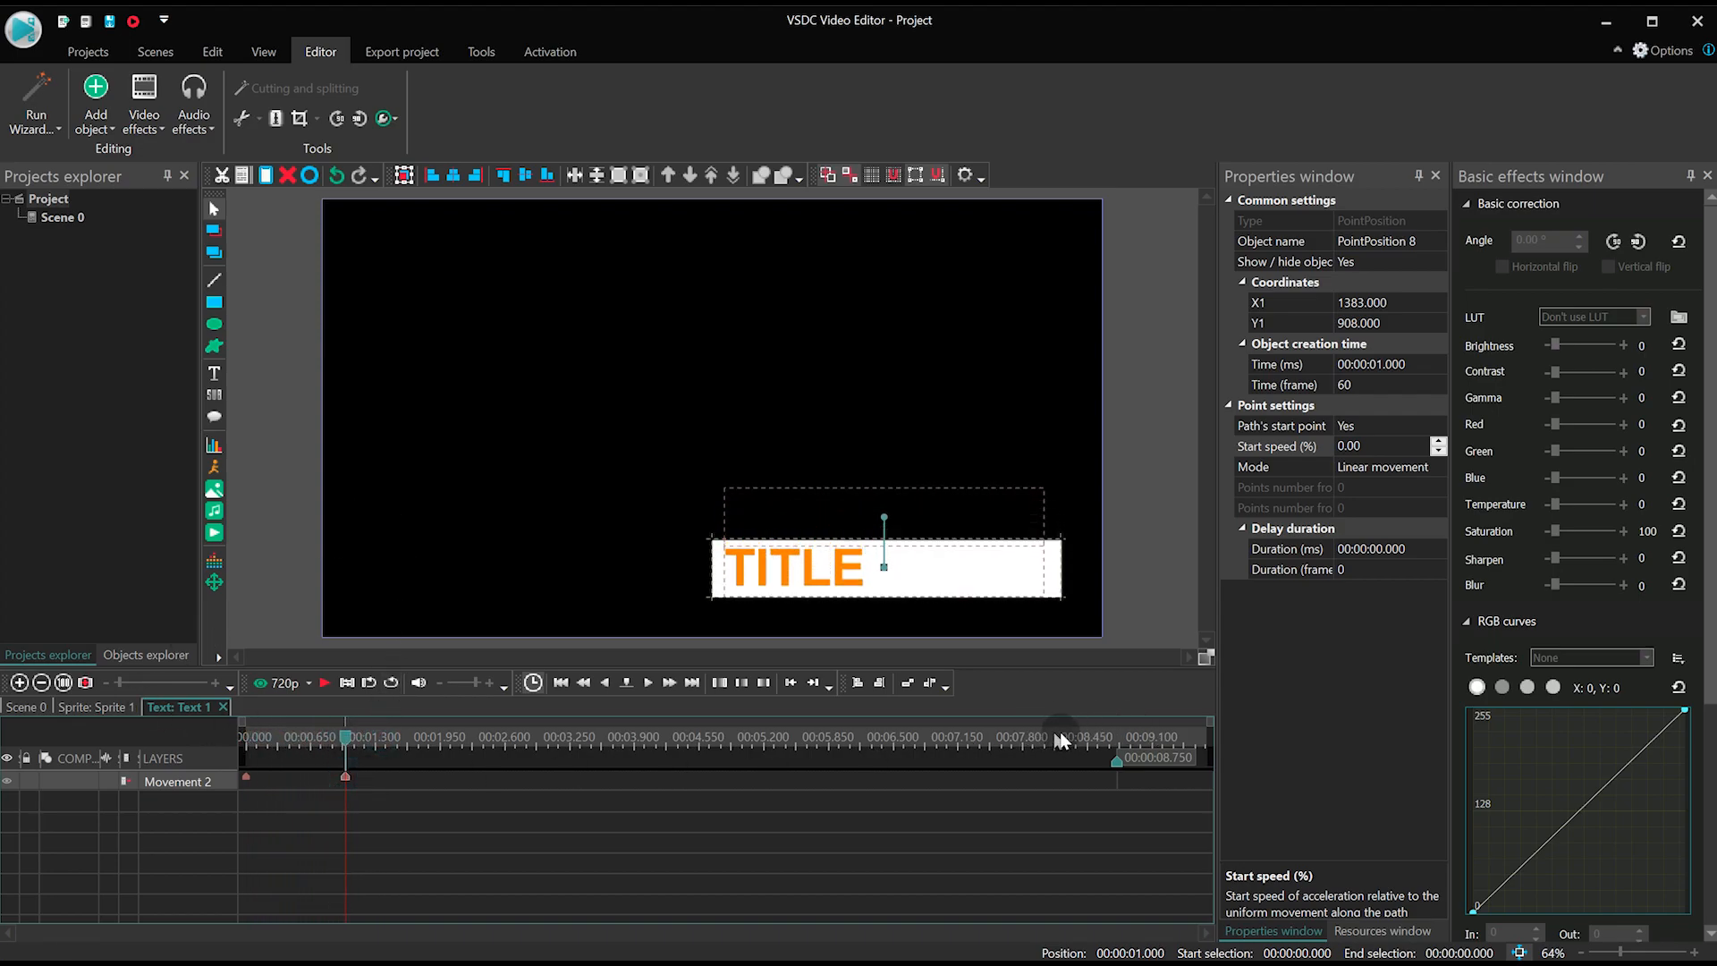
click(1037, 735)
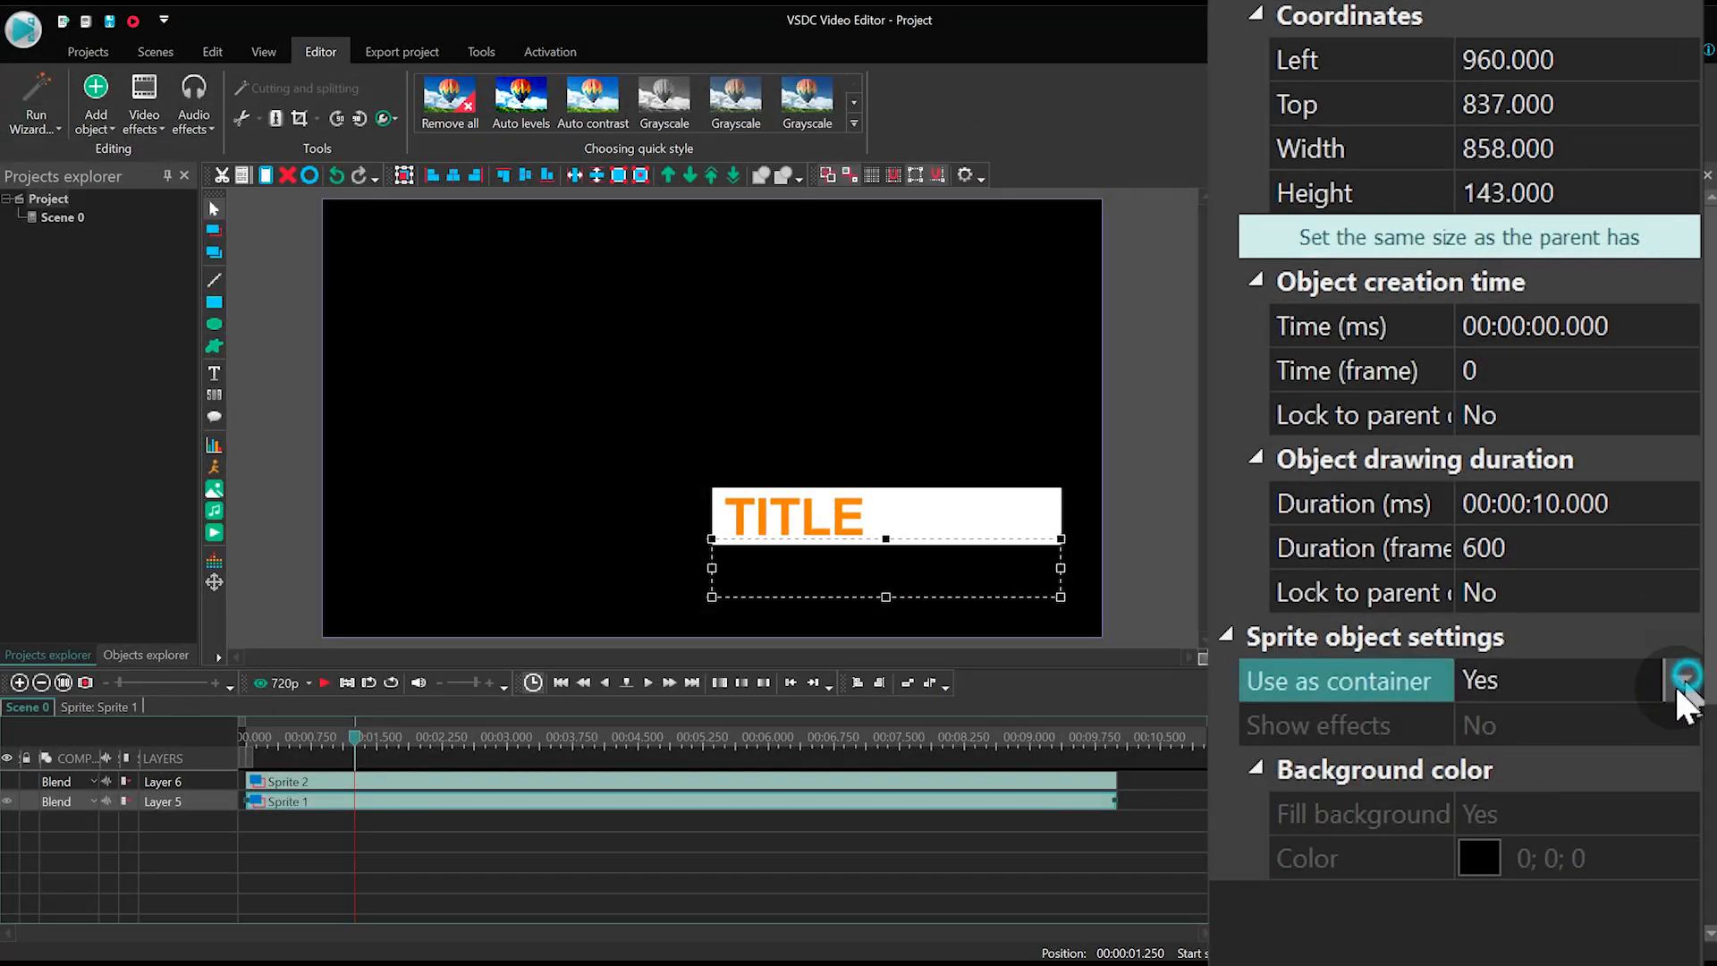
Set Sprite 1's Use as container to No and preview the masked animation.
click(1479, 679)
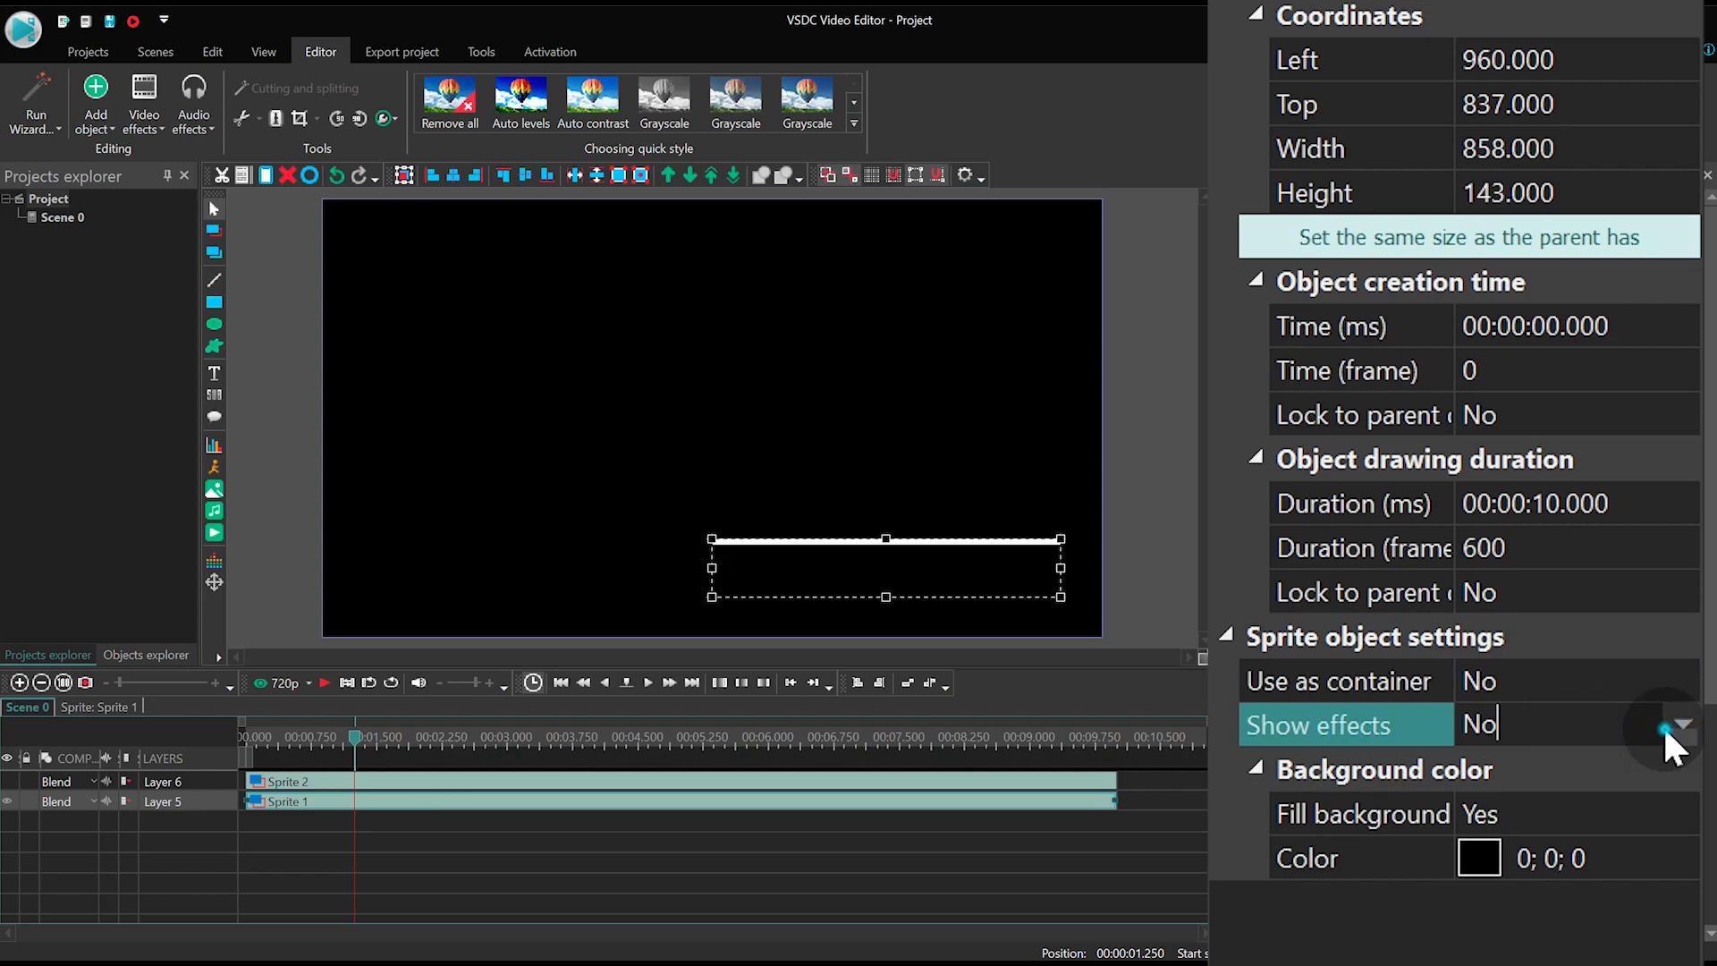
click(1683, 725)
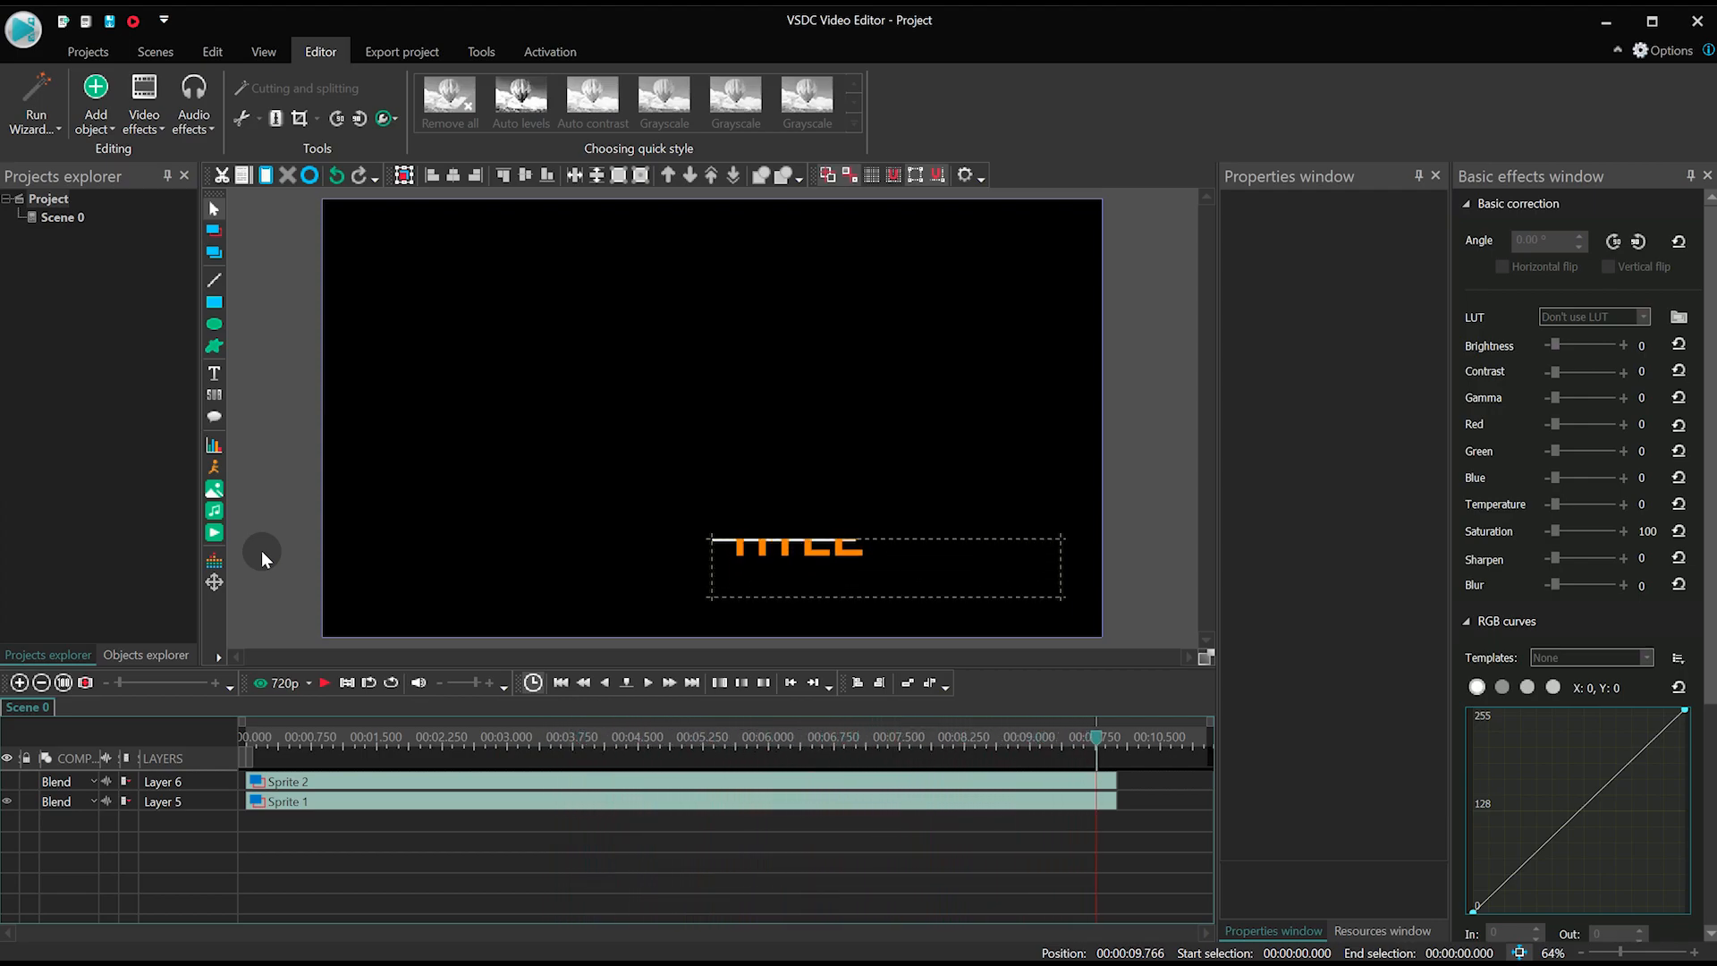
click(290, 801)
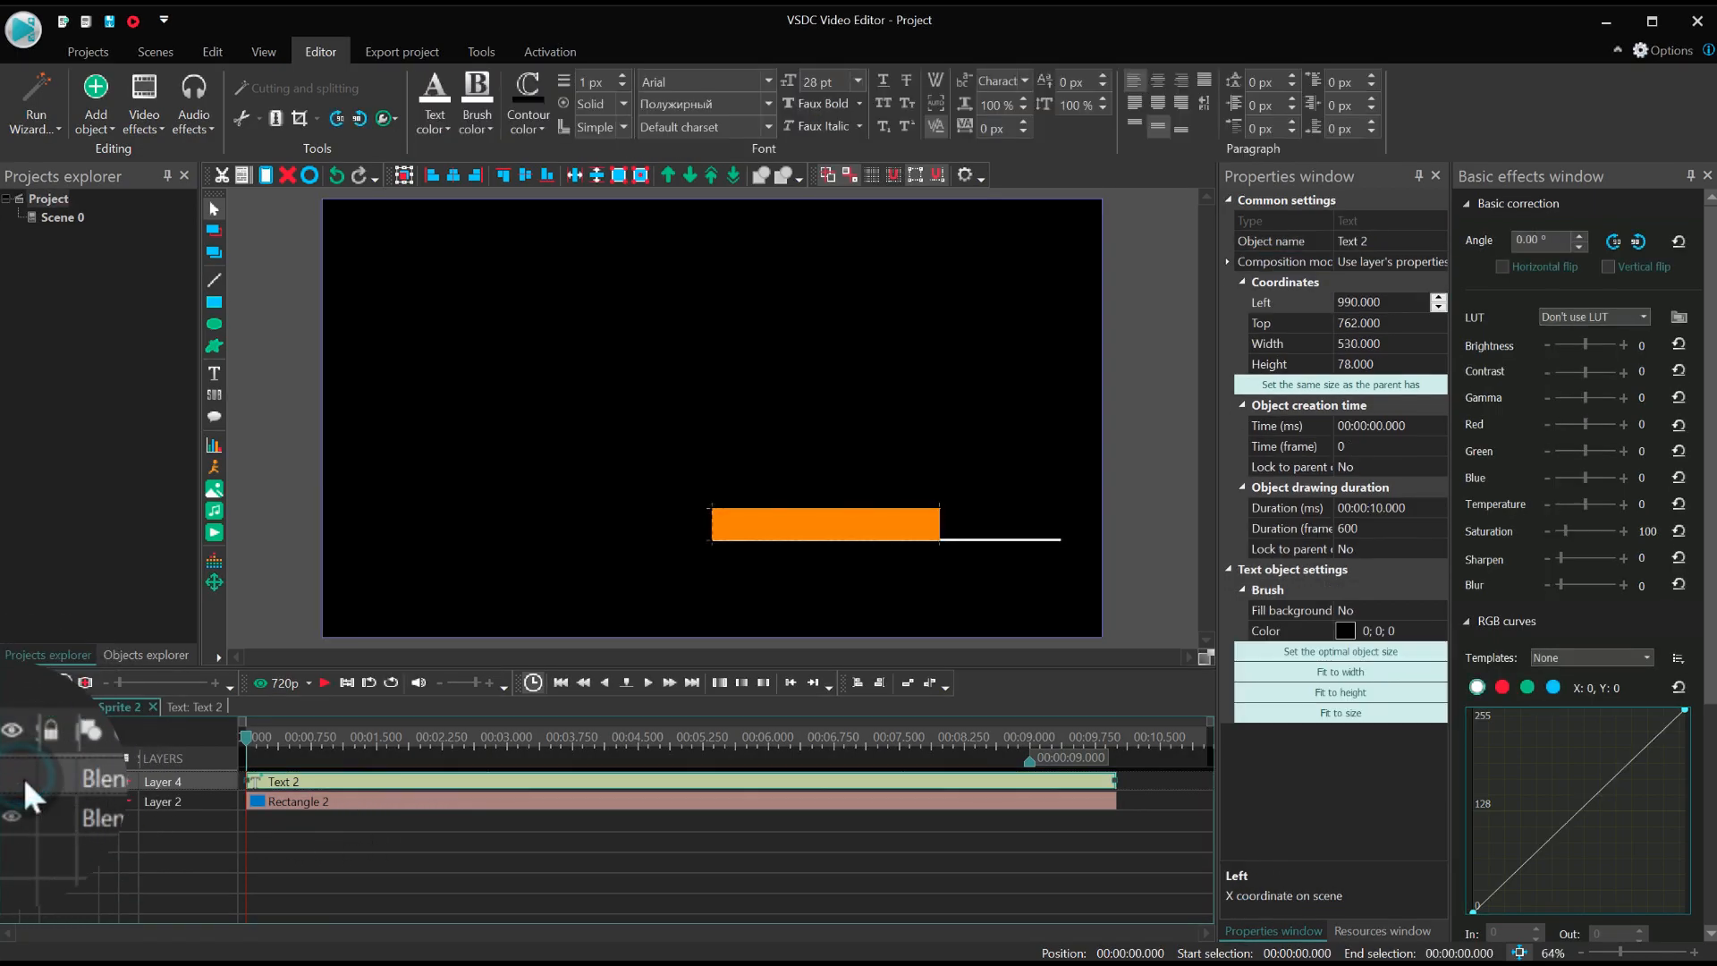
Open the Rectangle 2 layer inside Sprite 2 for editing.
click(358, 807)
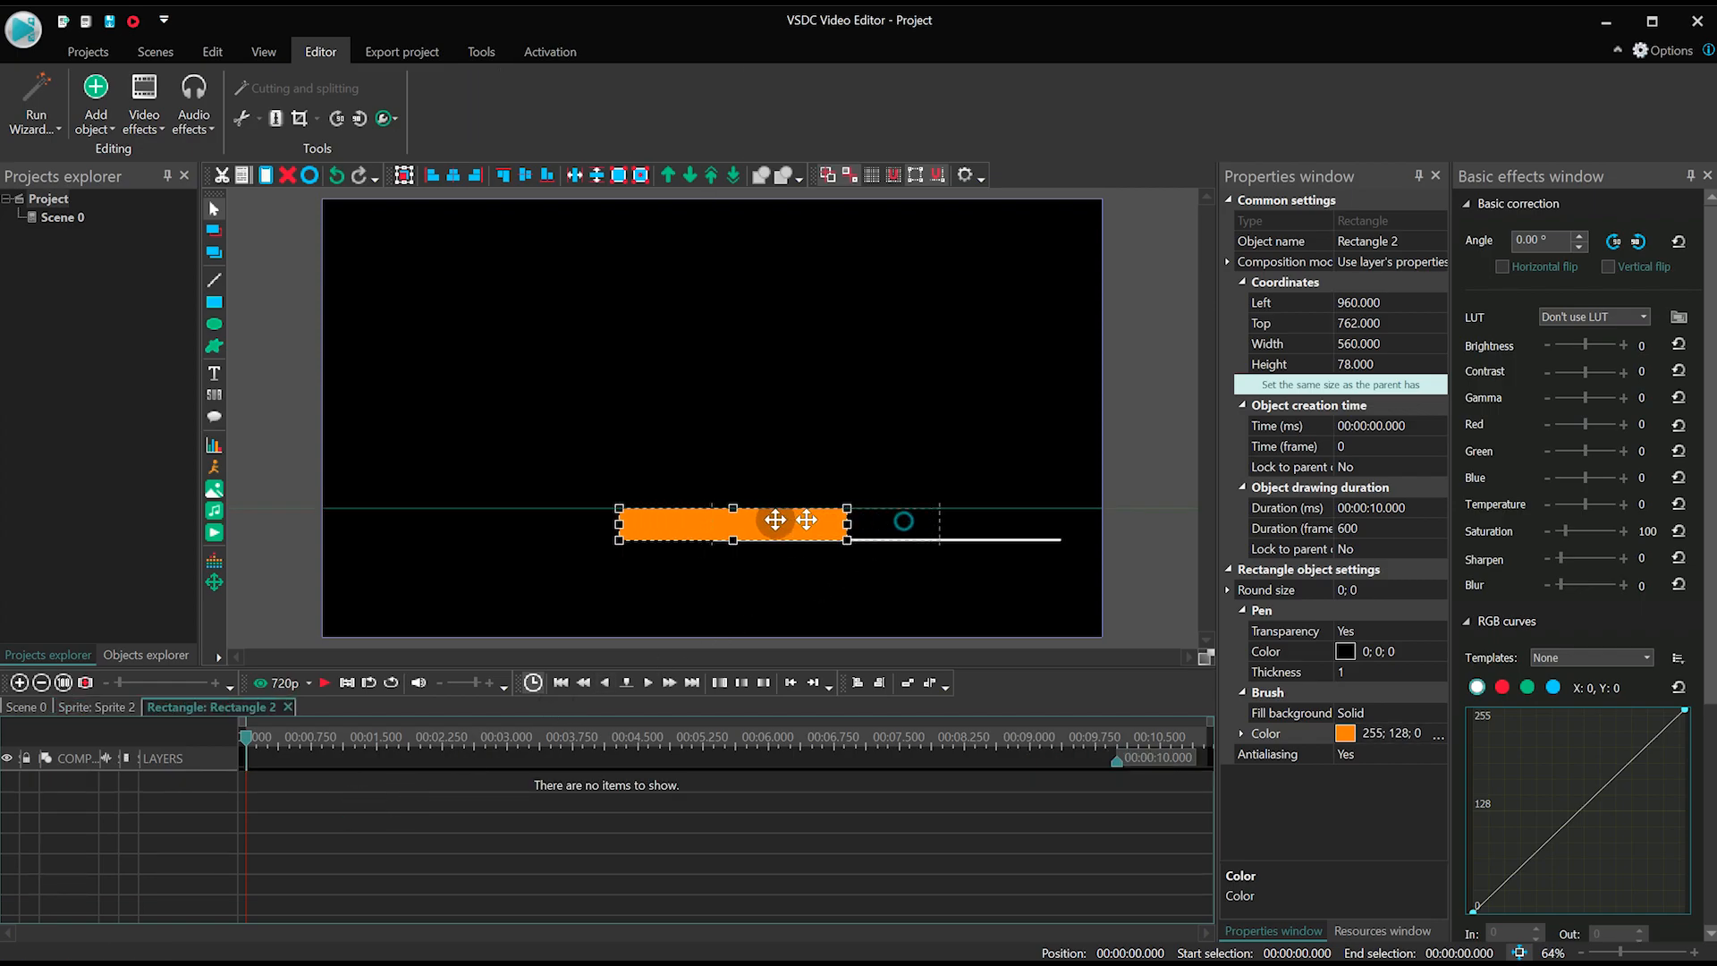
Drag the orange bar's movement start point further left so it slides in to its resting position by 1 s.
drag(774, 521, 597, 522)
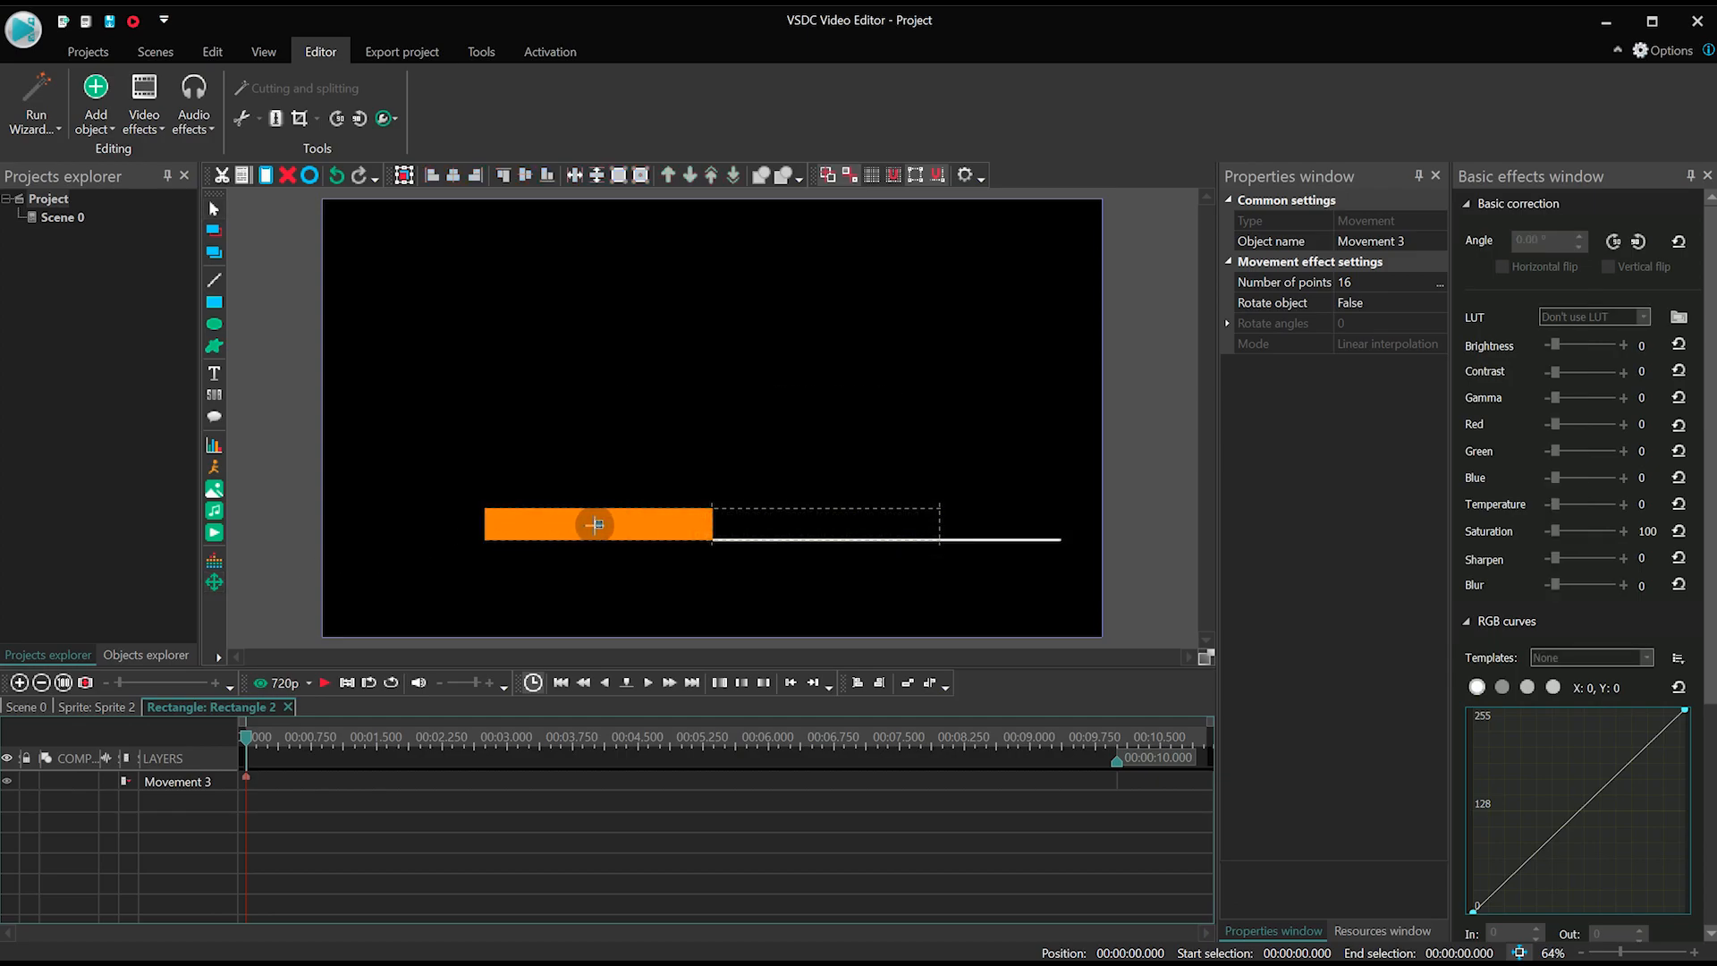
click(826, 524)
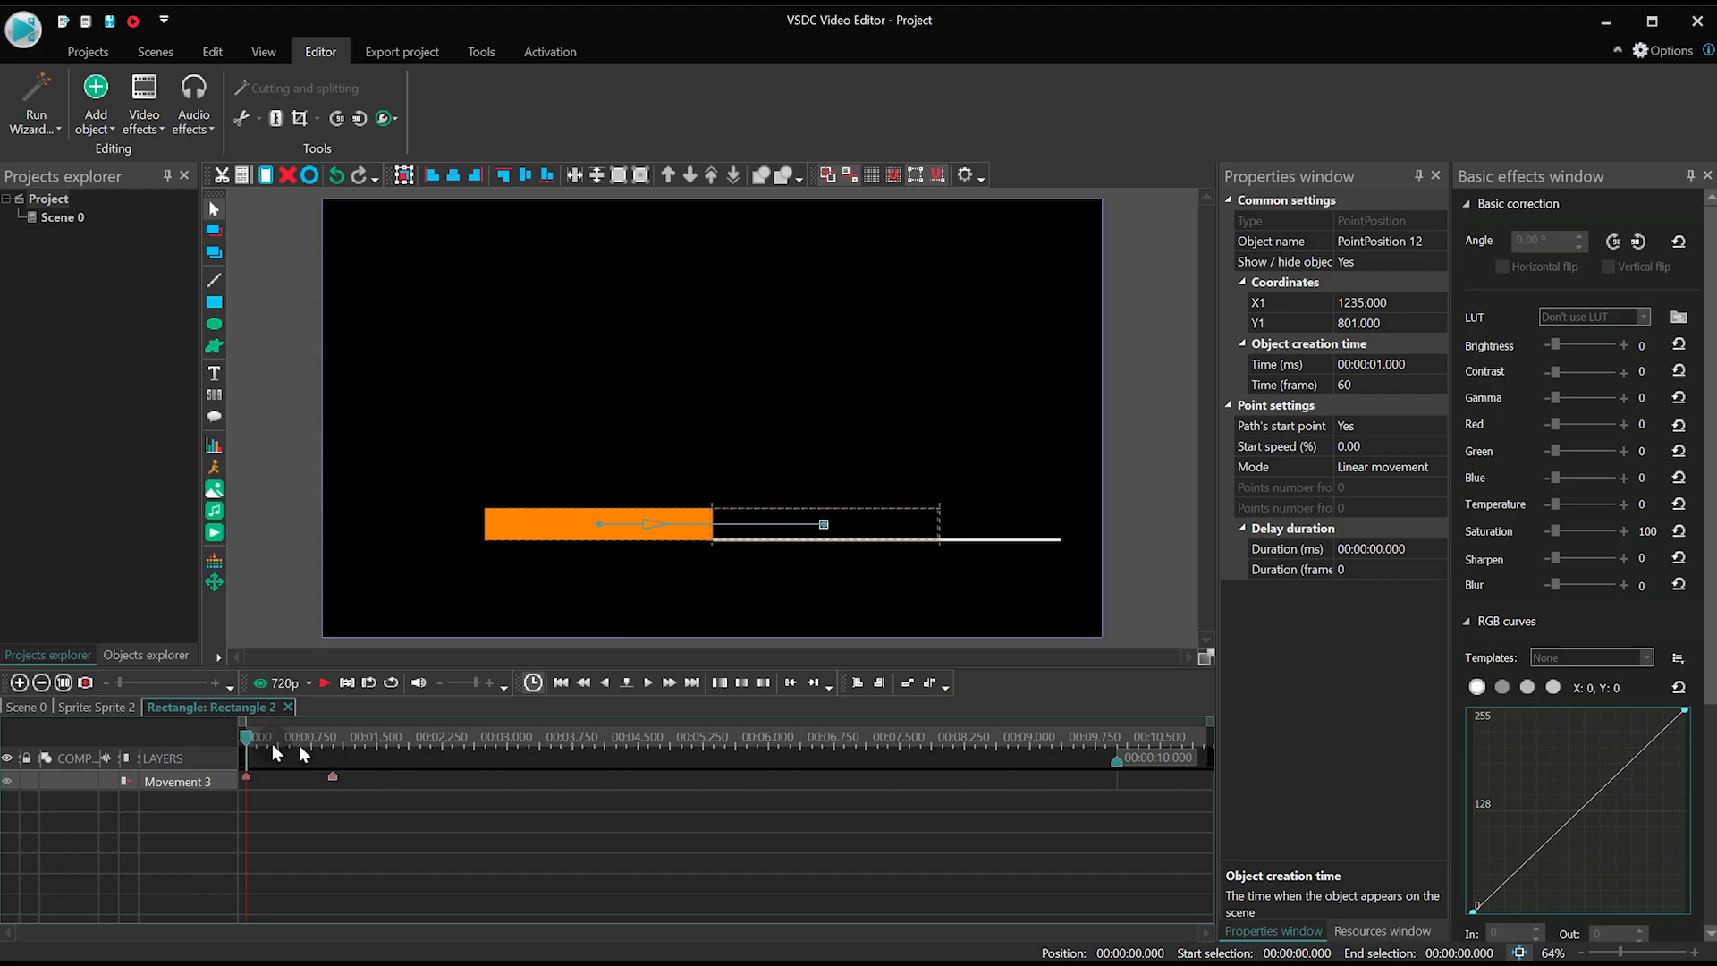
click(986, 755)
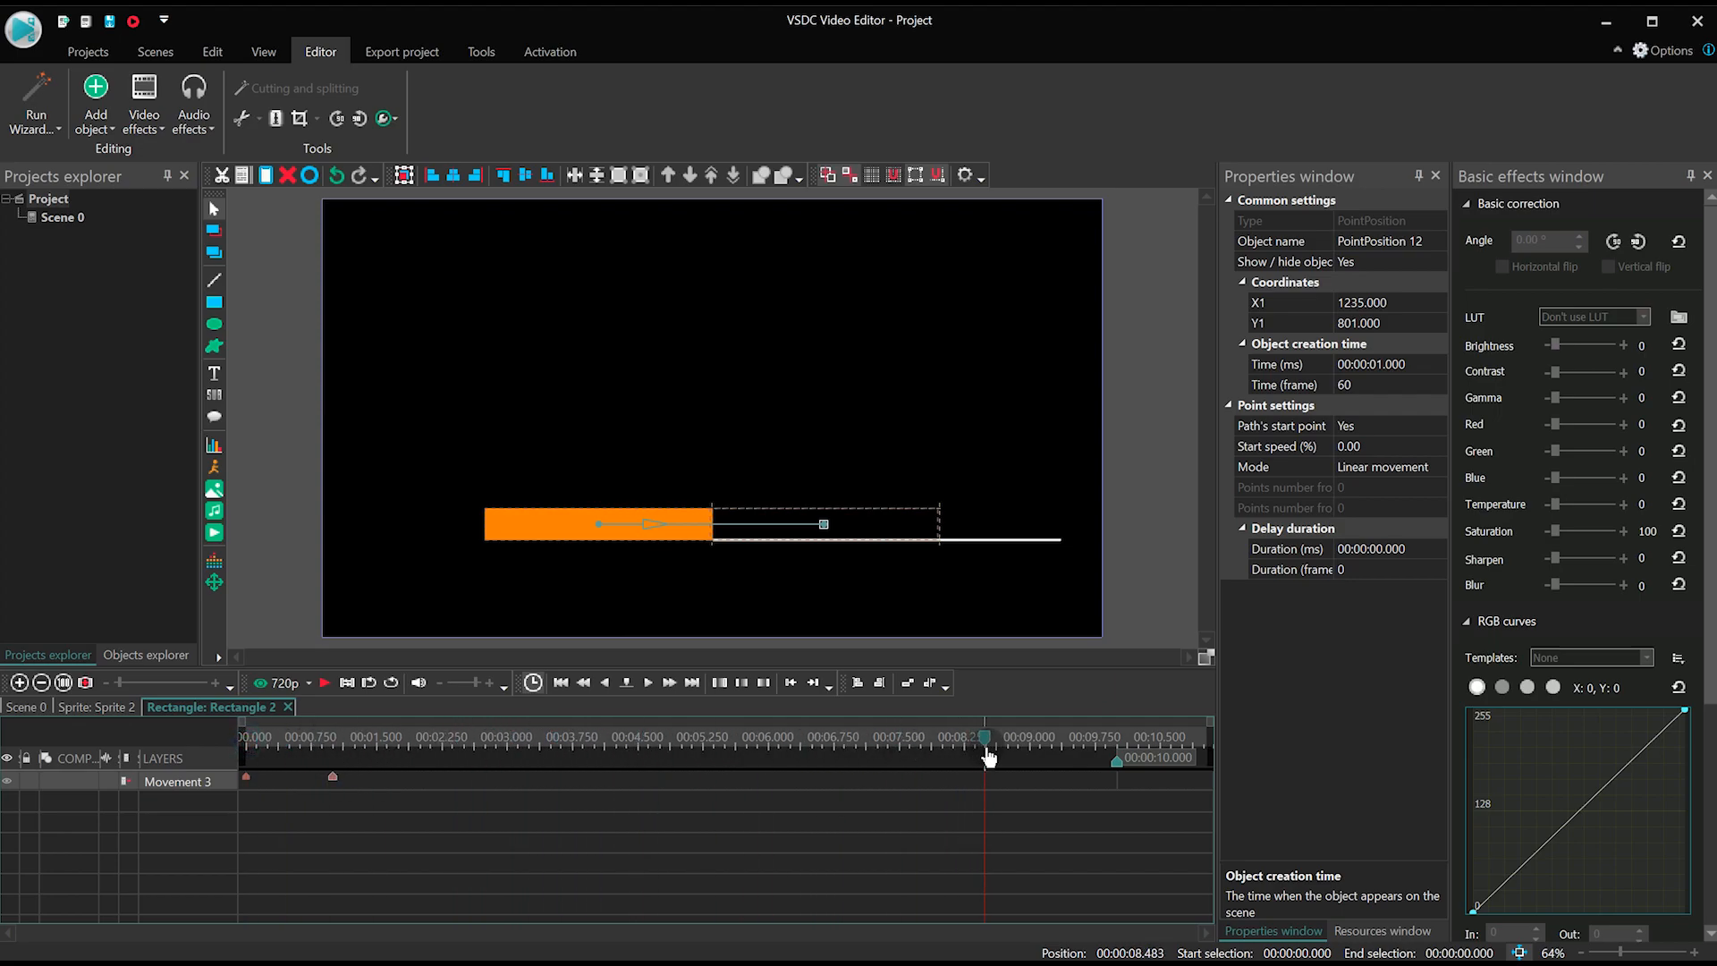
Return to Sprite 2's contents to adjust Rectangle 2's duration to nine seconds.
click(95, 707)
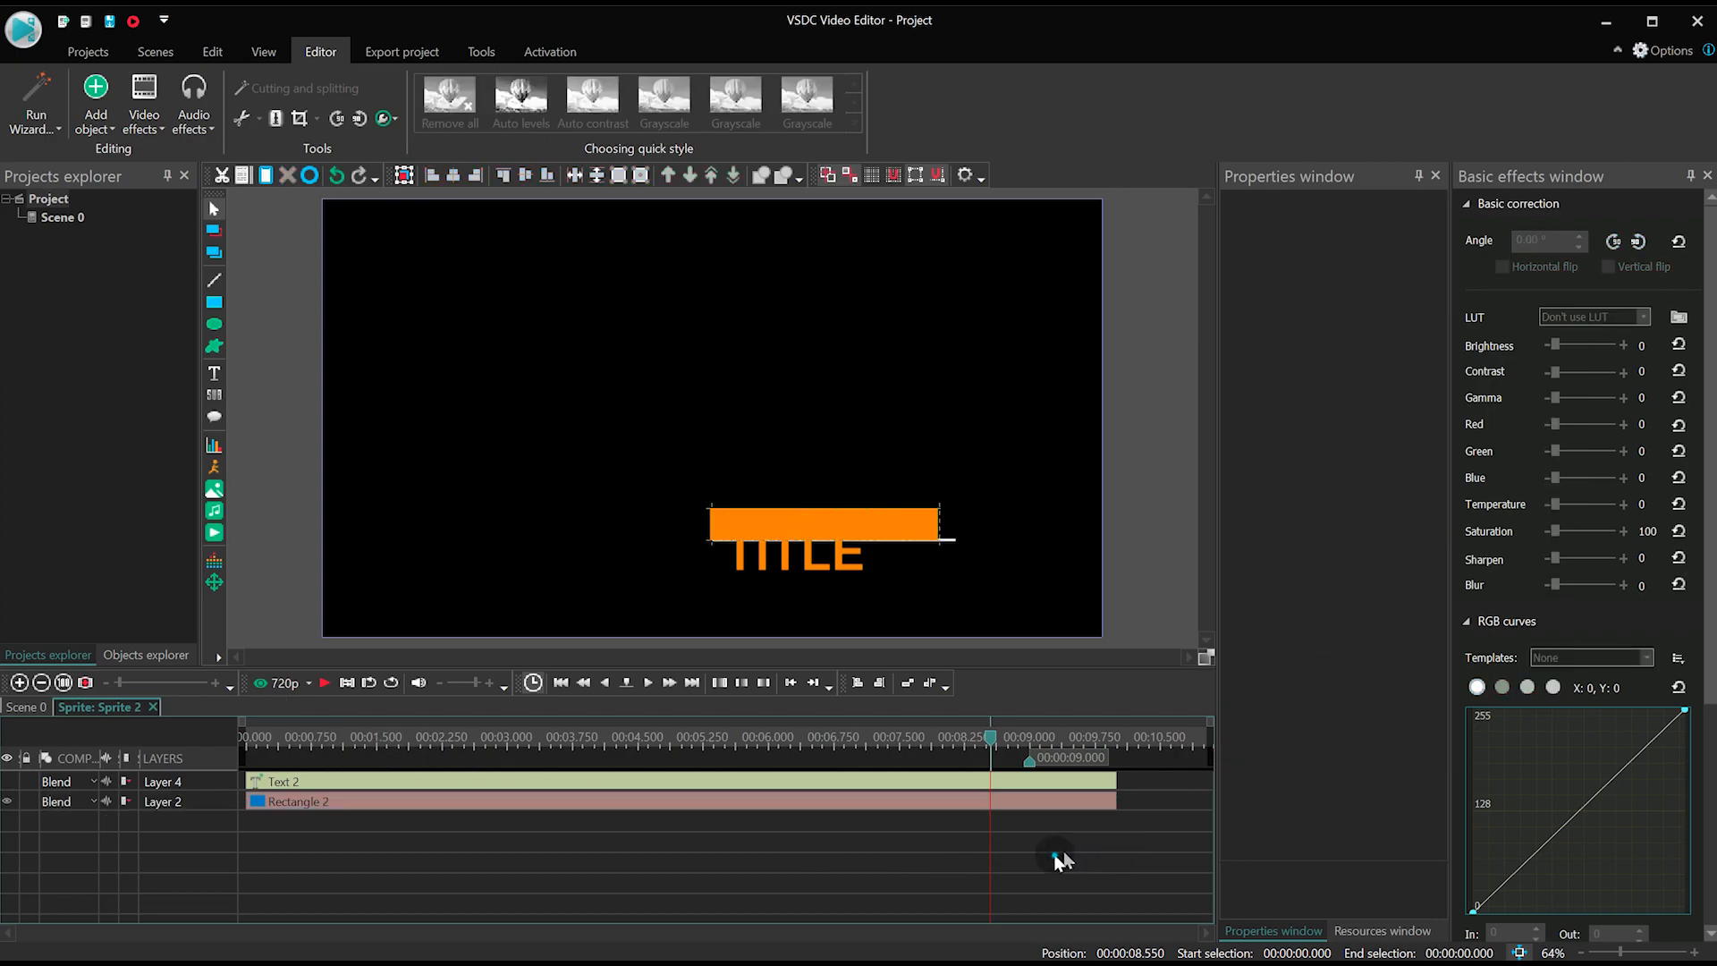
mouse_move(1104, 755)
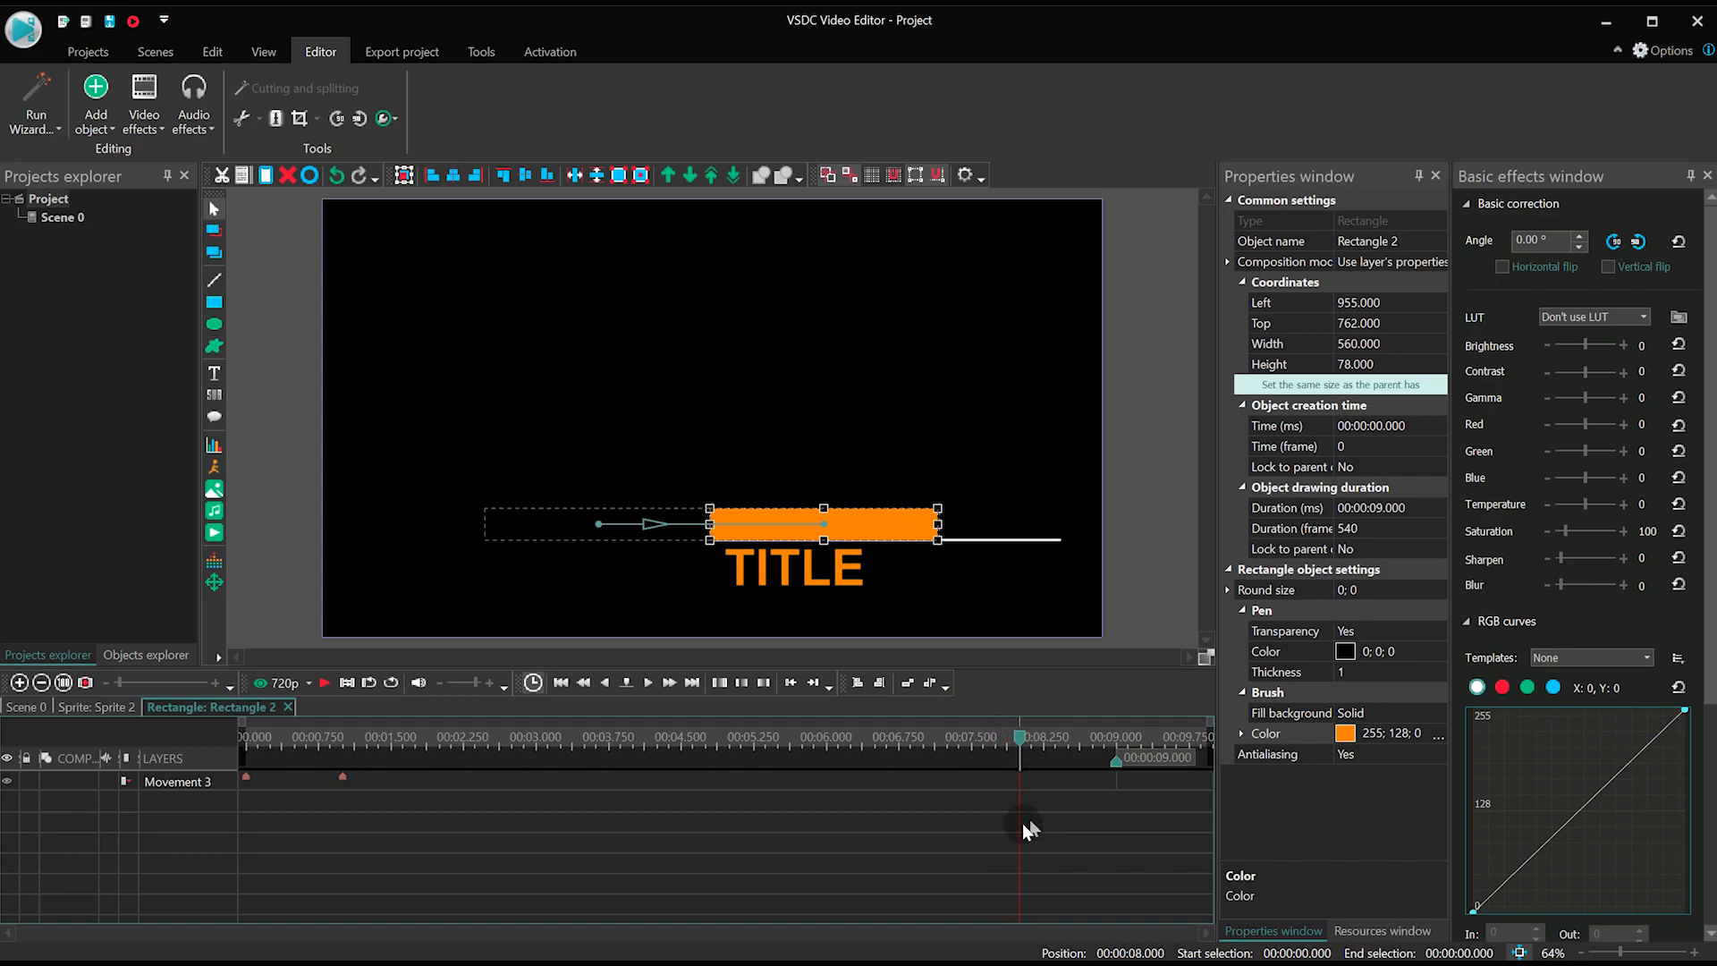
Add a movement point at 8 s and copy the left start position to 9 s so the bar slides back out.
click(342, 778)
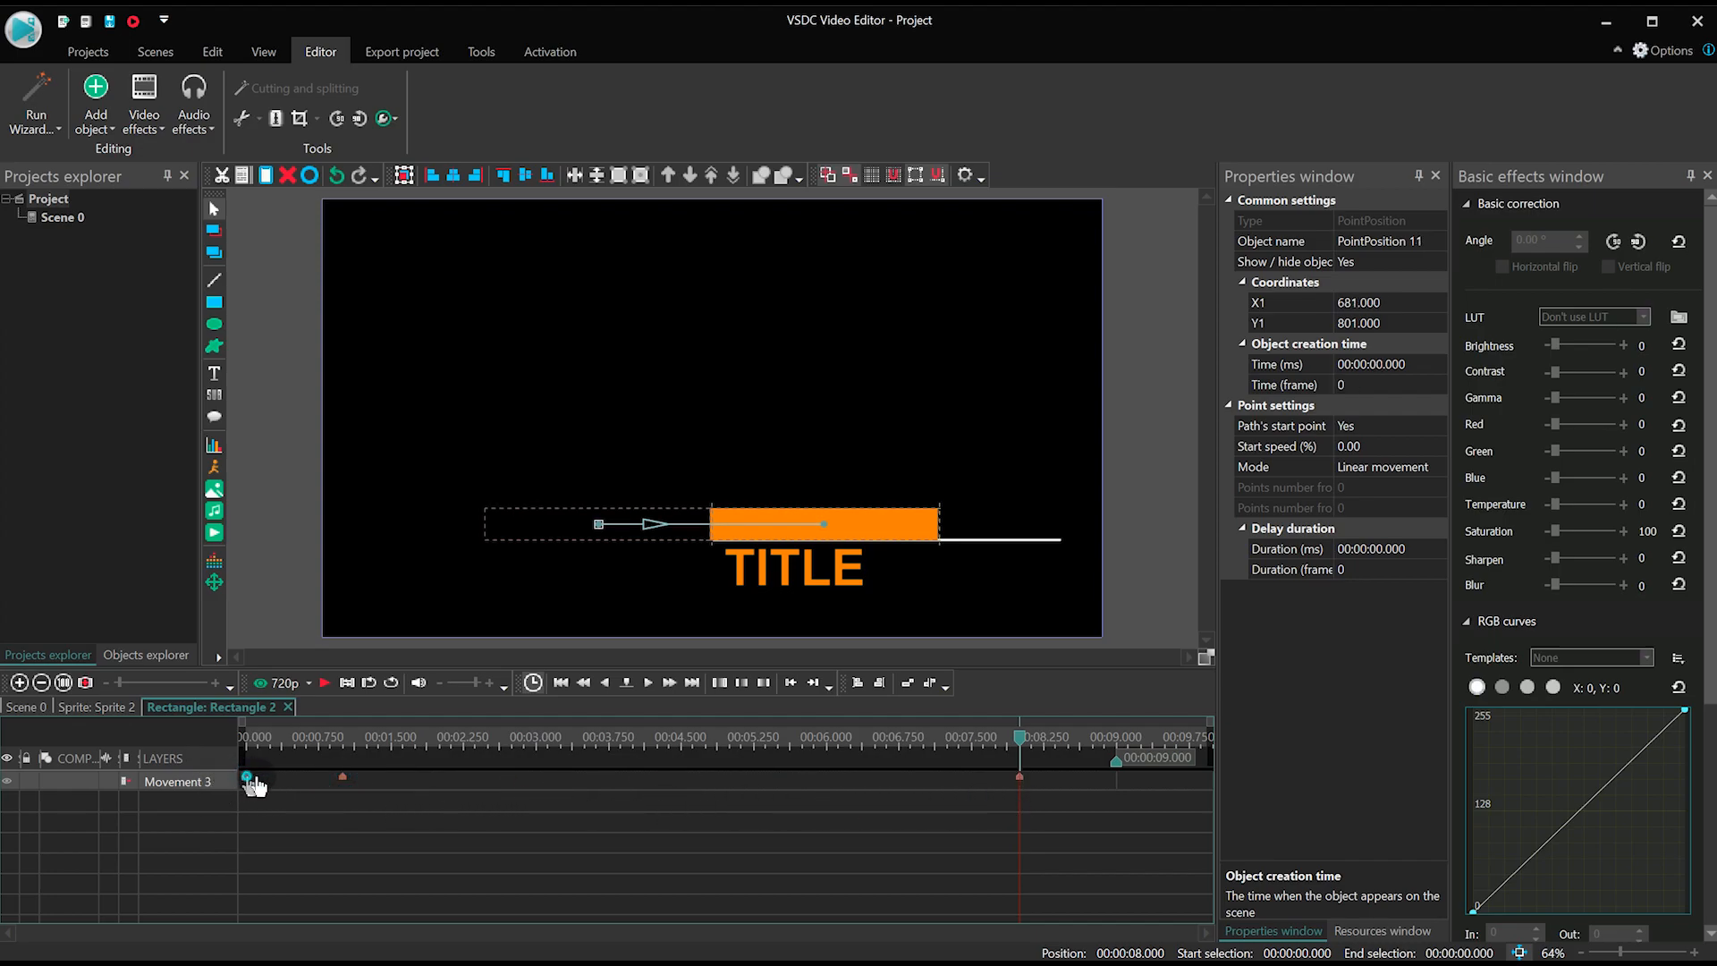
drag(247, 780, 1007, 780)
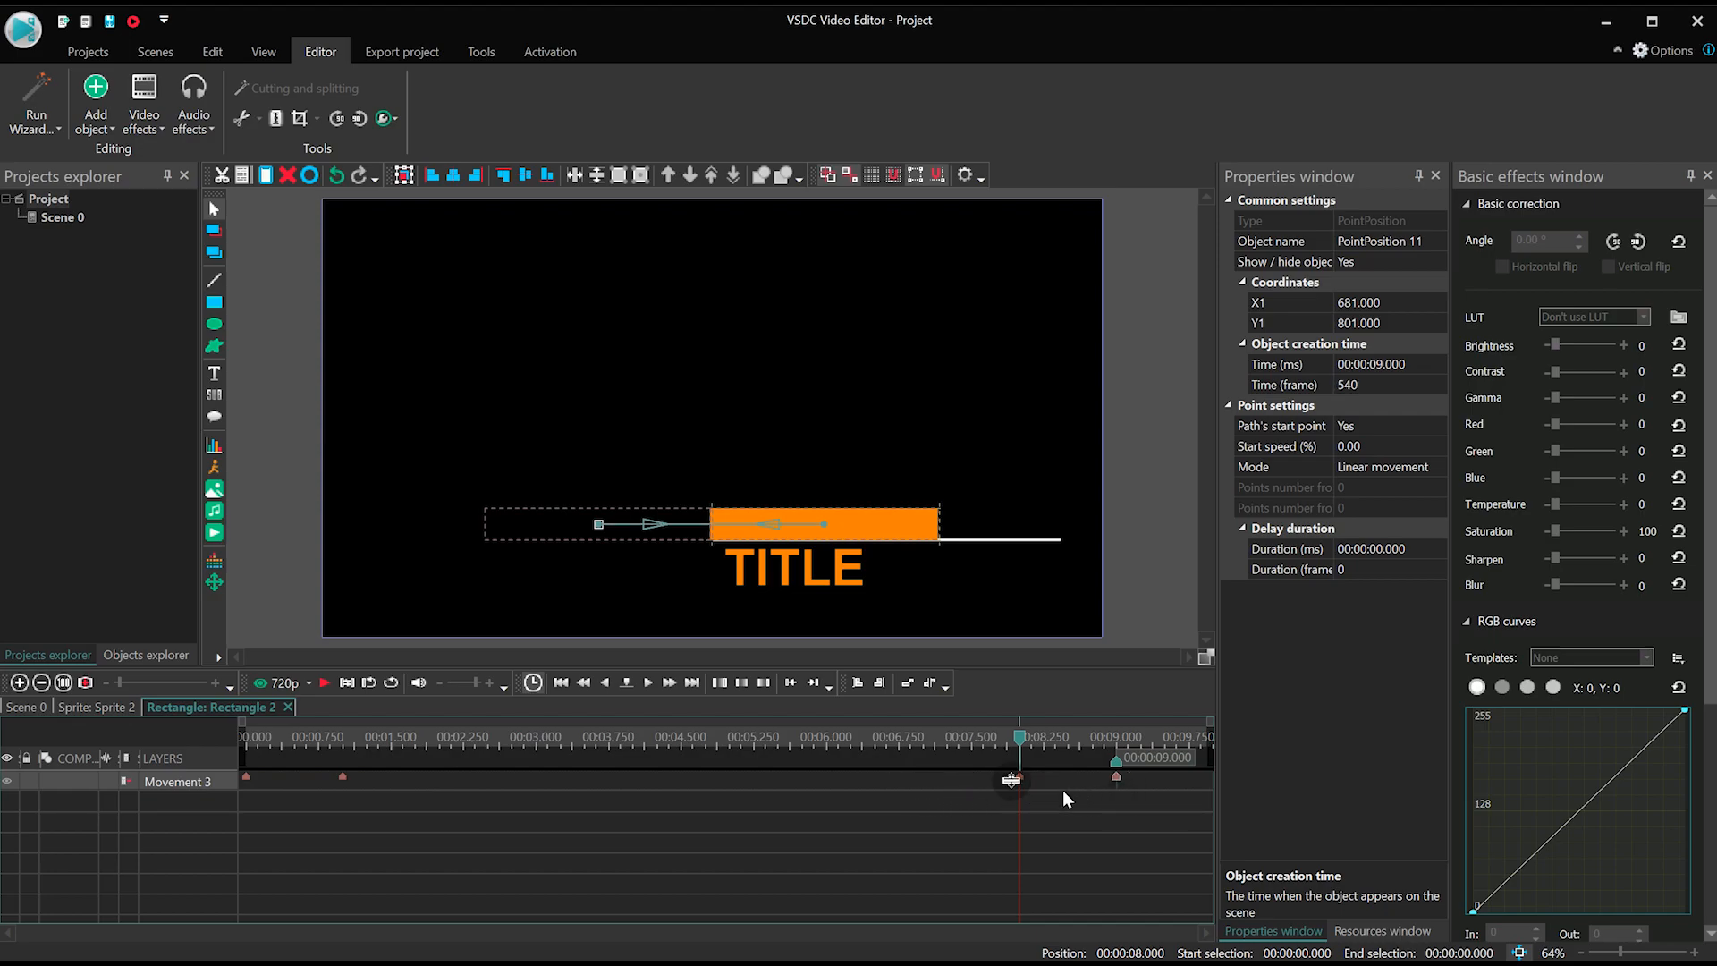
click(93, 708)
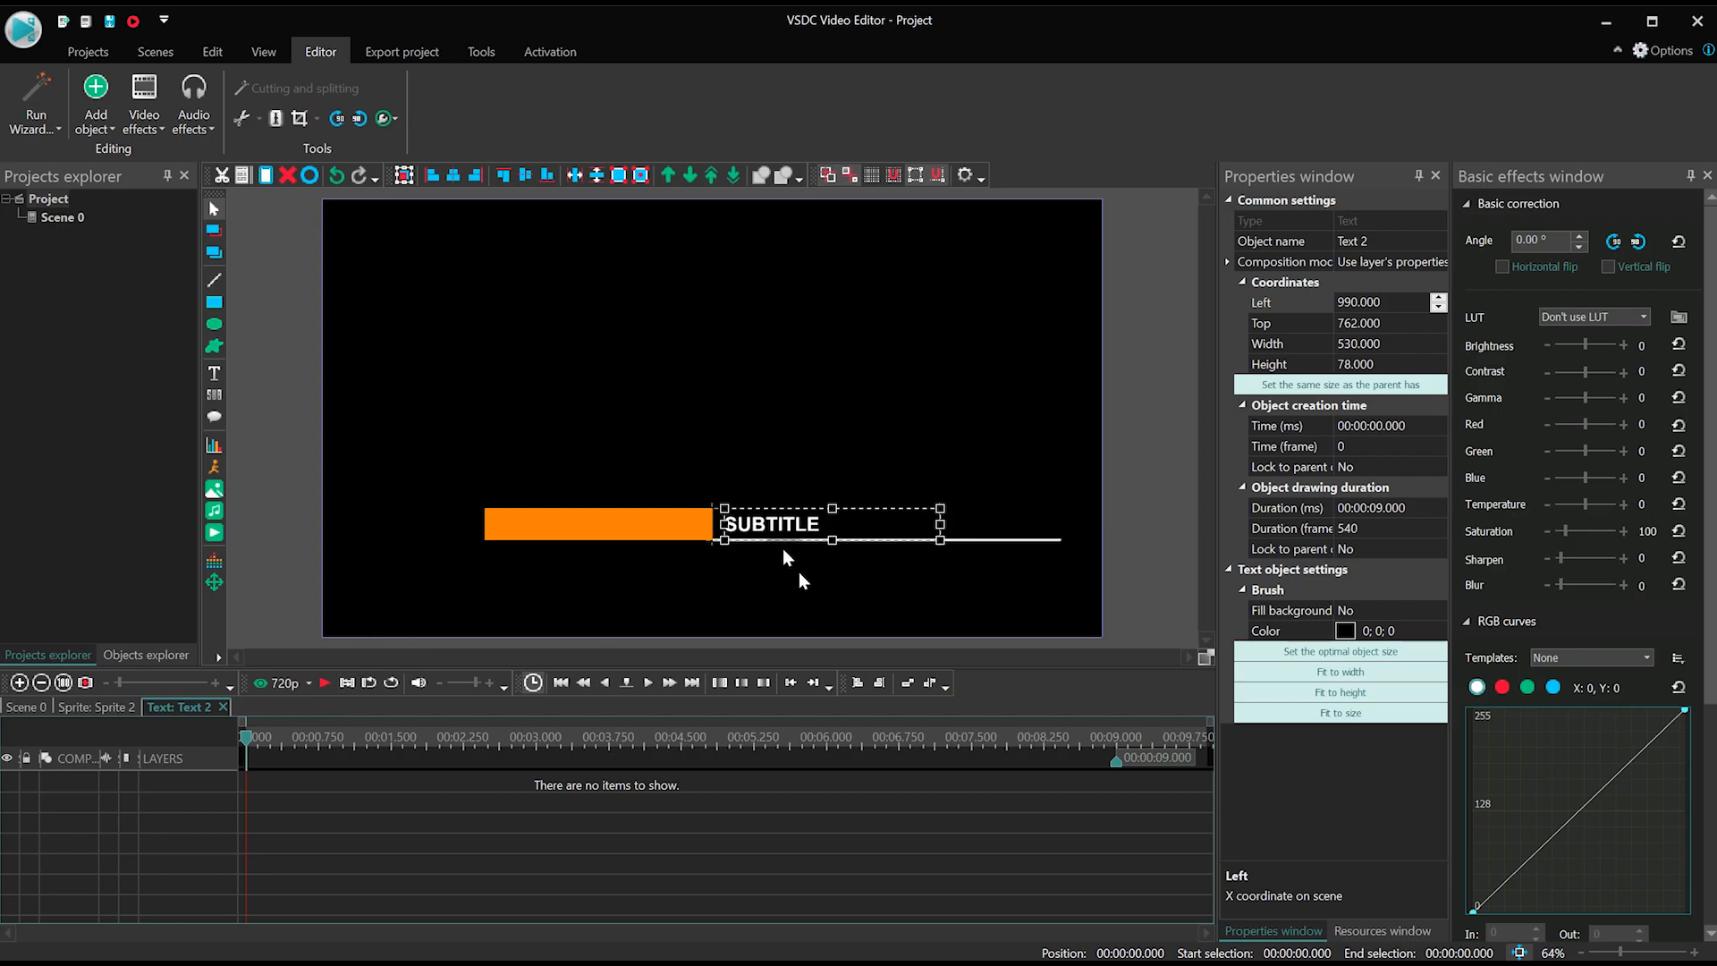
Position the SUBTITLE text over the orange bar and set its movement path to end at 1 s.
drag(772, 524, 986, 524)
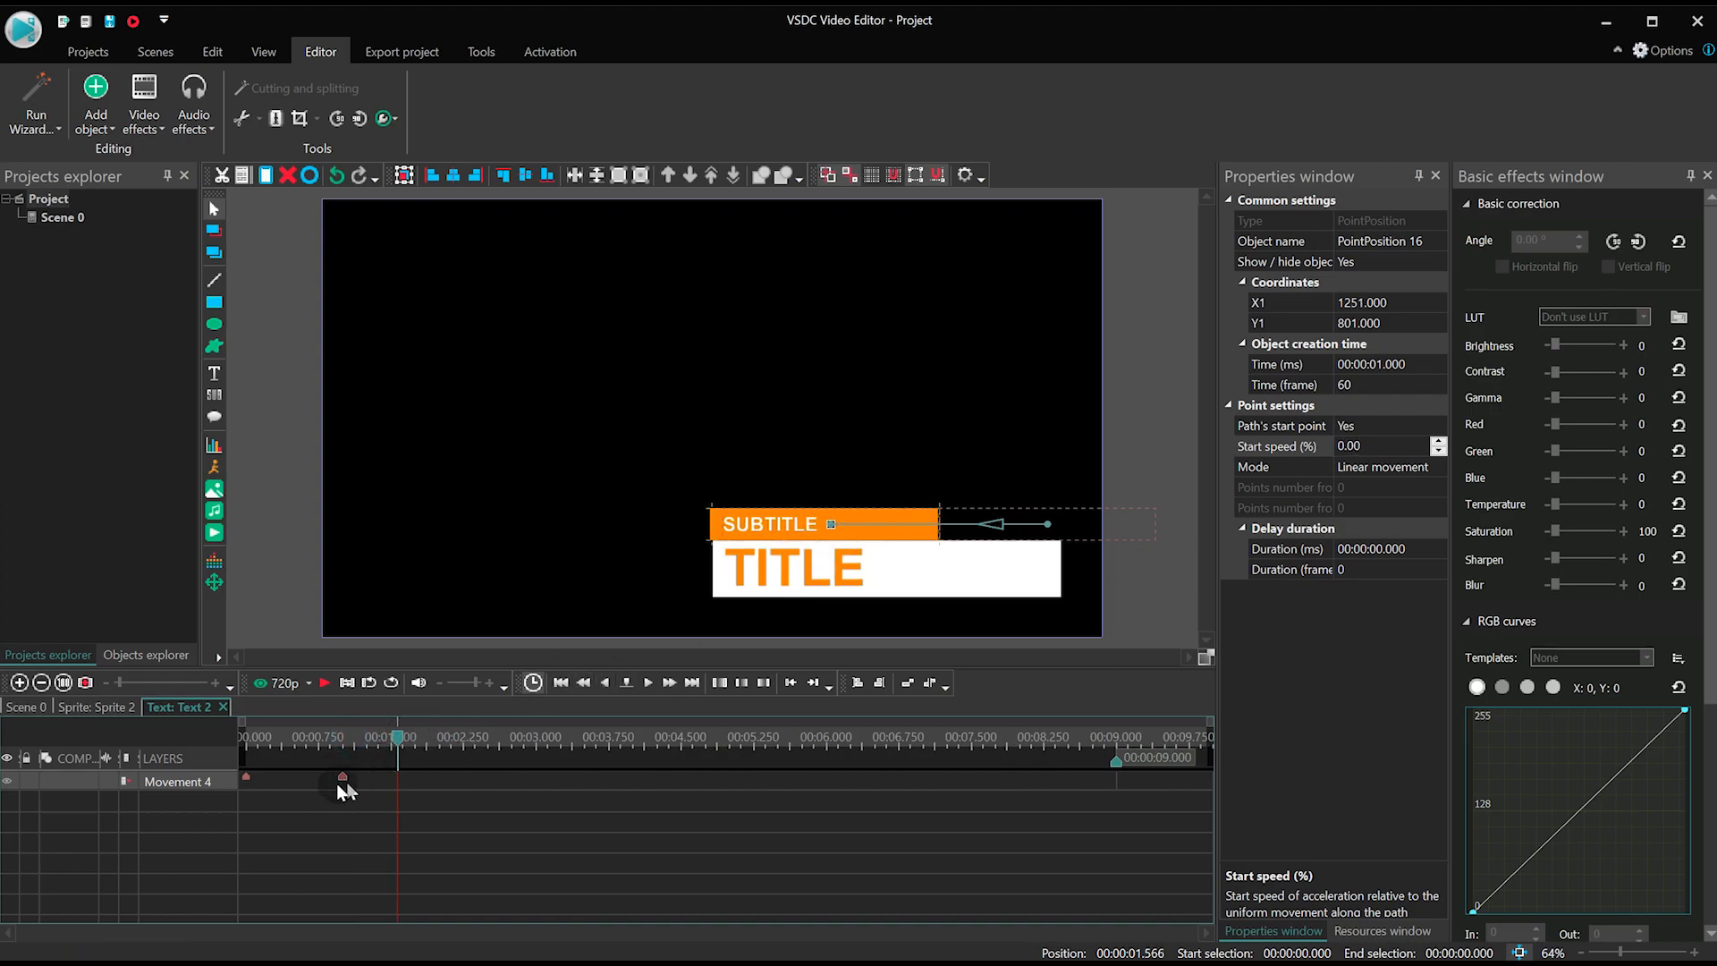
click(998, 736)
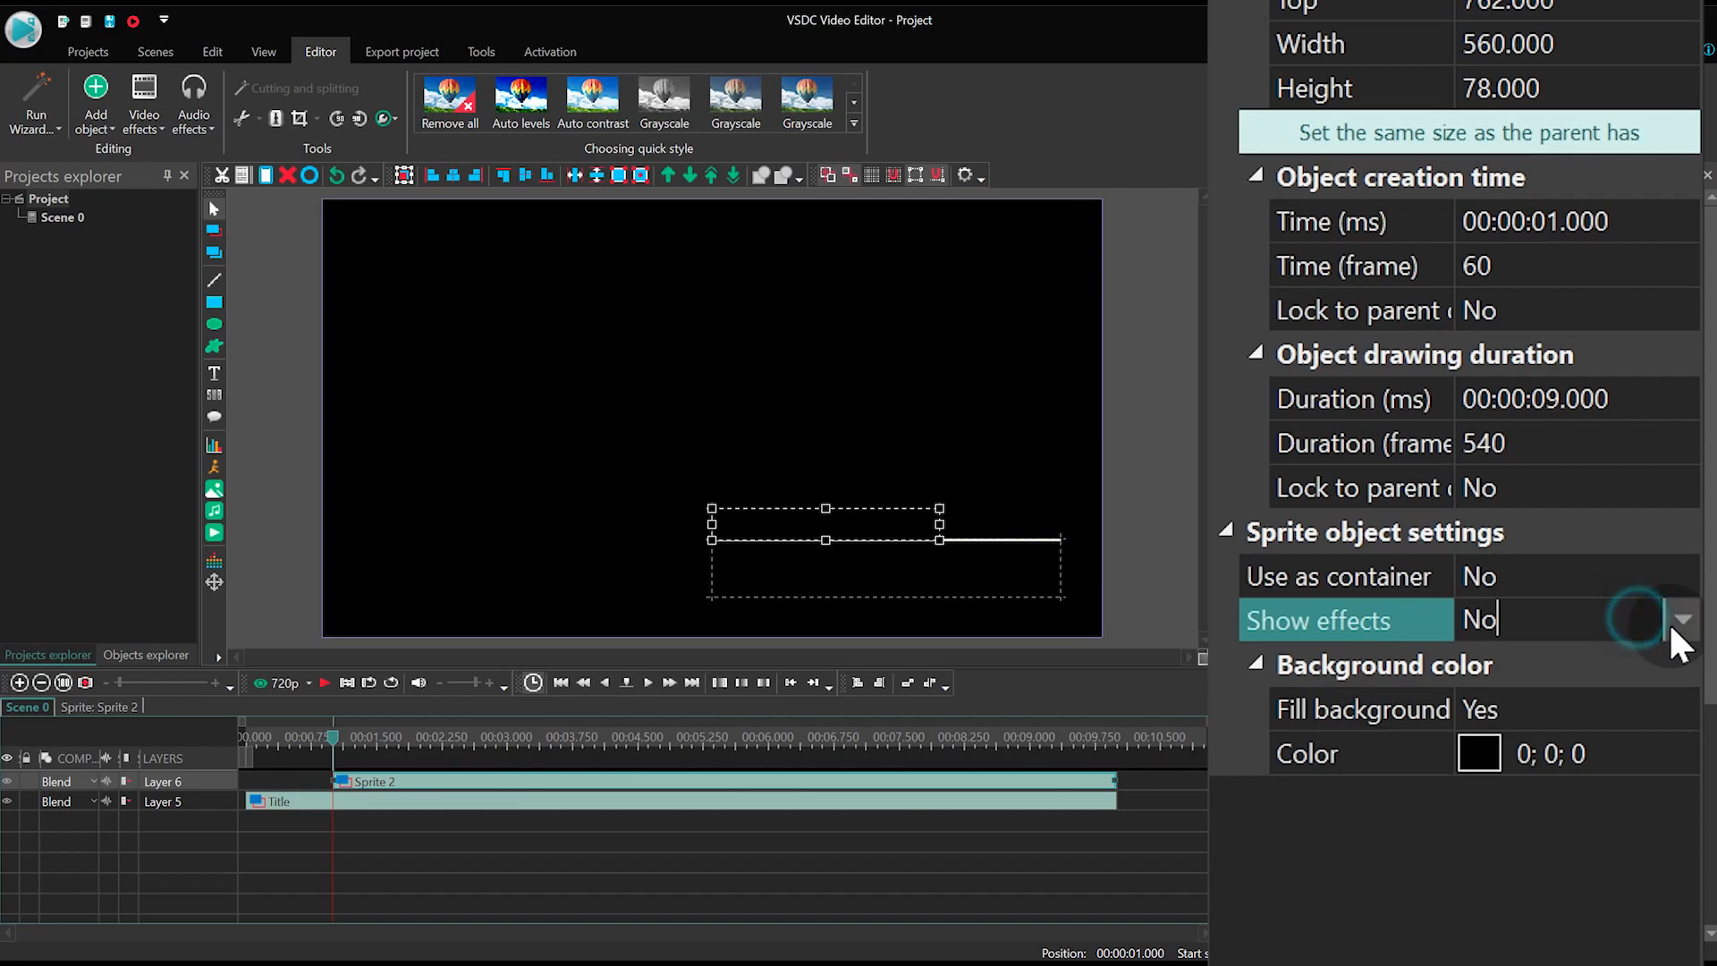
Set Show effects to Yes on Sprite 2 and name it 'Subtitle'.
click(1685, 621)
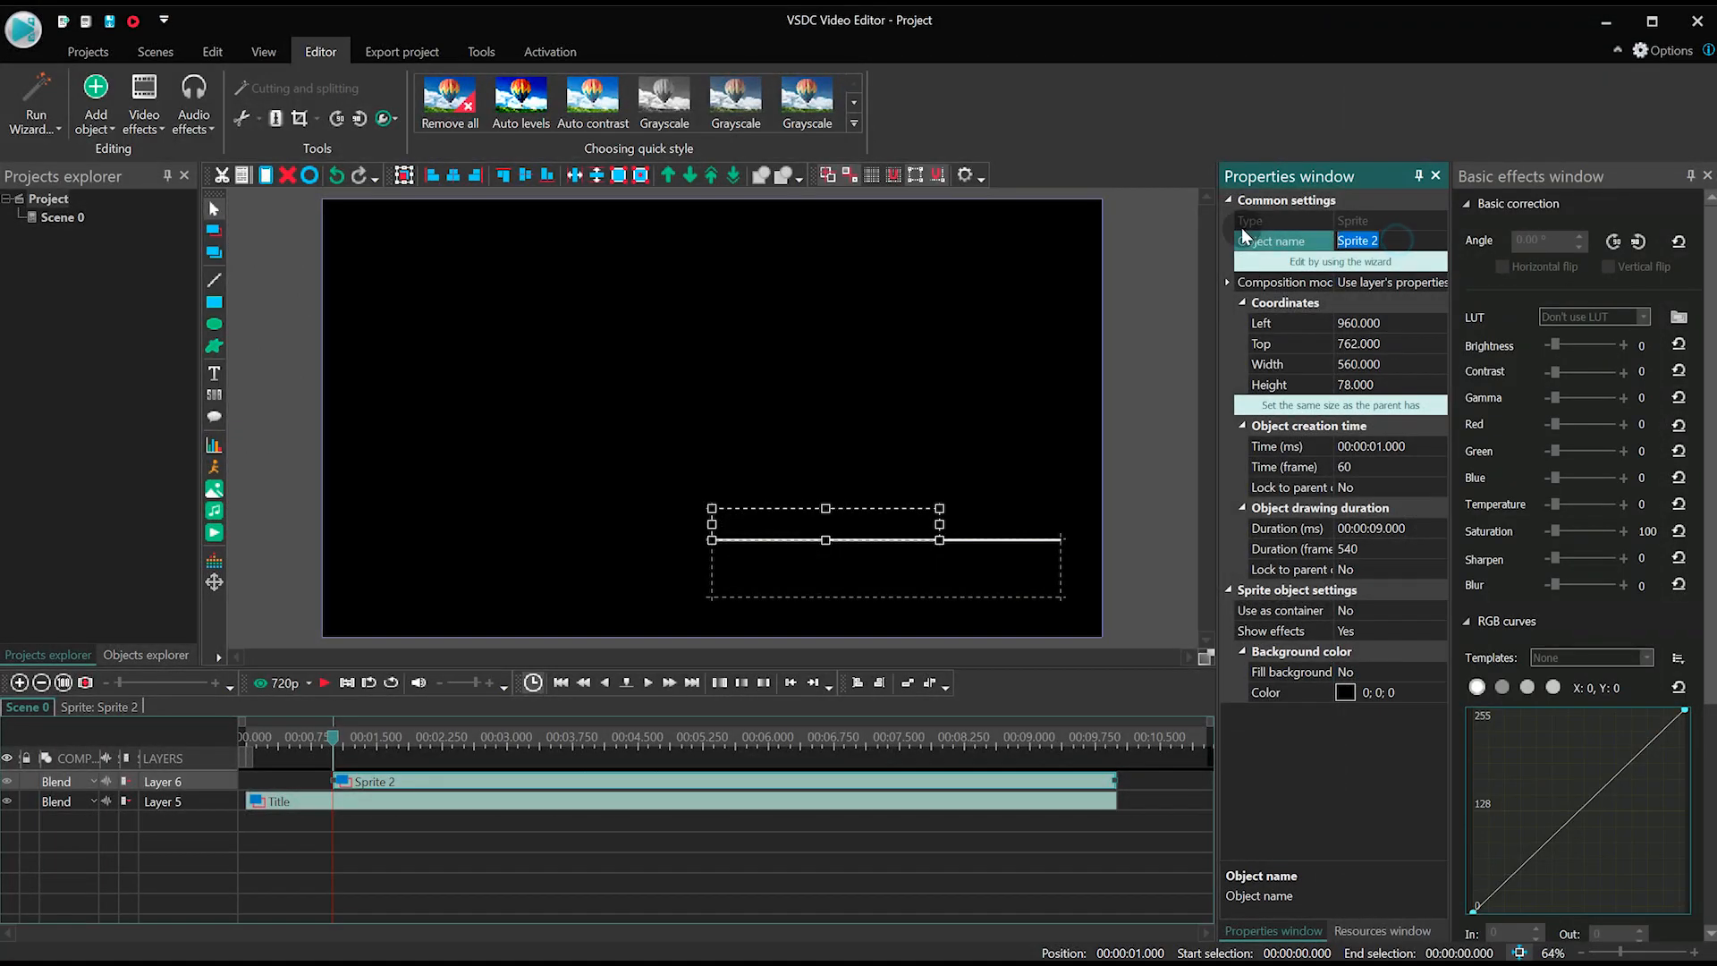
text(Subtitle)
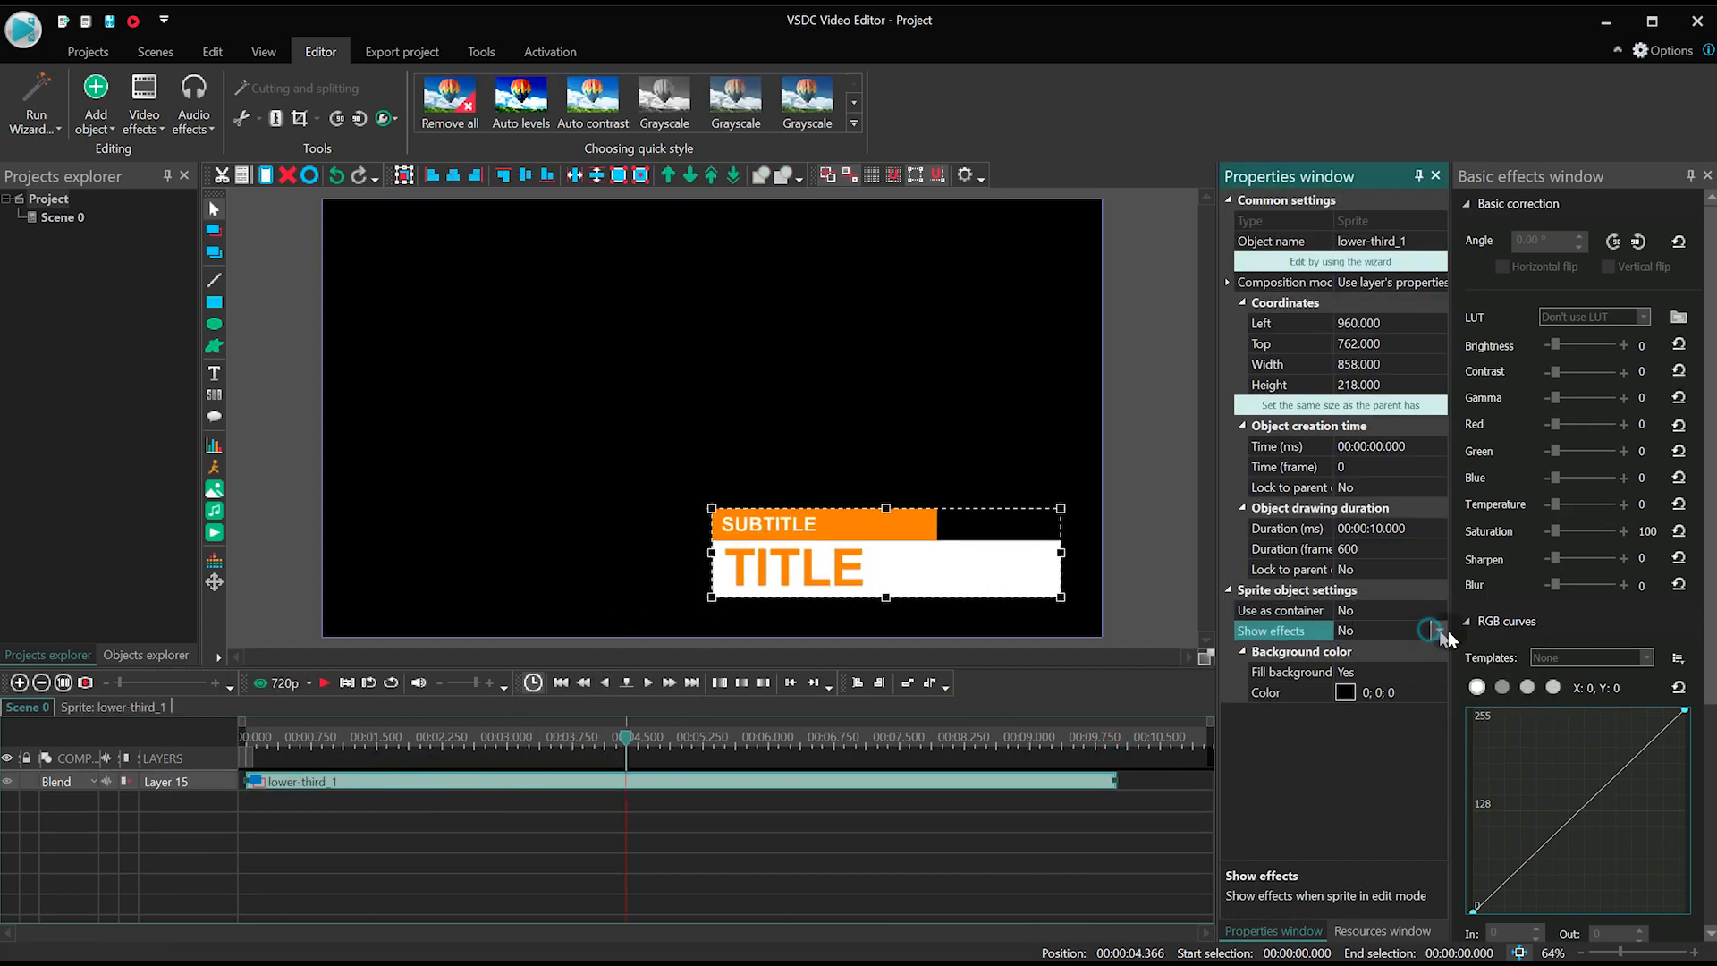
Set Show effects to Yes for the merged lower-third_1 sprite.
click(1438, 630)
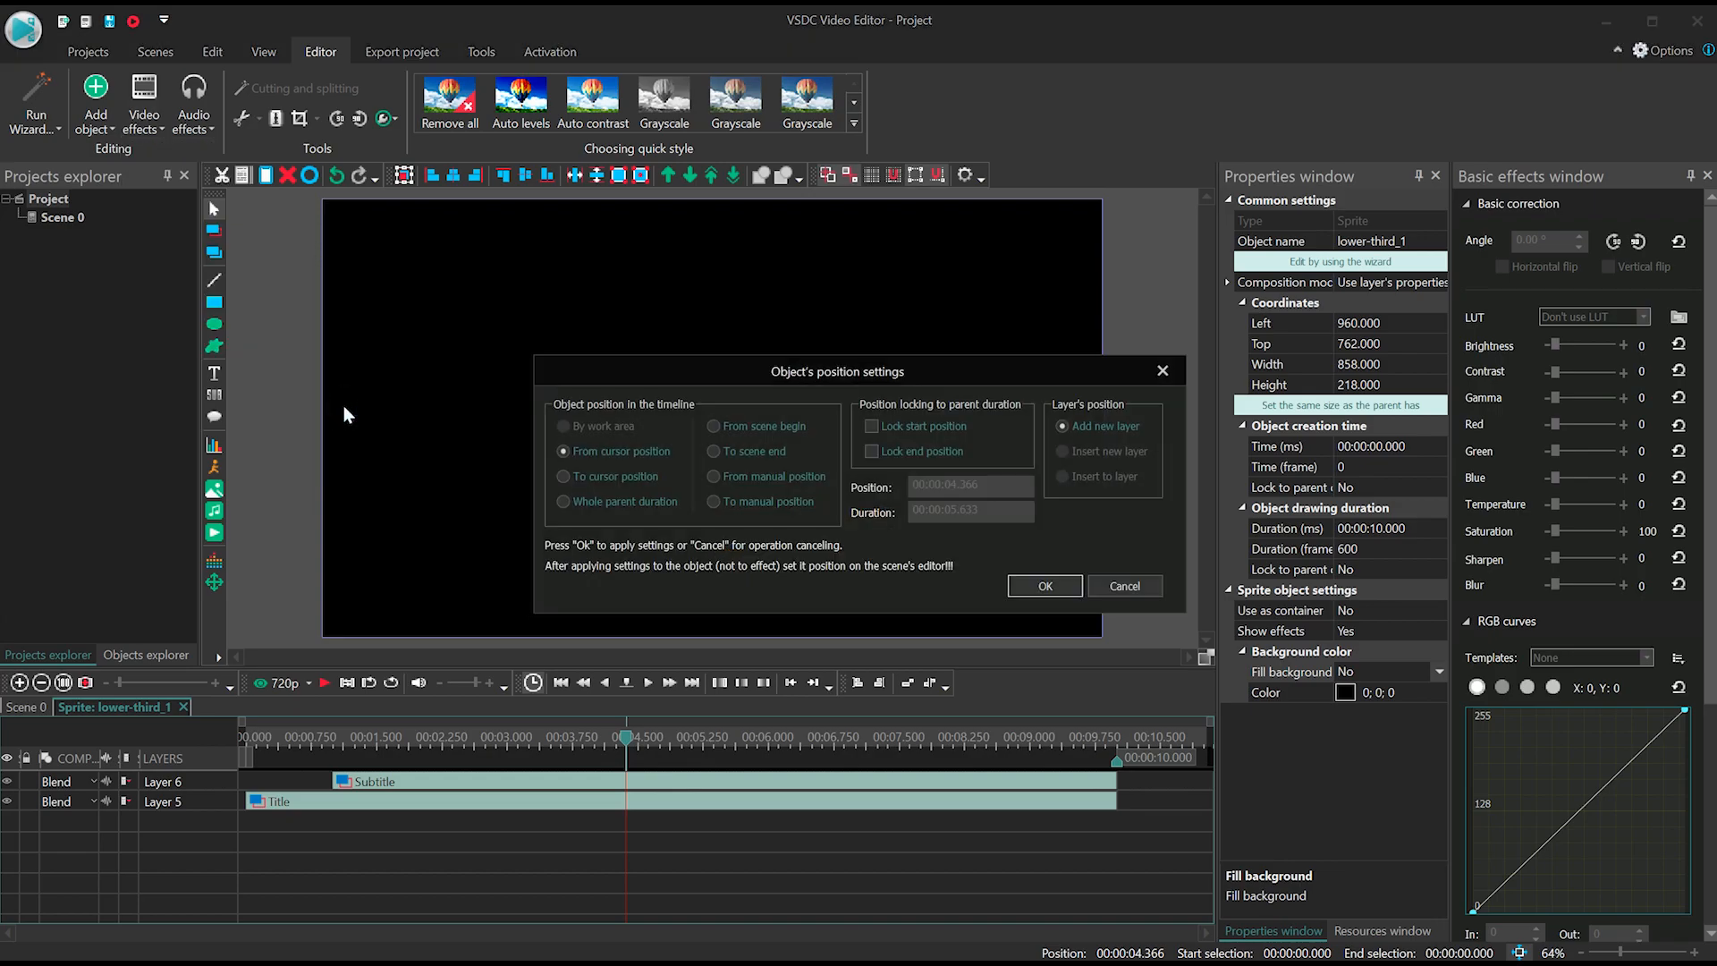
Confirm the Glitch 1 effect and switch it to the third, colour-distorting preset.
click(1042, 585)
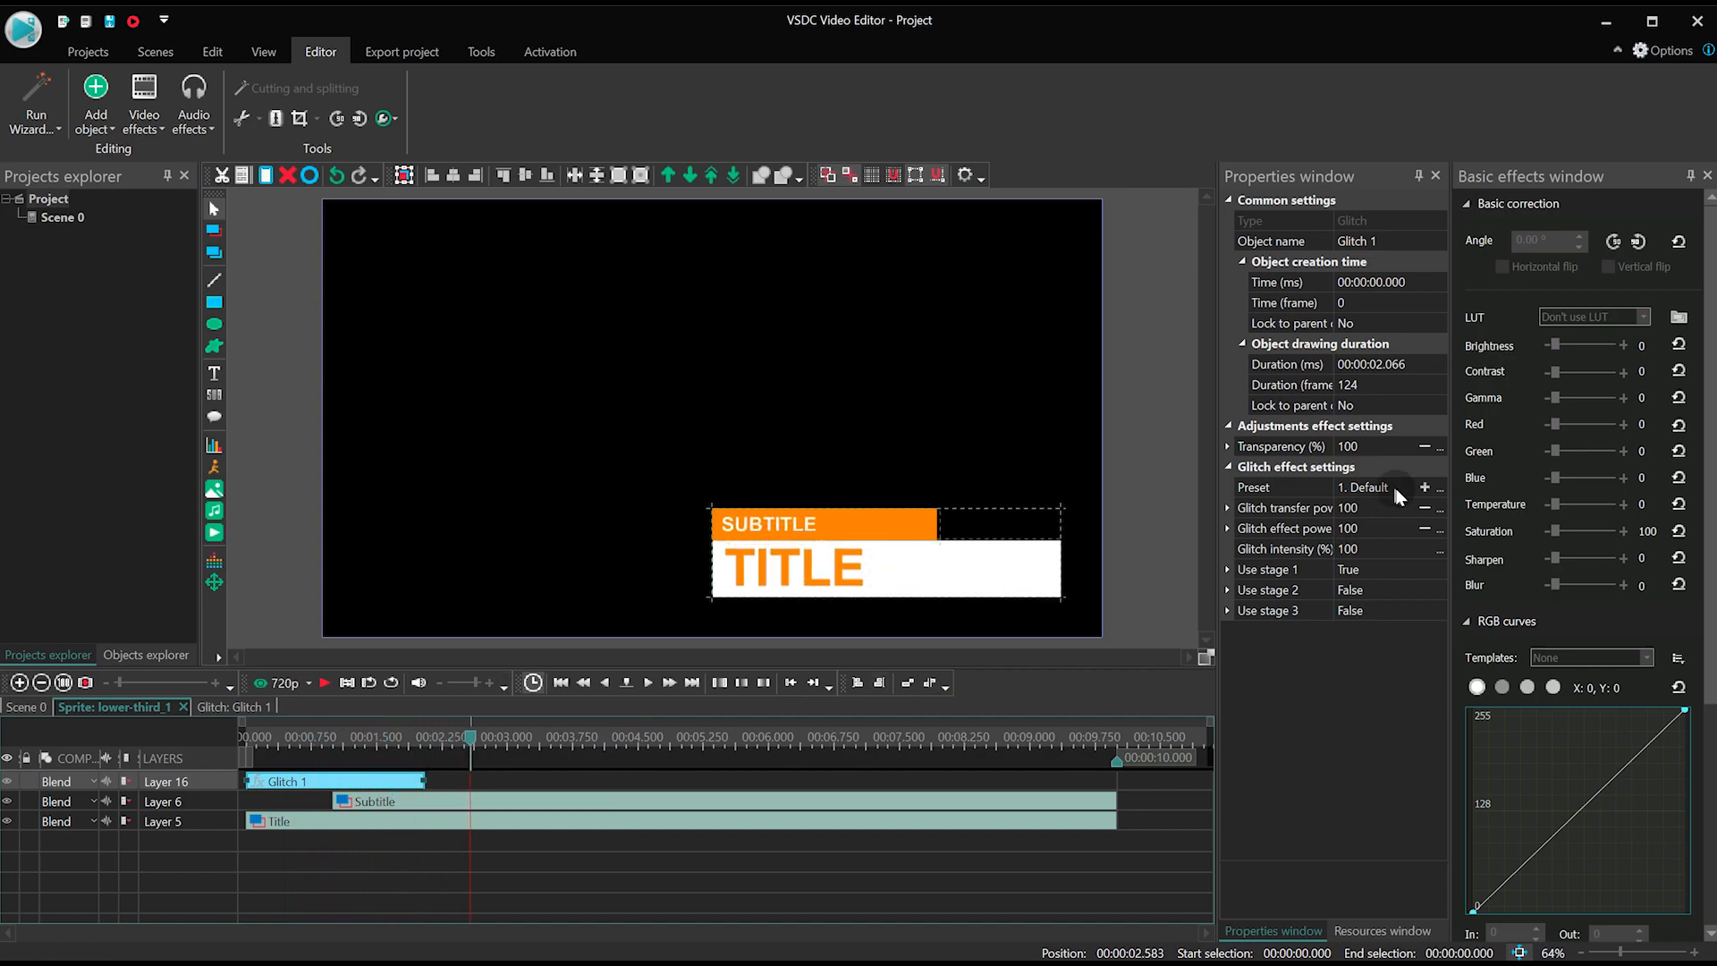
click(1411, 486)
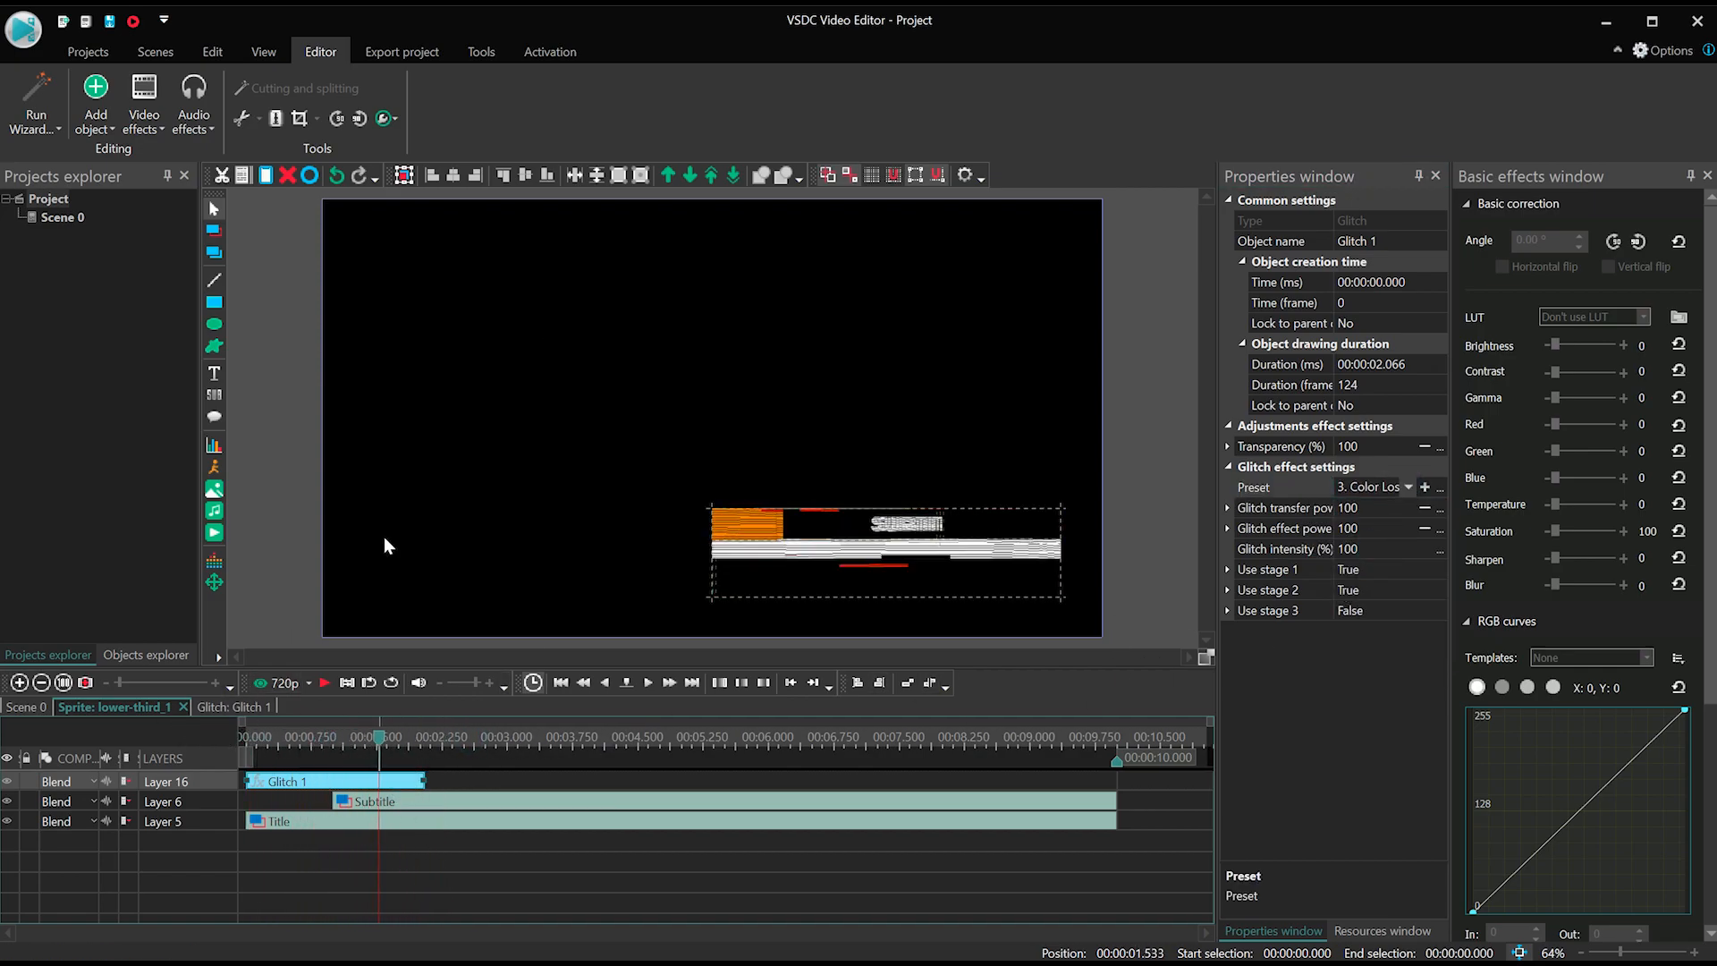